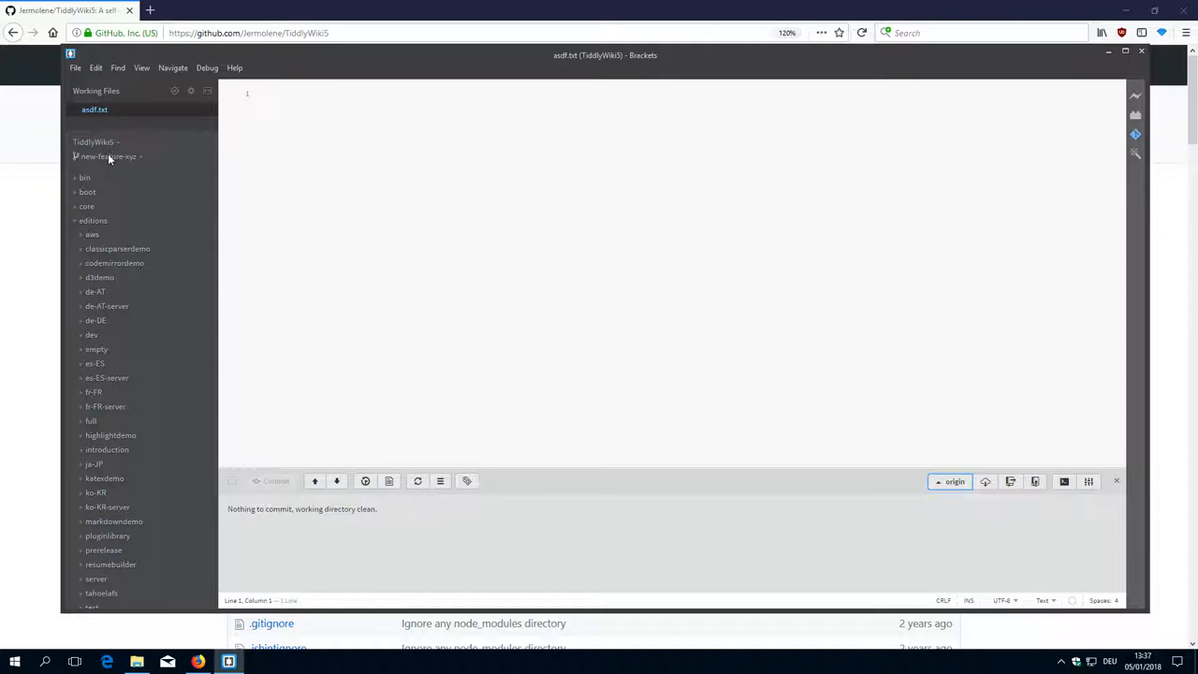
{"action": "mouse_move", "coordinate": [134, 644]}
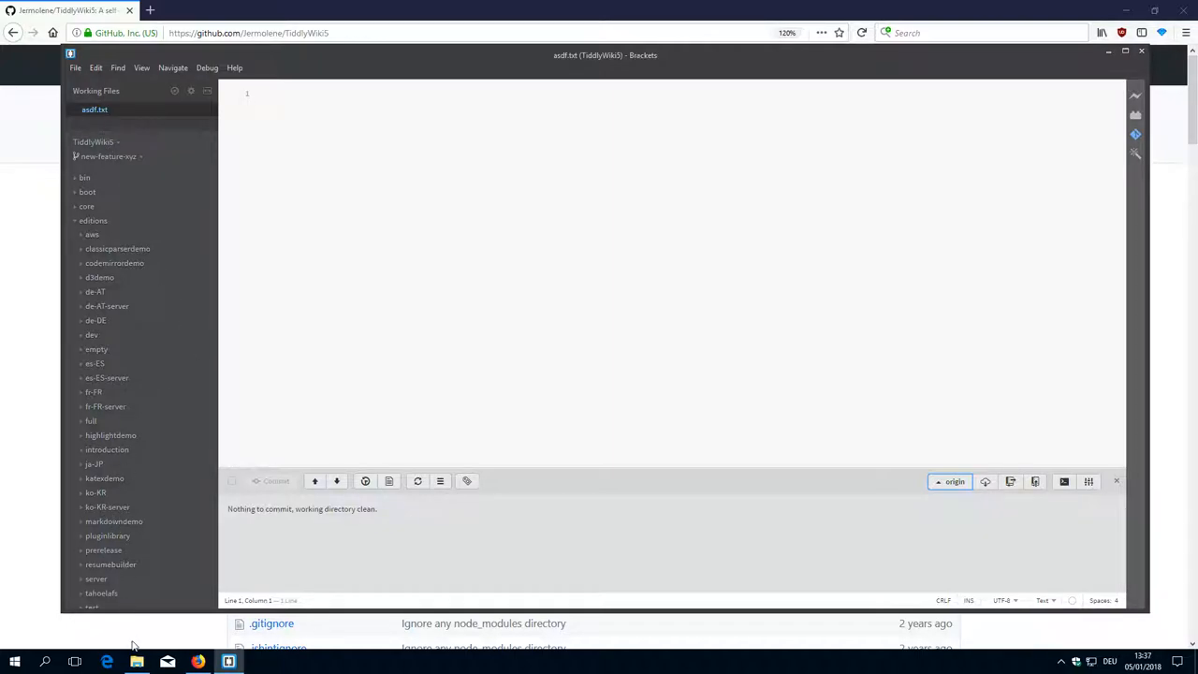
Open C:\git\tiddly\TiddlyWiki5 in File Explorer and select asdf.txt
{"action": "left_click", "coordinate": [136, 662]}
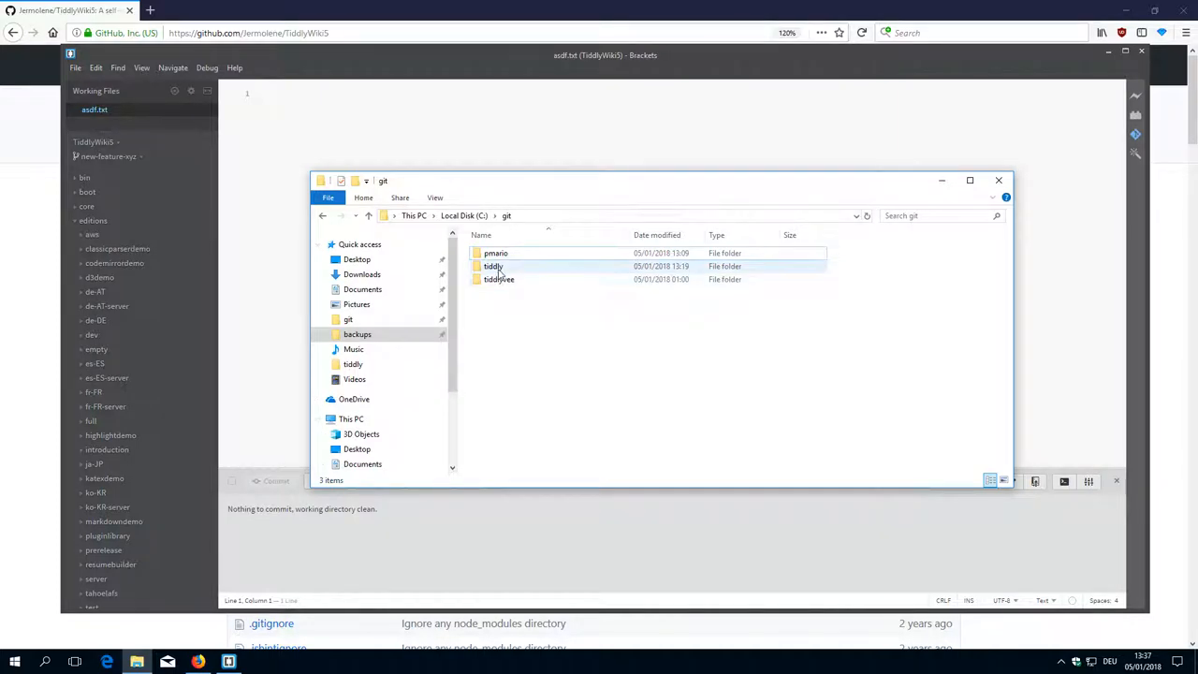
{"action": "double_click", "coordinate": [494, 266]}
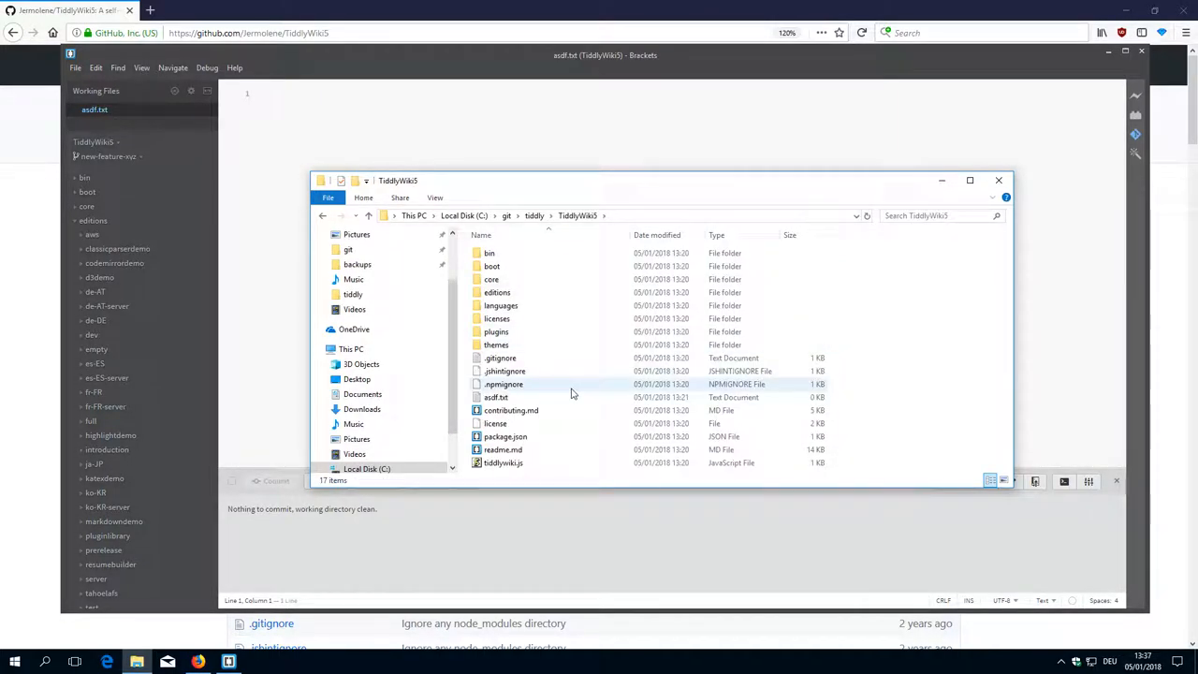
{"action": "left_click", "coordinate": [497, 397]}
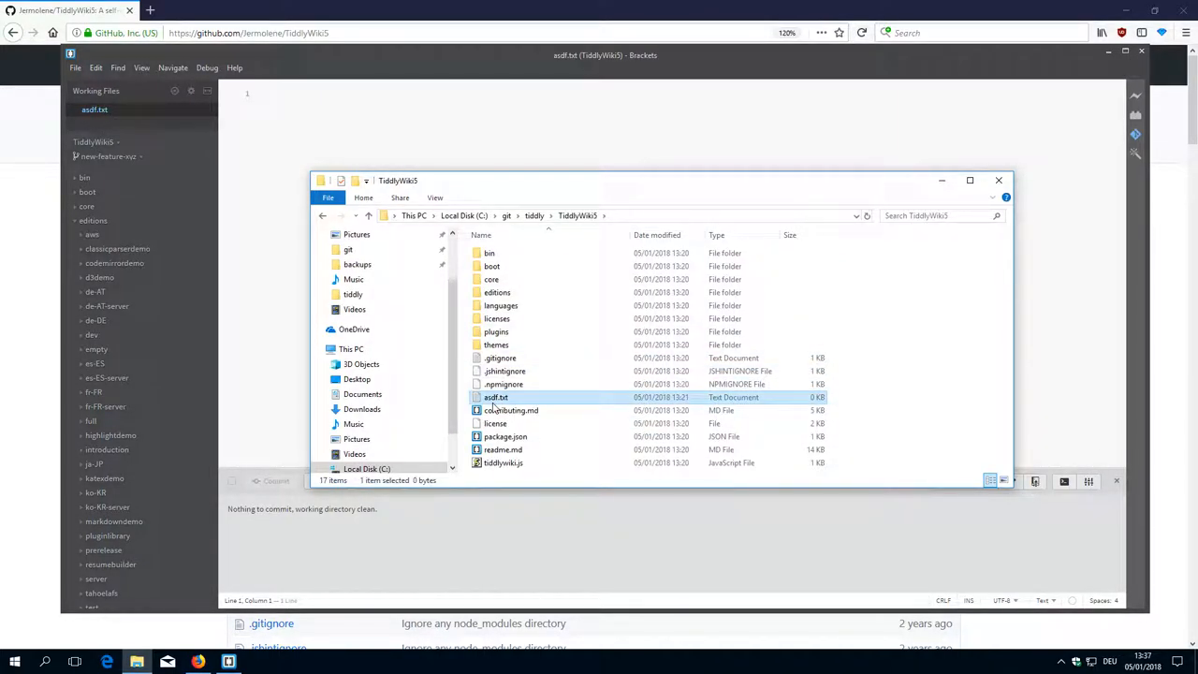
{"action": "mouse_move", "coordinate": [495, 397]}
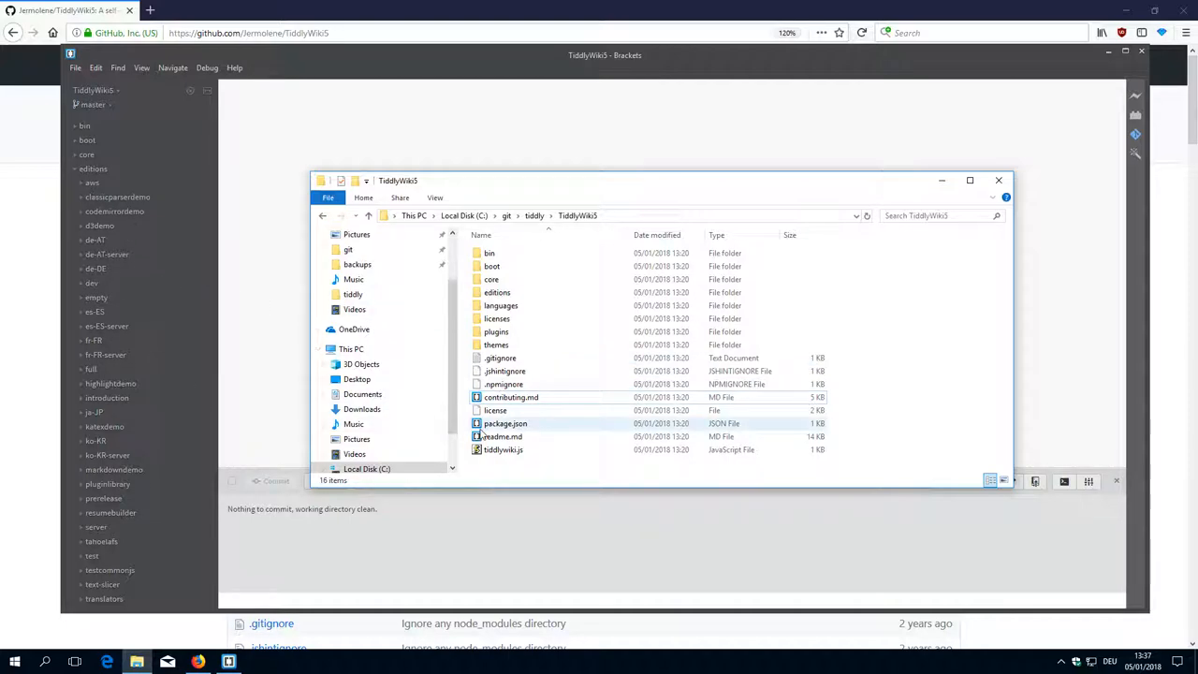
{"action": "left_click", "coordinate": [495, 410]}
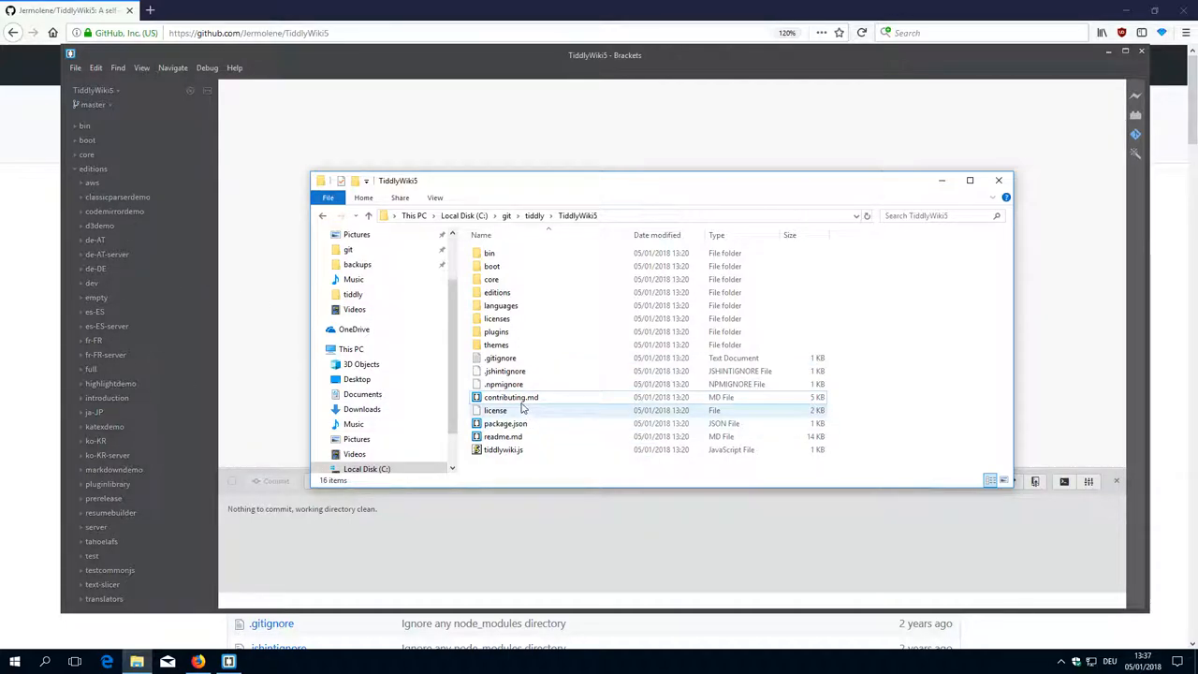
{"action": "left_click", "coordinate": [998, 180]}
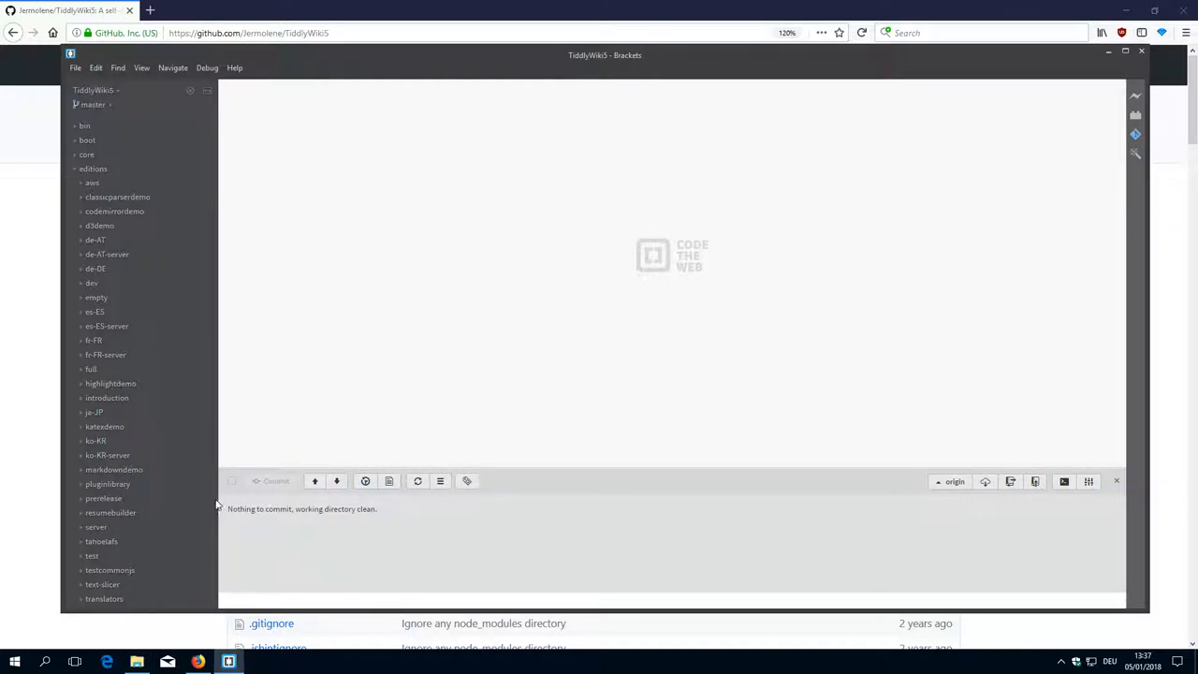
{"action": "mouse_move", "coordinate": [407, 536]}
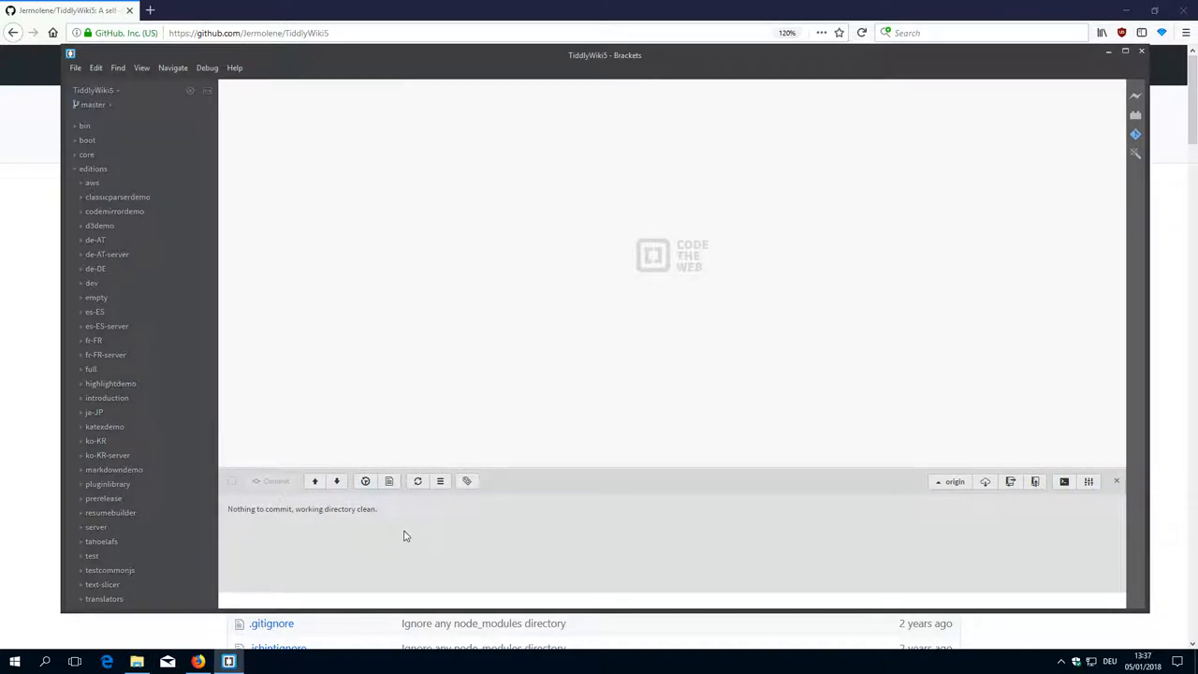
{"action": "left_click", "coordinate": [137, 662]}
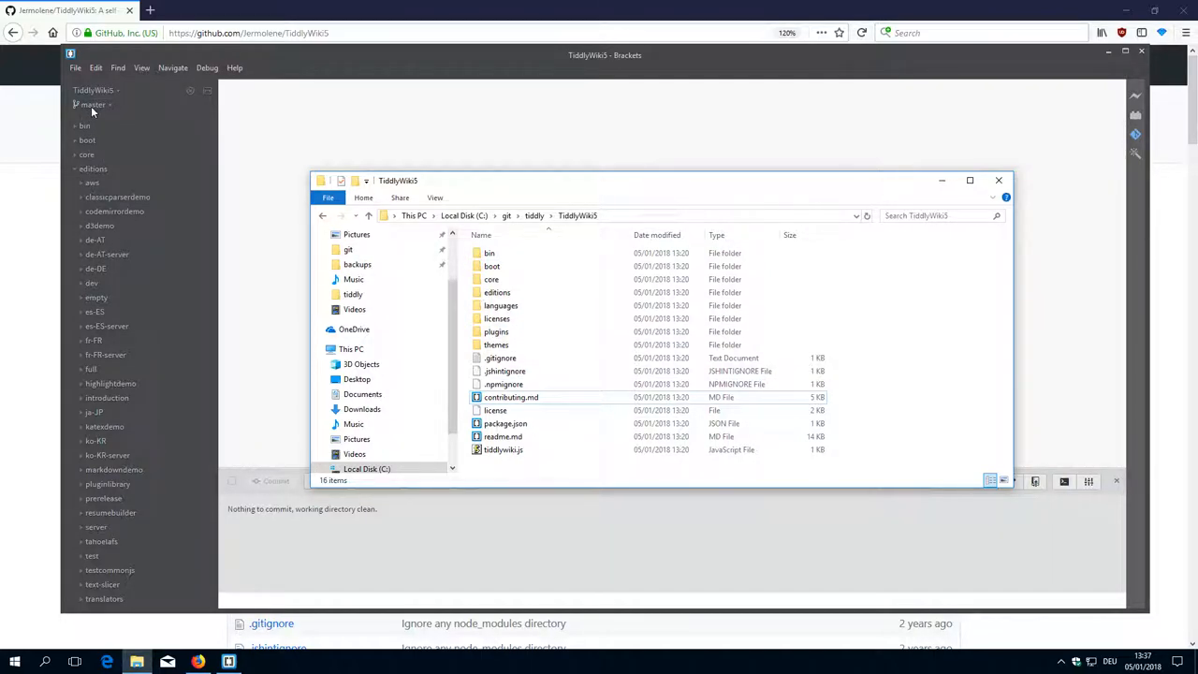
Check out new-feature-xyz and confirm asdf.txt reappears in the File Explorer folder
{"action": "left_click", "coordinate": [91, 104]}
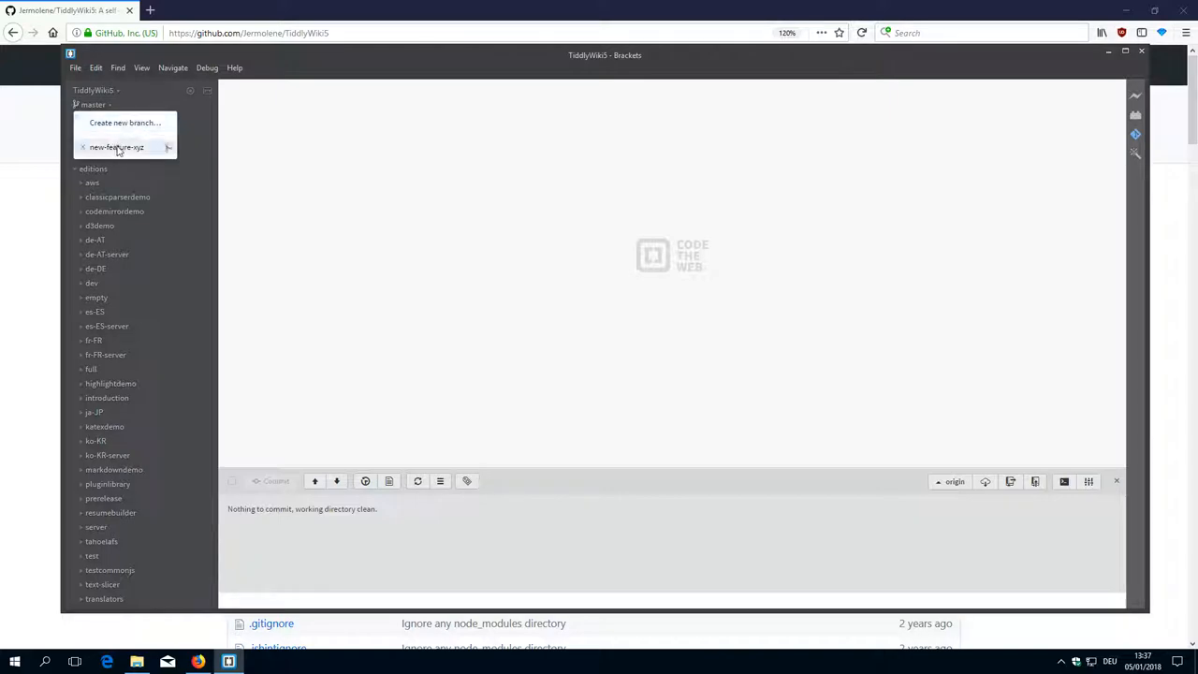
{"action": "left_click", "coordinate": [117, 147]}
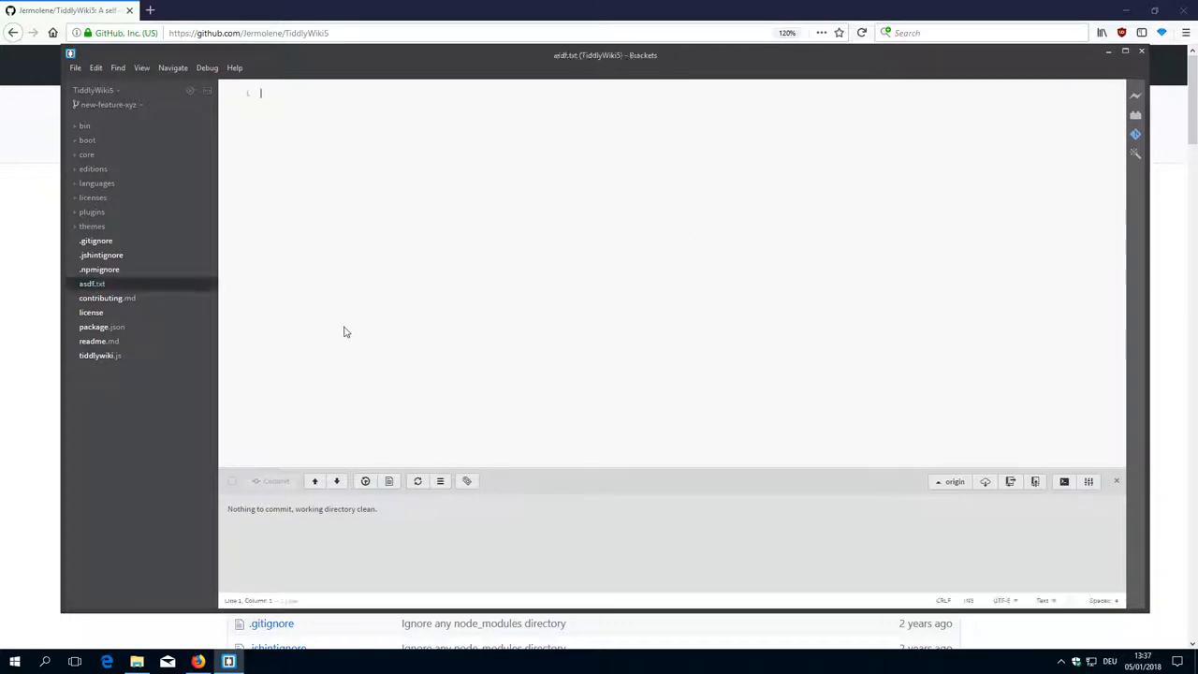
{"action": "left_click", "coordinate": [135, 662]}
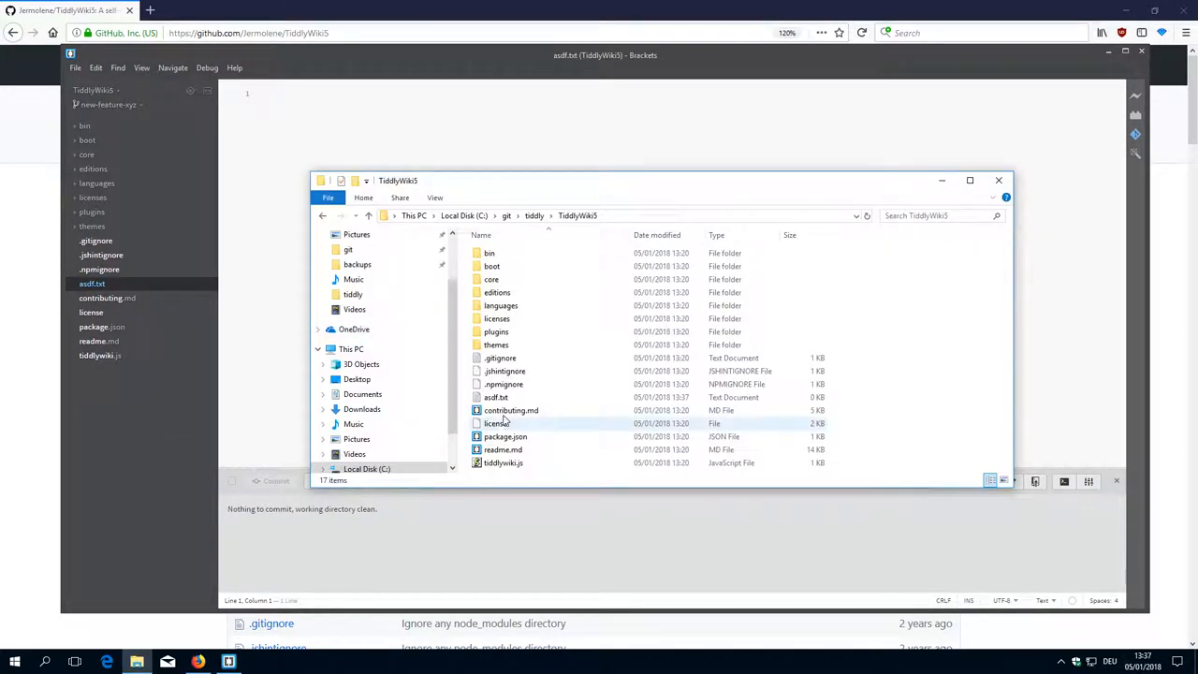
{"action": "left_click", "coordinate": [495, 397]}
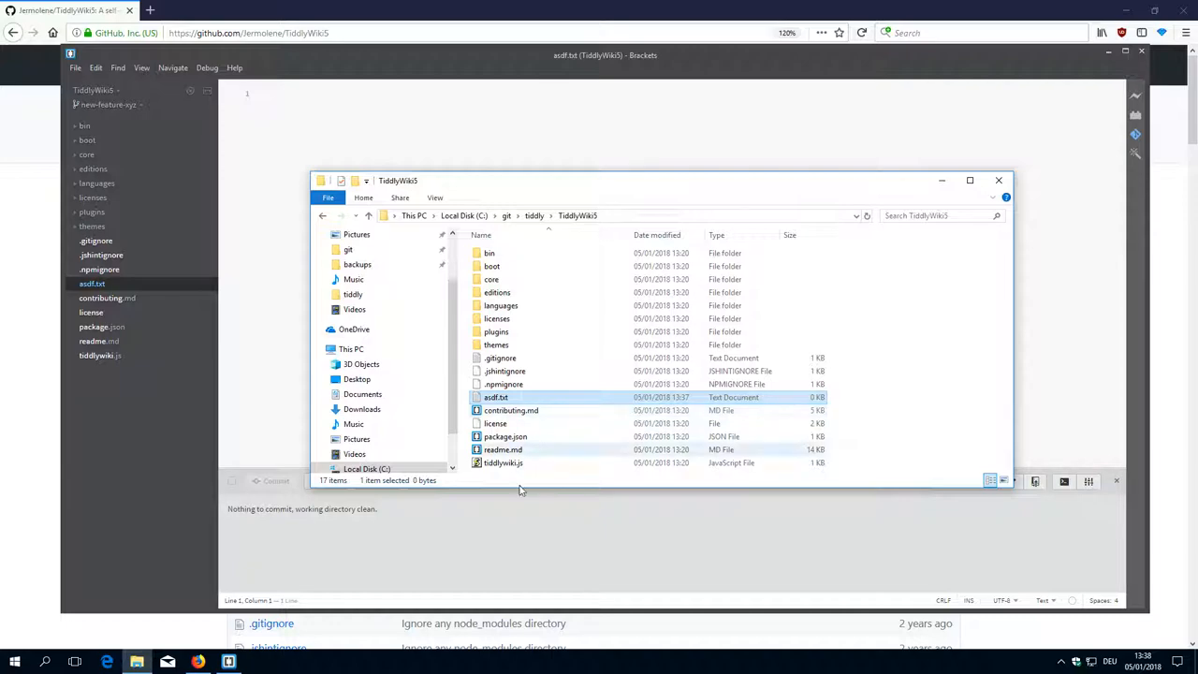
{"action": "left_click", "coordinate": [998, 180]}
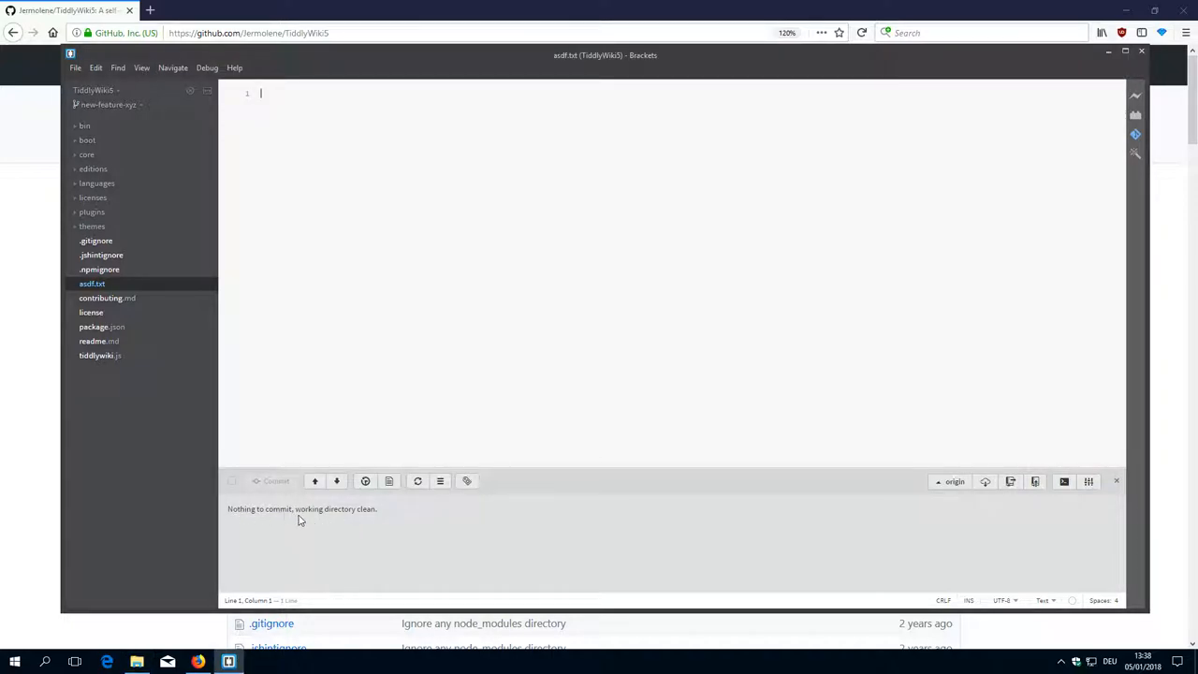
{"action": "mouse_move", "coordinate": [350, 525]}
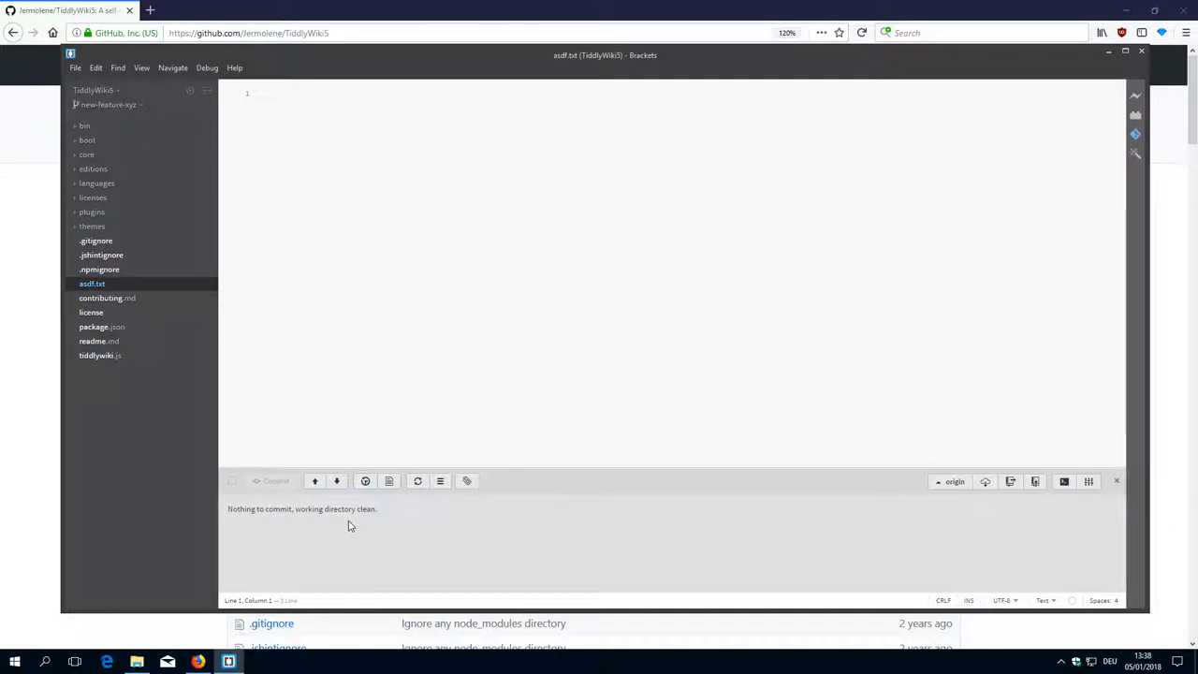
{"action": "mouse_move", "coordinate": [285, 368]}
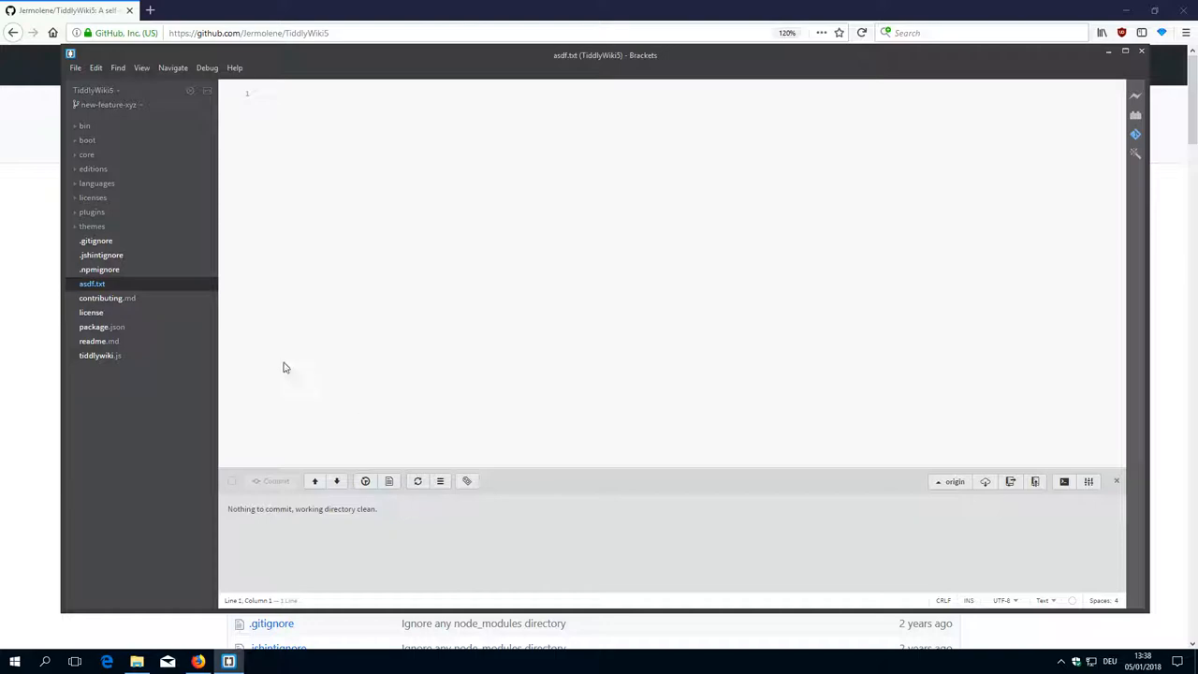
{"action": "mouse_move", "coordinate": [131, 115]}
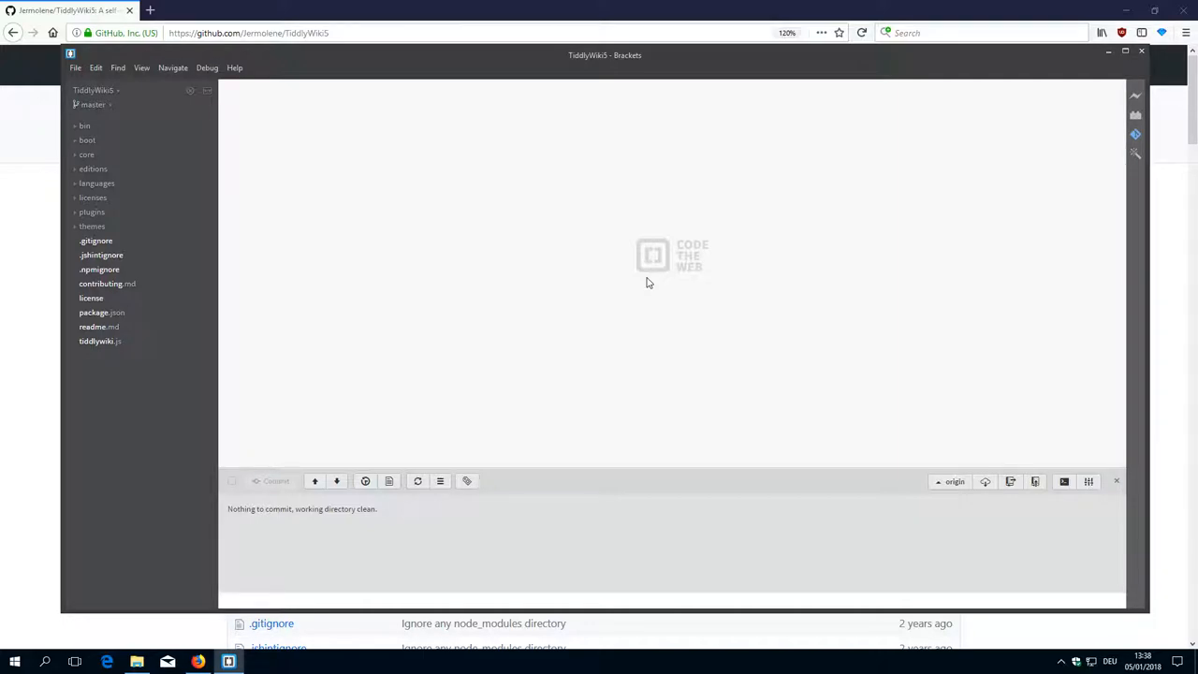
{"action": "mouse_move", "coordinate": [561, 295]}
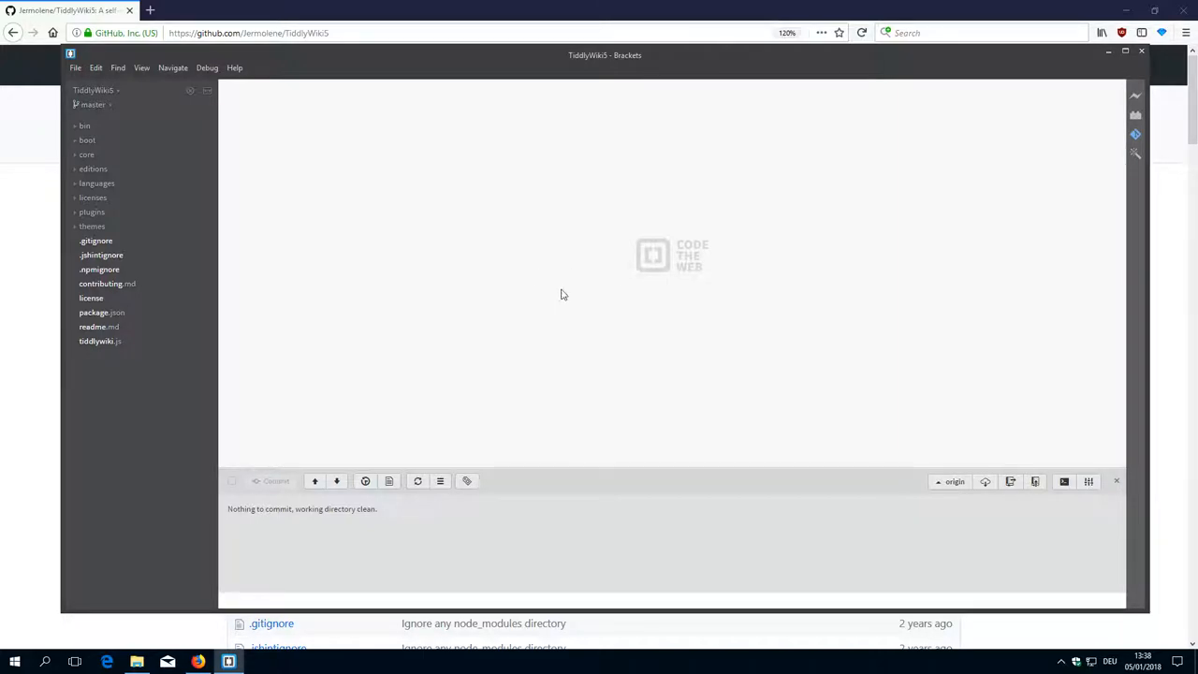
{"action": "mouse_move", "coordinate": [365, 210]}
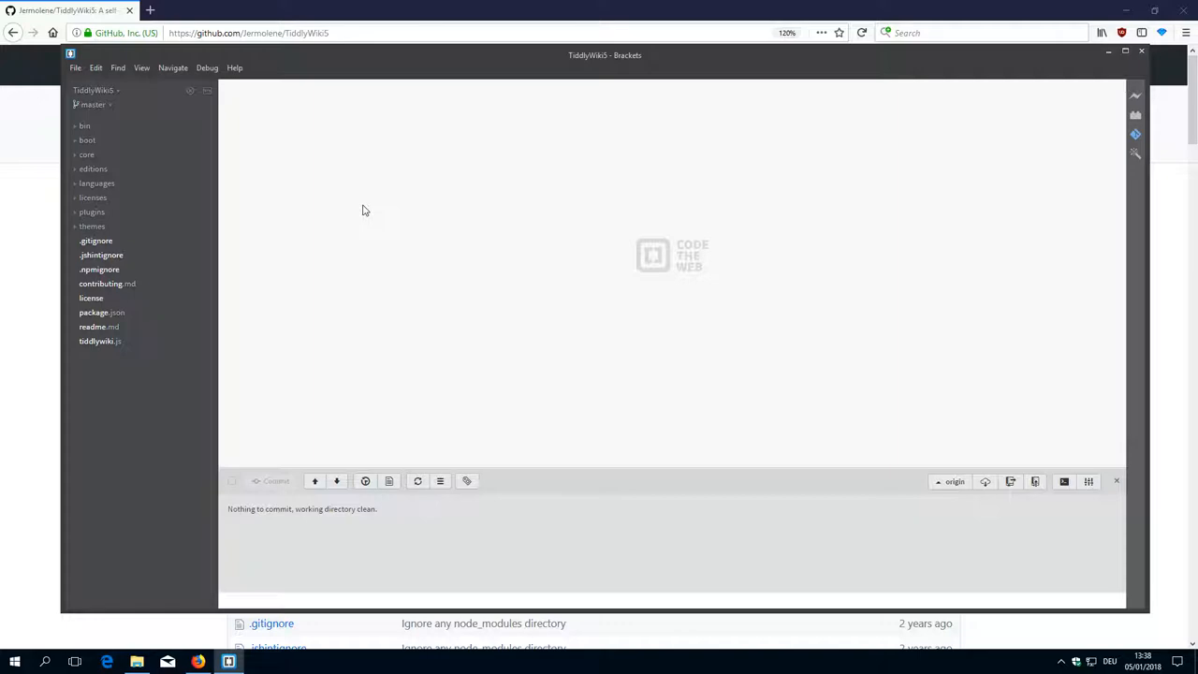
{"action": "mouse_move", "coordinate": [836, 454]}
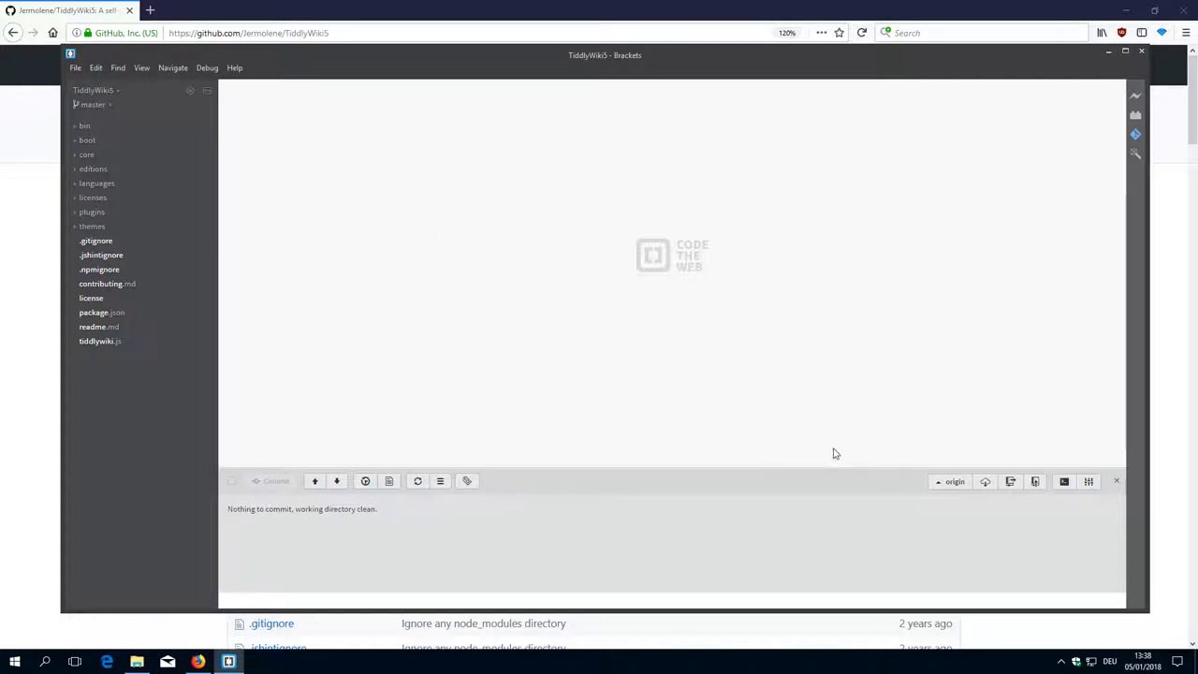
Choose upstream instead of origin in the Git panel's remote dropdown
{"action": "left_click", "coordinate": [951, 482]}
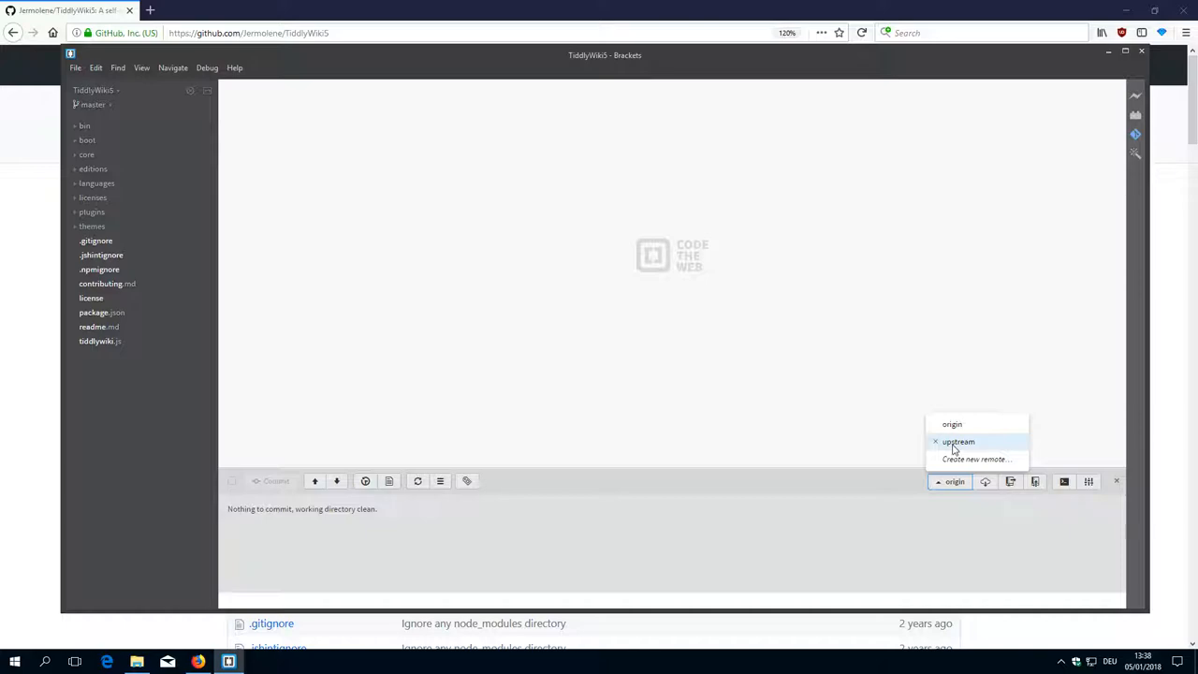
{"action": "left_click", "coordinate": [957, 441]}
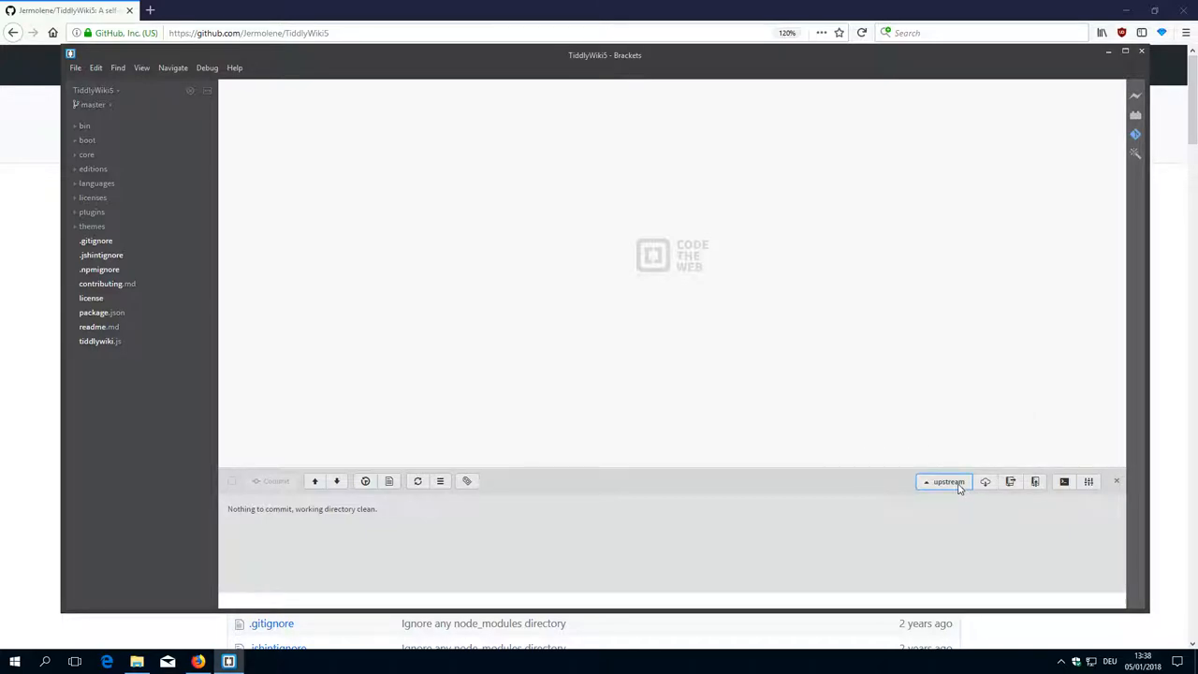
{"action": "mouse_move", "coordinate": [1011, 481]}
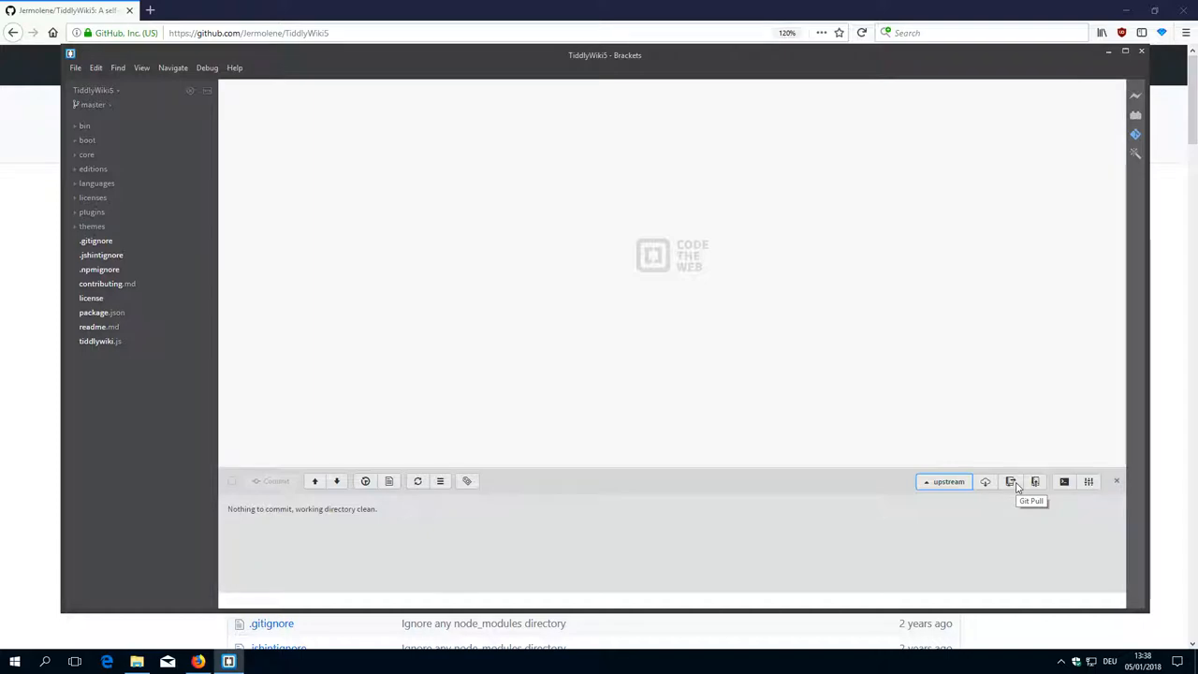
Pull from upstream with Default merge, confirming the Pull from remote dialog twice
{"action": "left_click", "coordinate": [1011, 481]}
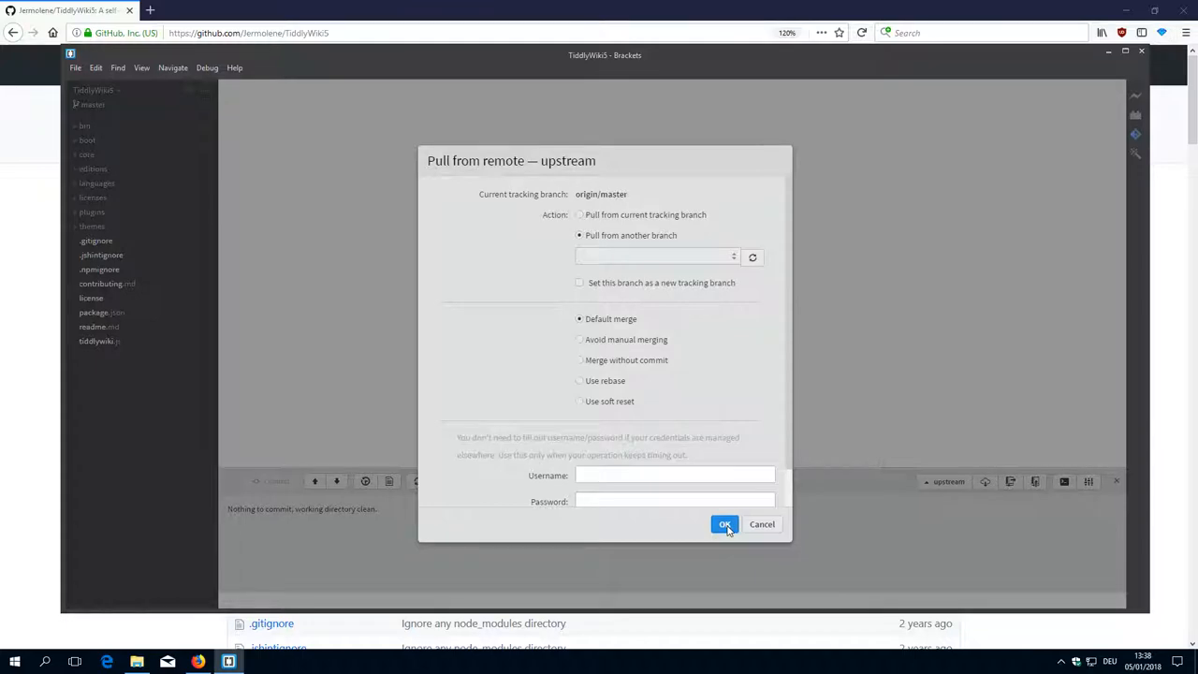
{"action": "left_click", "coordinate": [724, 524]}
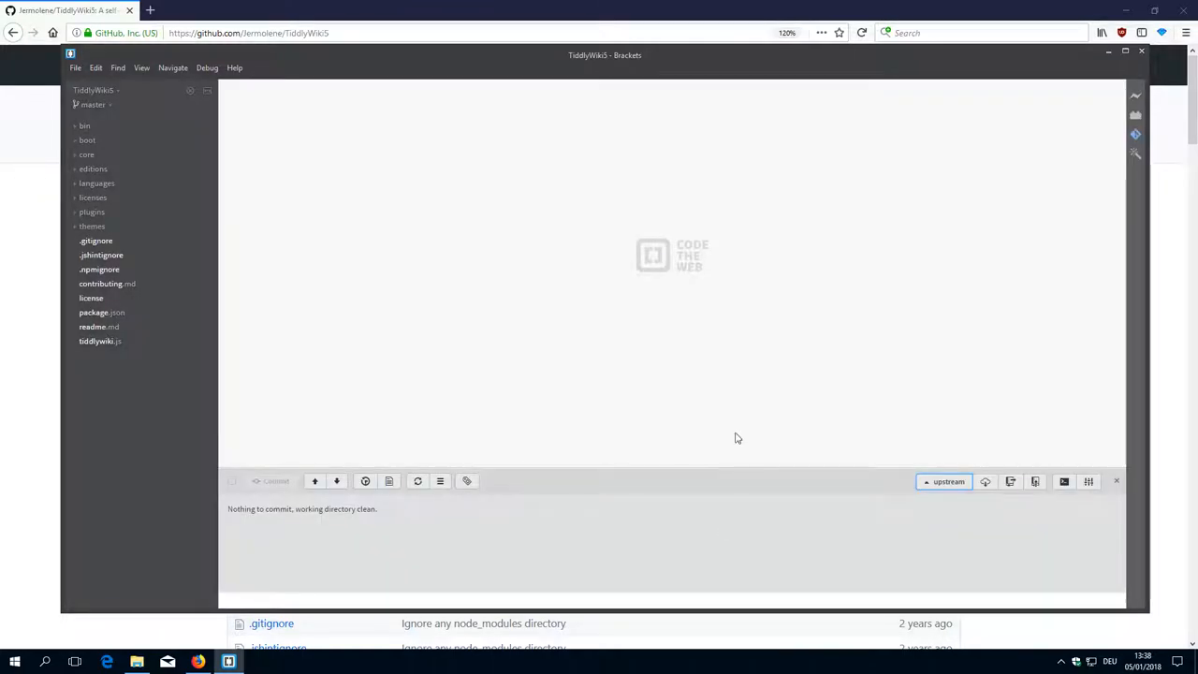
{"action": "mouse_move", "coordinate": [727, 427]}
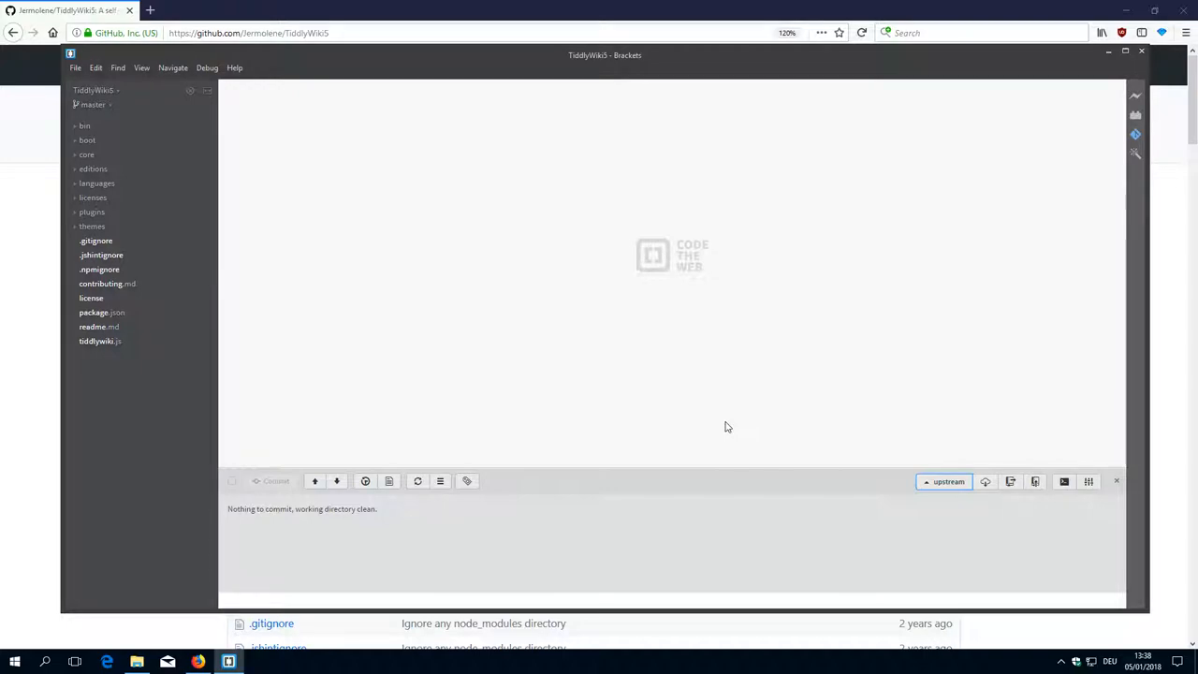
{"action": "mouse_move", "coordinate": [1005, 492]}
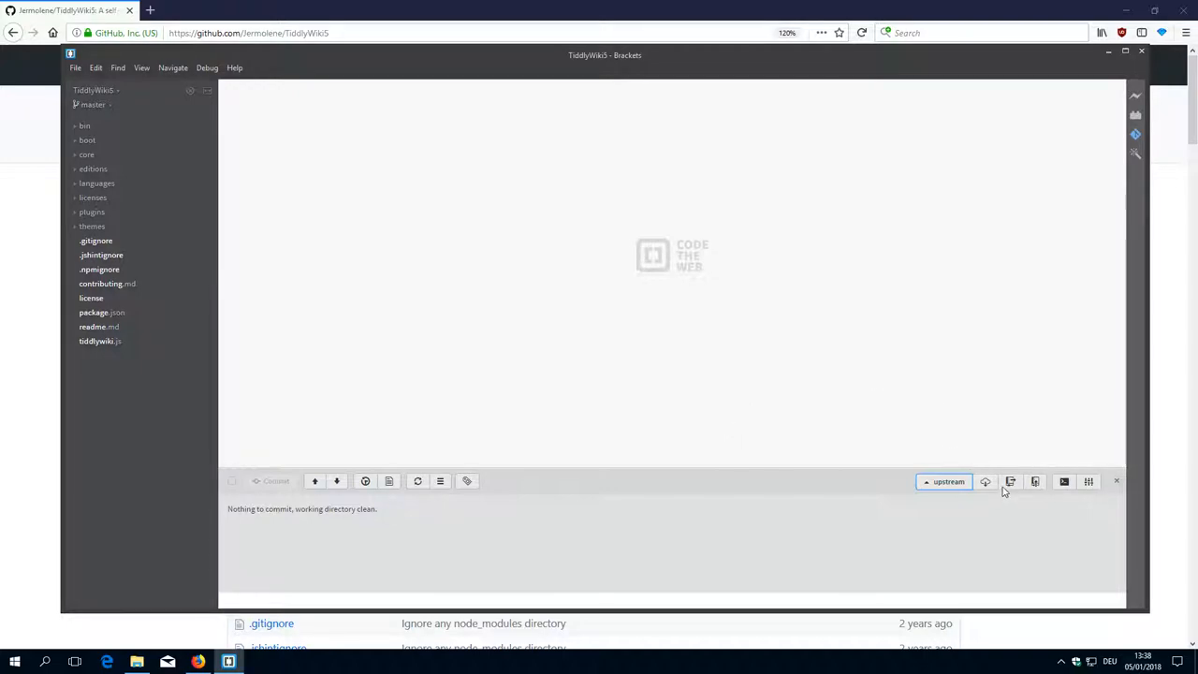
{"action": "left_click", "coordinate": [986, 482]}
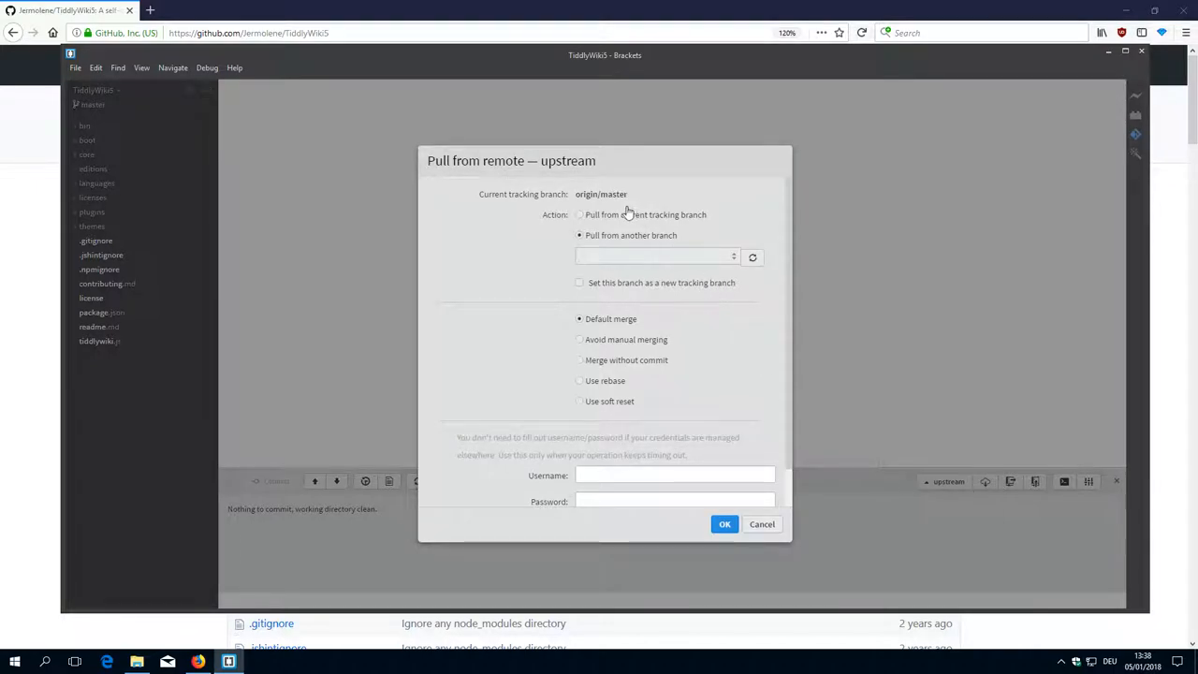
{"action": "mouse_move", "coordinate": [652, 245]}
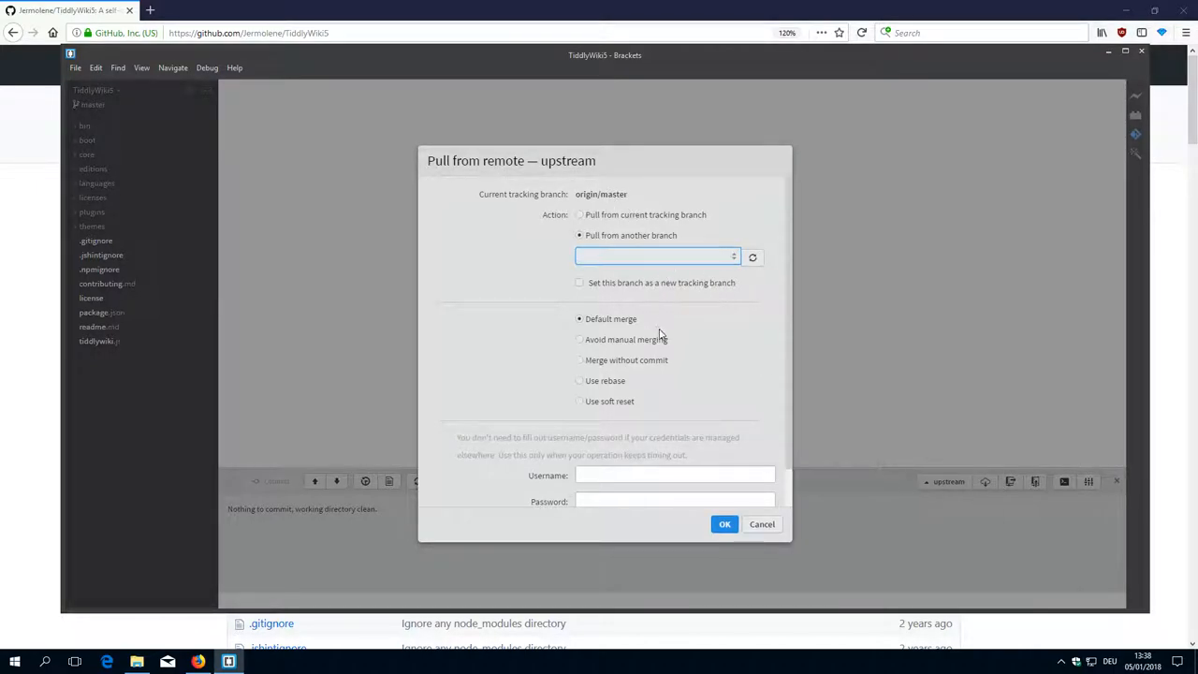
{"action": "left_click", "coordinate": [762, 524]}
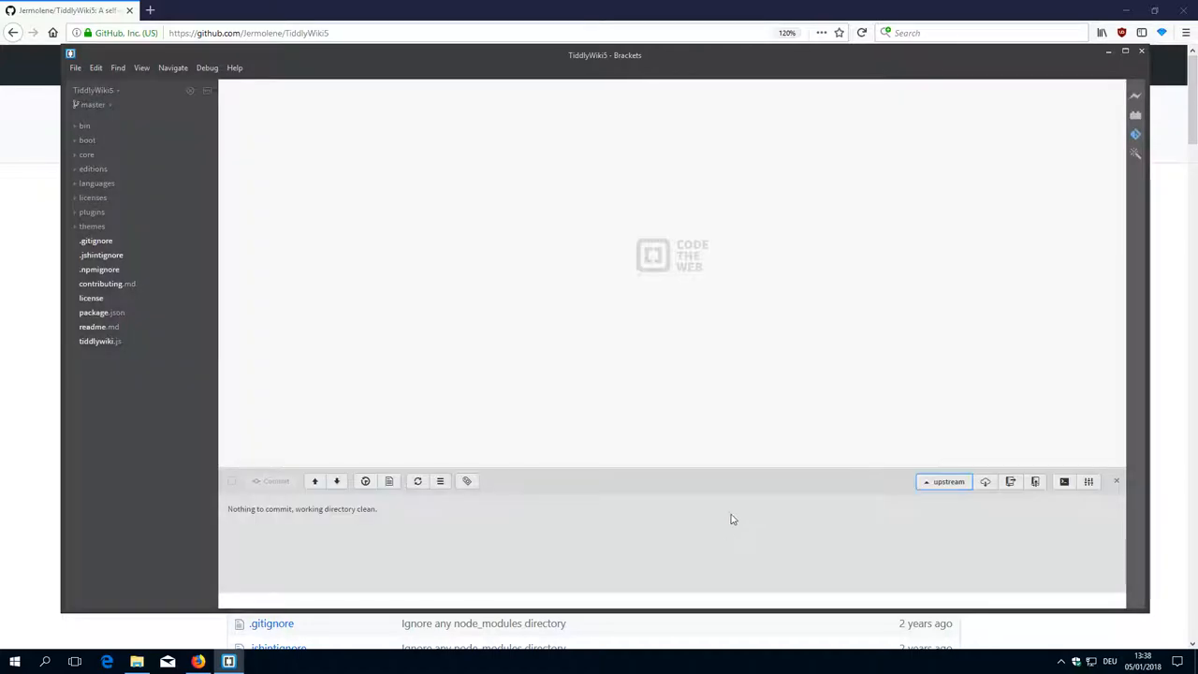
{"action": "mouse_move", "coordinate": [749, 465]}
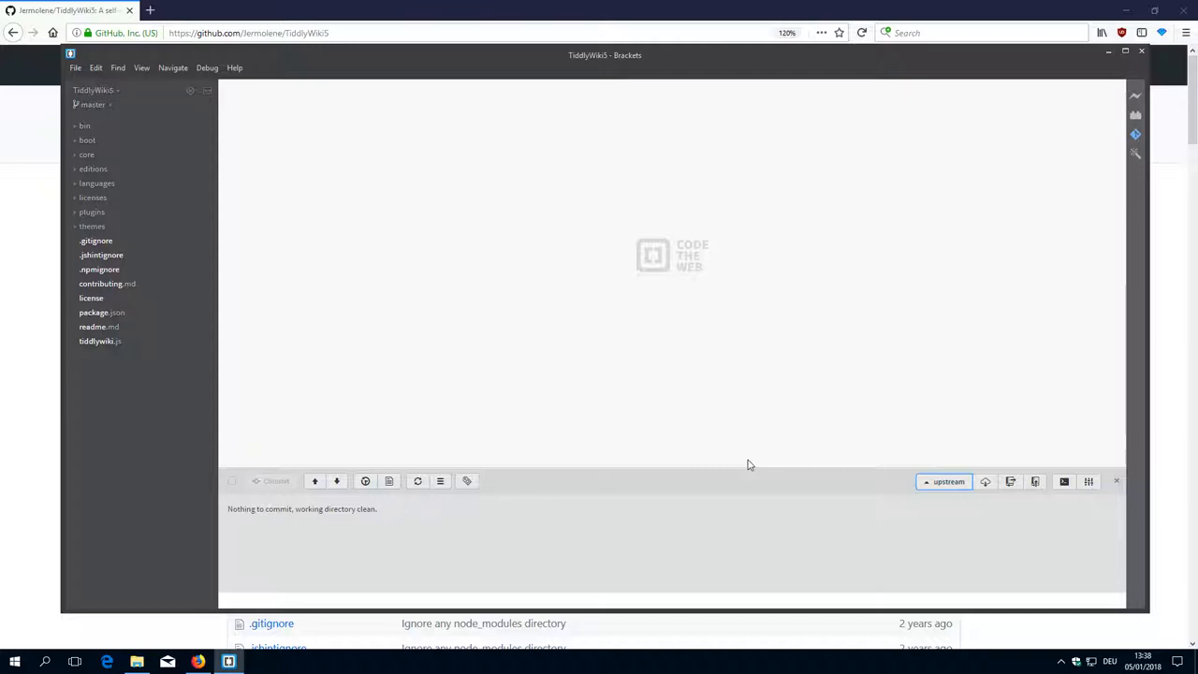
{"action": "mouse_move", "coordinate": [691, 357]}
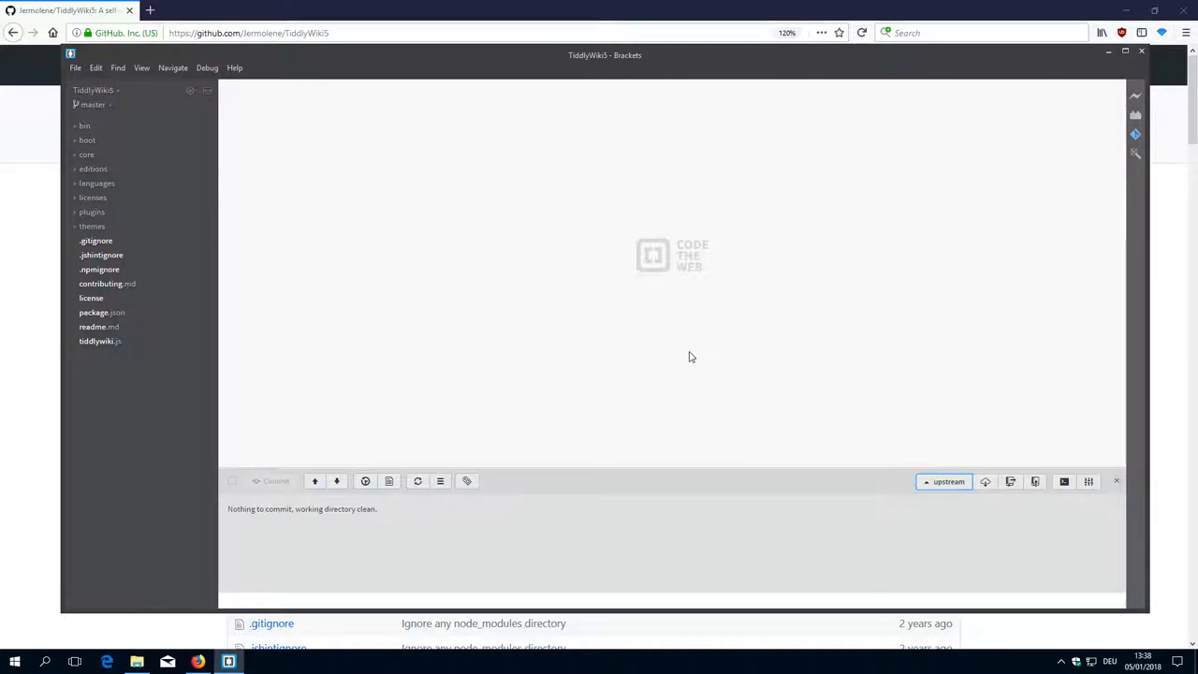
{"action": "mouse_move", "coordinate": [695, 394]}
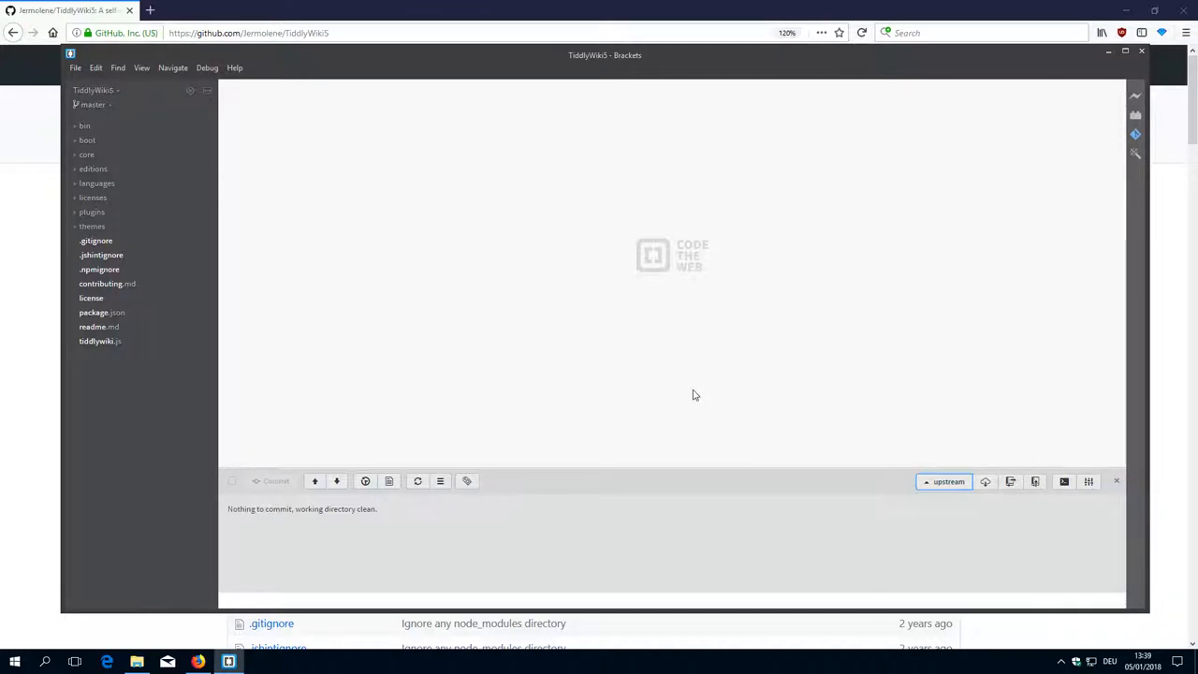
{"action": "mouse_move", "coordinate": [328, 412]}
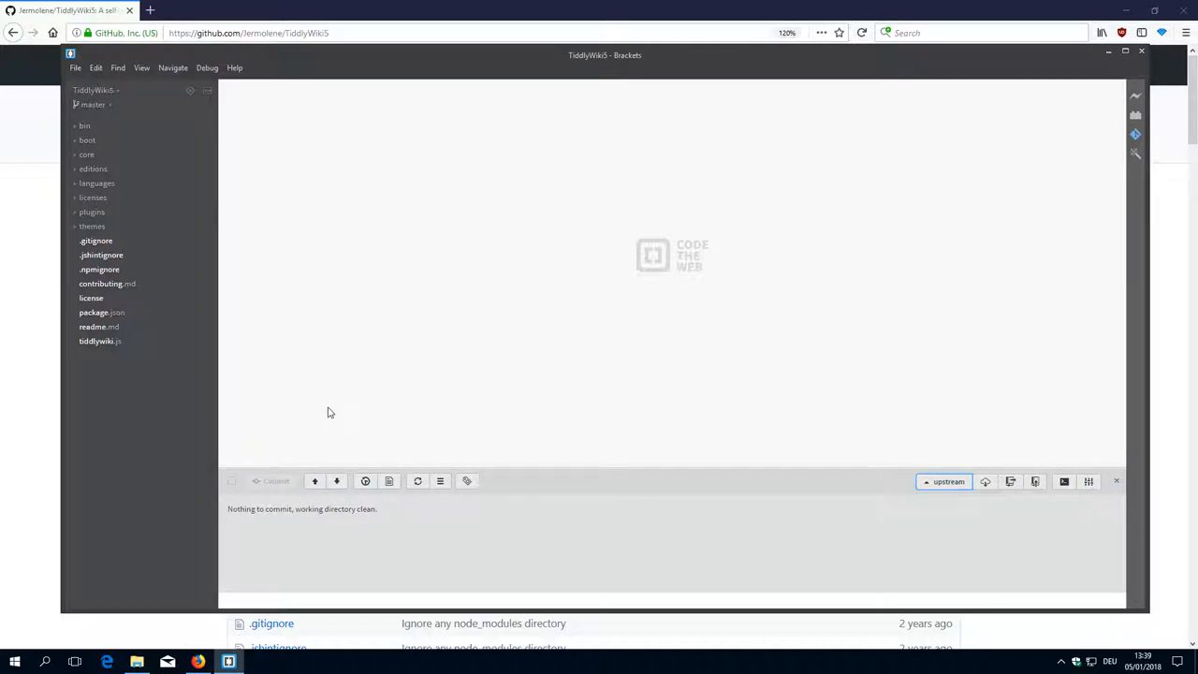
{"action": "mouse_move", "coordinate": [277, 349]}
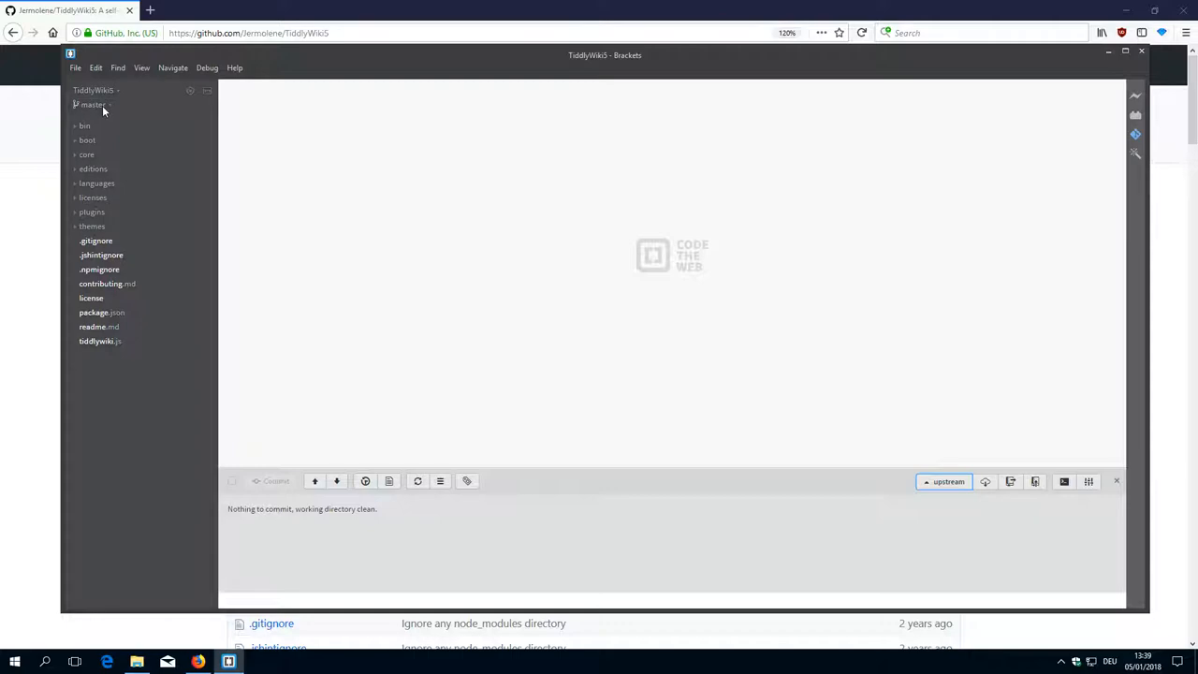
Open the master branch dropdown to list new-feature-xyz and branch creation
{"action": "left_click", "coordinate": [94, 103]}
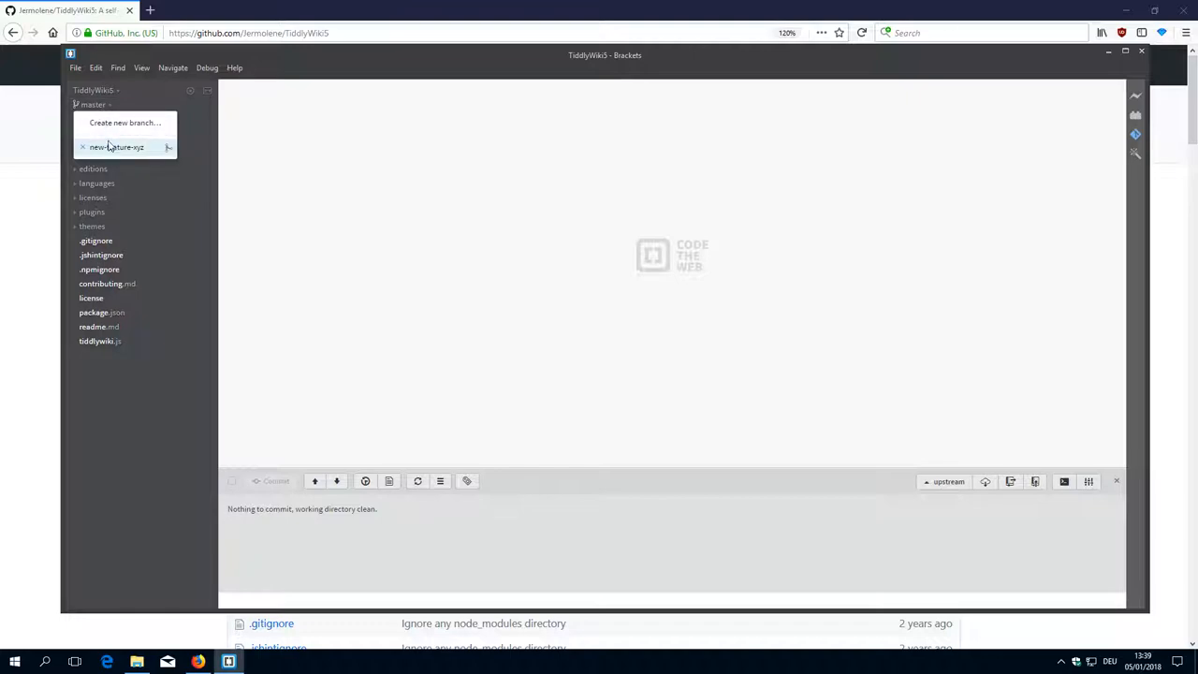
{"action": "mouse_move", "coordinate": [131, 173]}
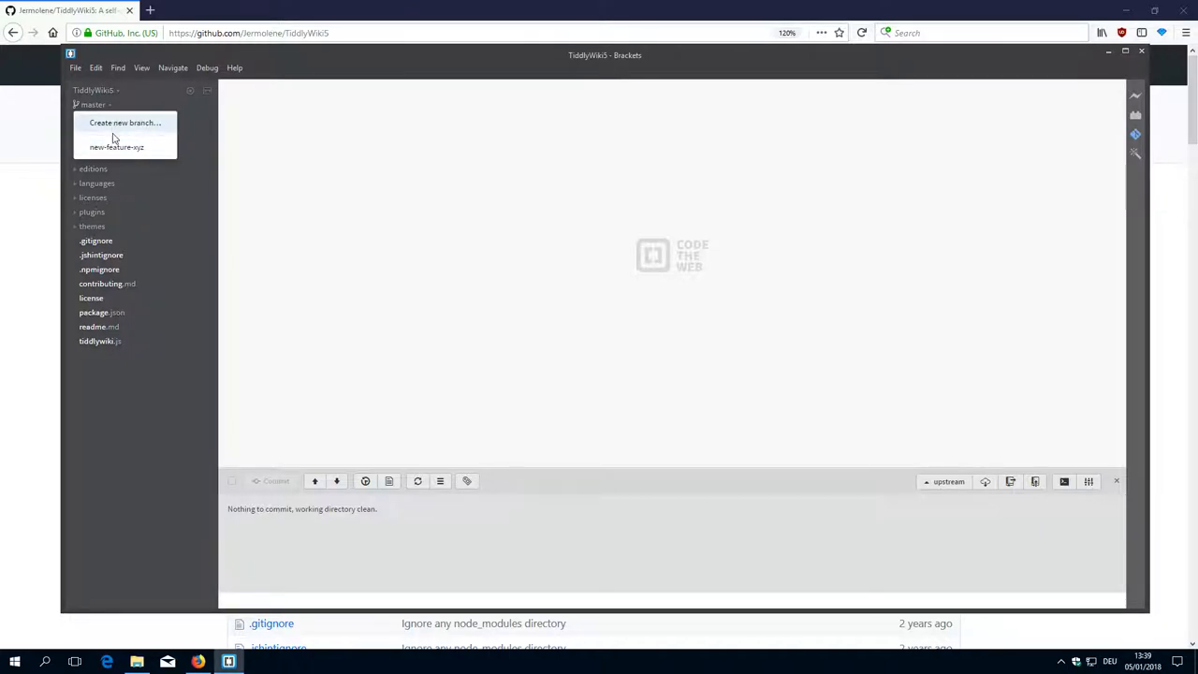
{"action": "mouse_move", "coordinate": [117, 147]}
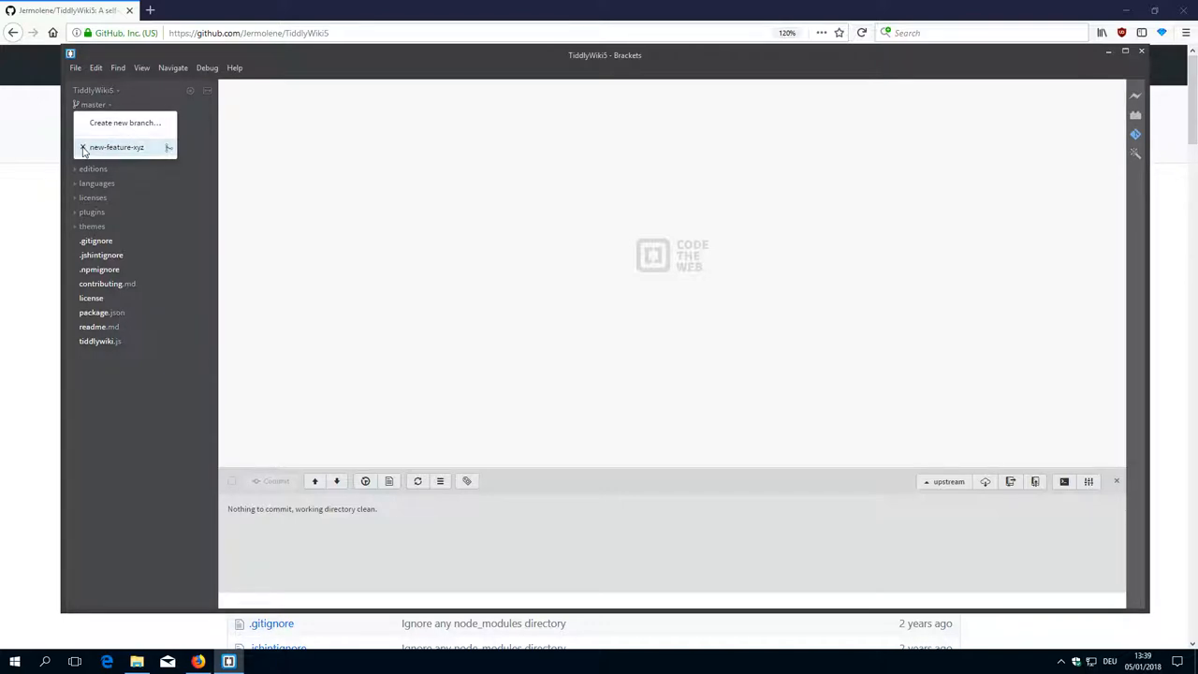
Remove local branch new-feature-xyz and confirm the Delete local branch prompt
{"action": "left_click", "coordinate": [169, 147]}
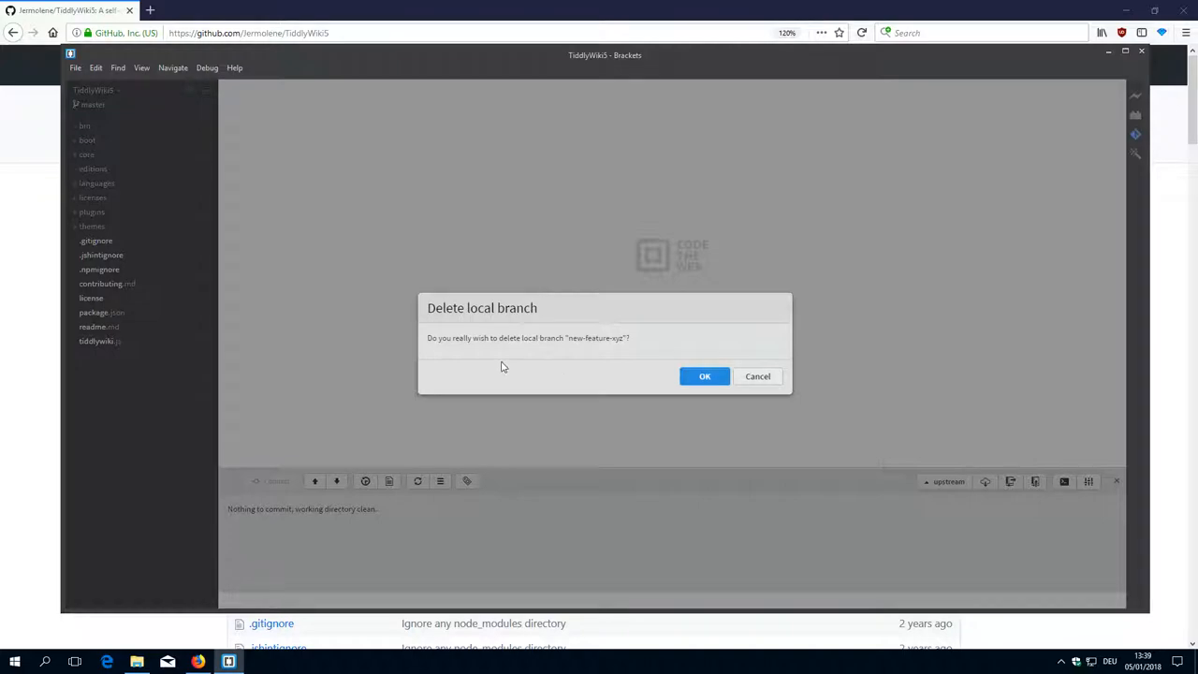
{"action": "mouse_move", "coordinate": [599, 344]}
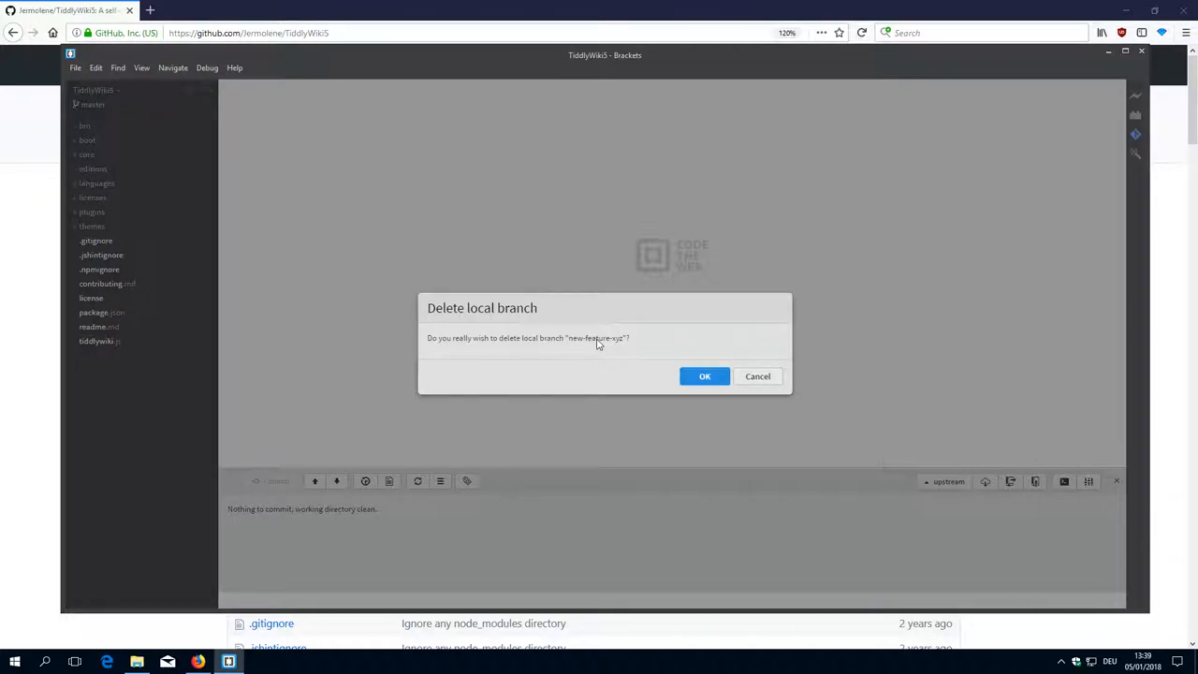
{"action": "left_click", "coordinate": [705, 375]}
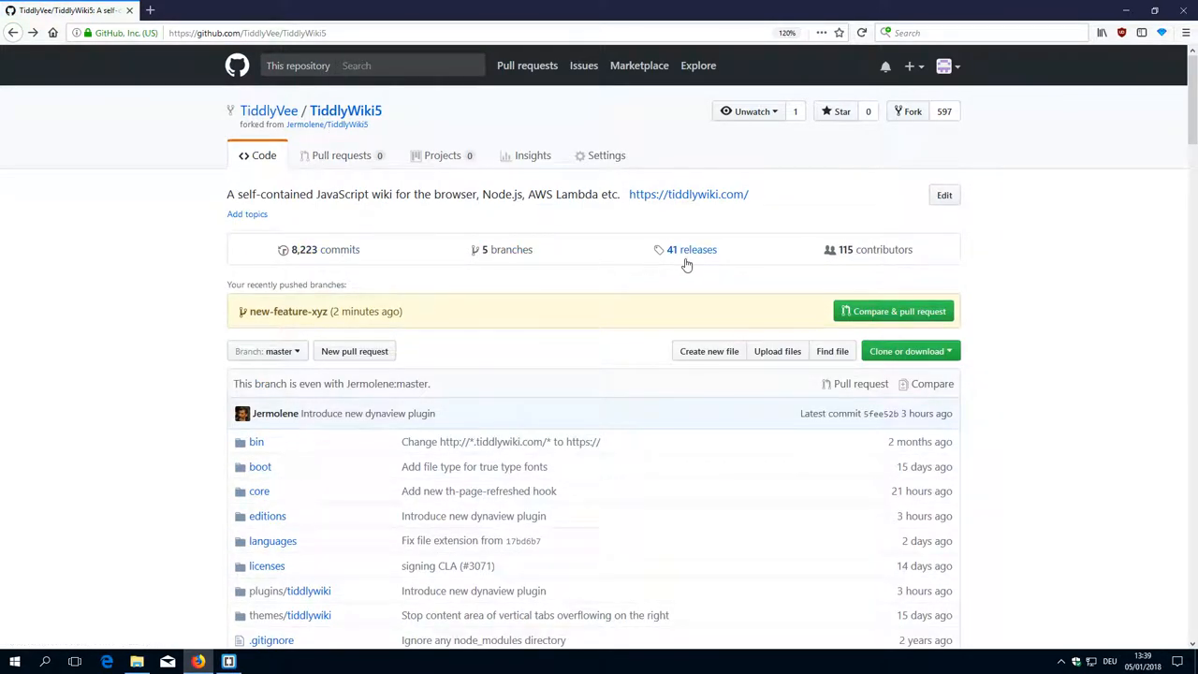
Delete new-feature-xyz from the fork's GitHub branches page, then return to TiddlyWiki5
{"action": "left_click", "coordinate": [503, 249]}
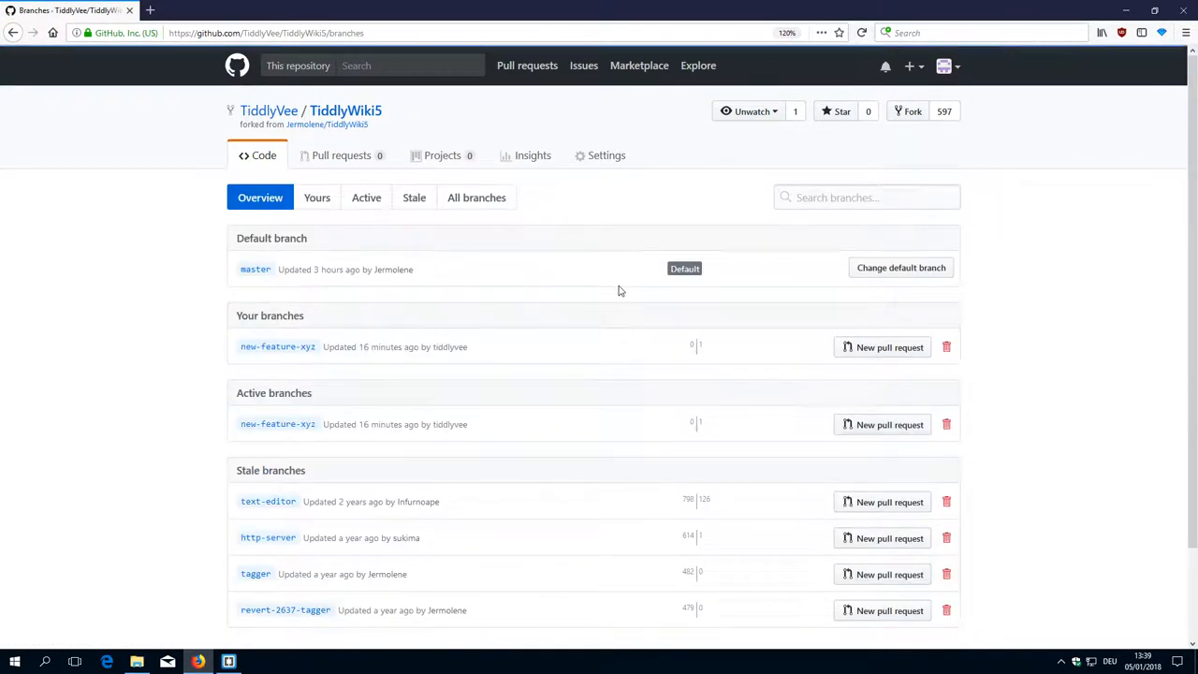
{"action": "scroll", "scroll_direction": "down", "scroll_amount": 3}
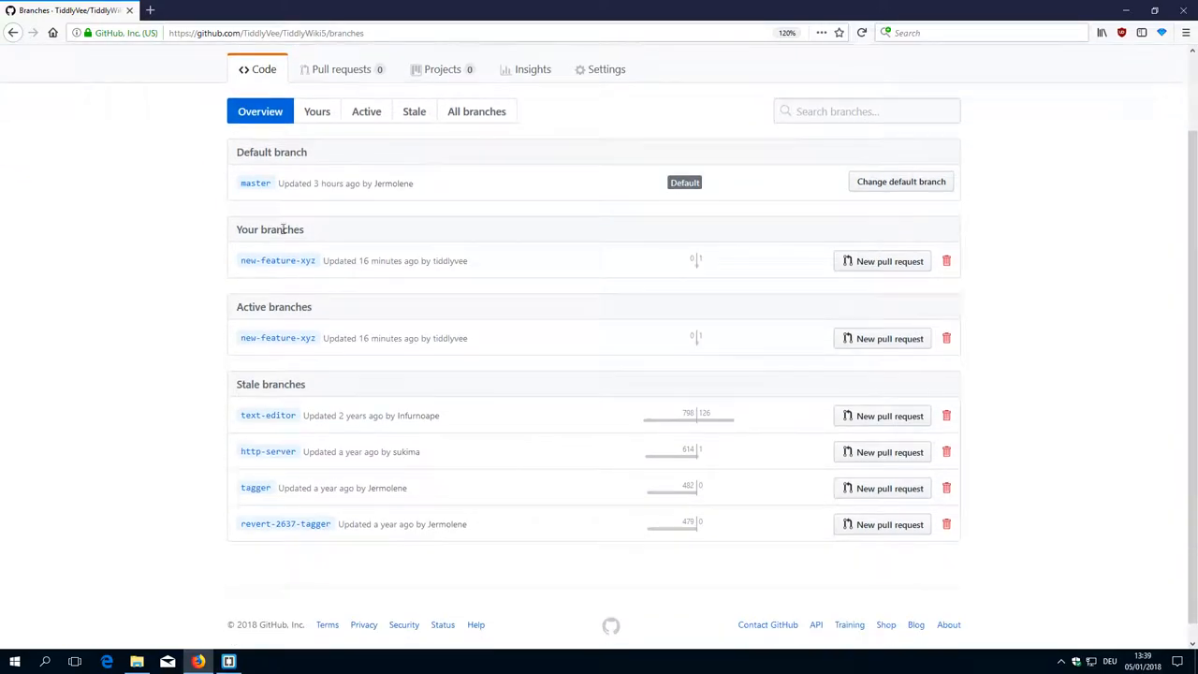
{"action": "mouse_move", "coordinate": [791, 269]}
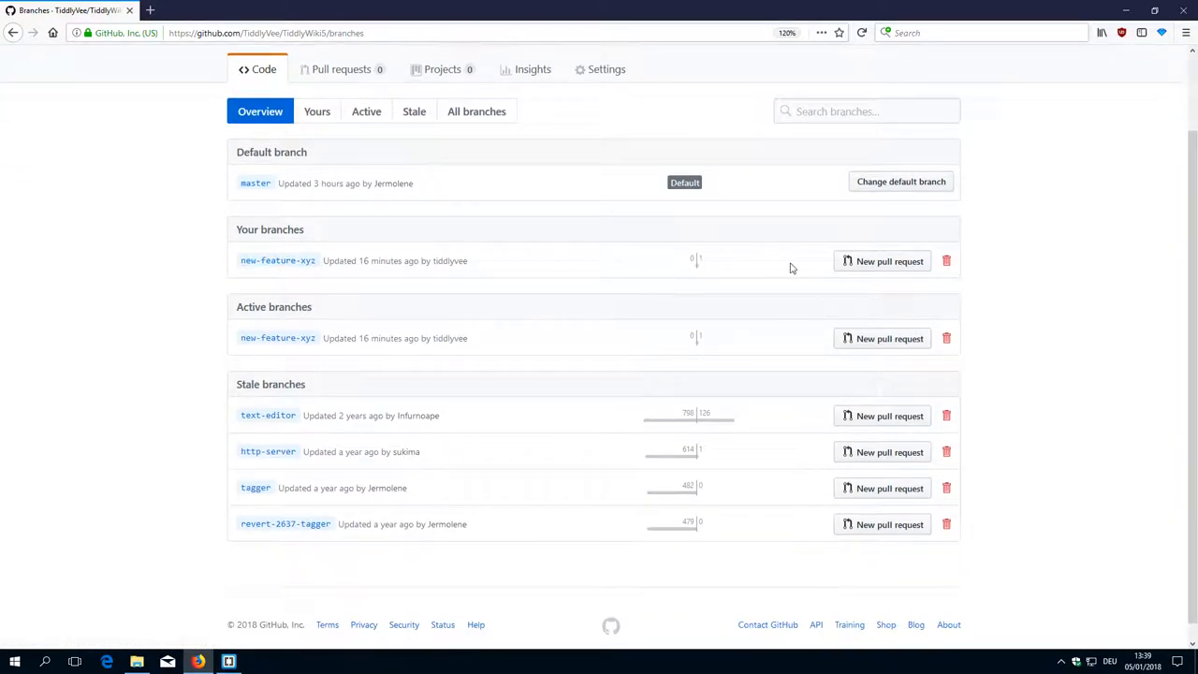
{"action": "mouse_move", "coordinate": [946, 261]}
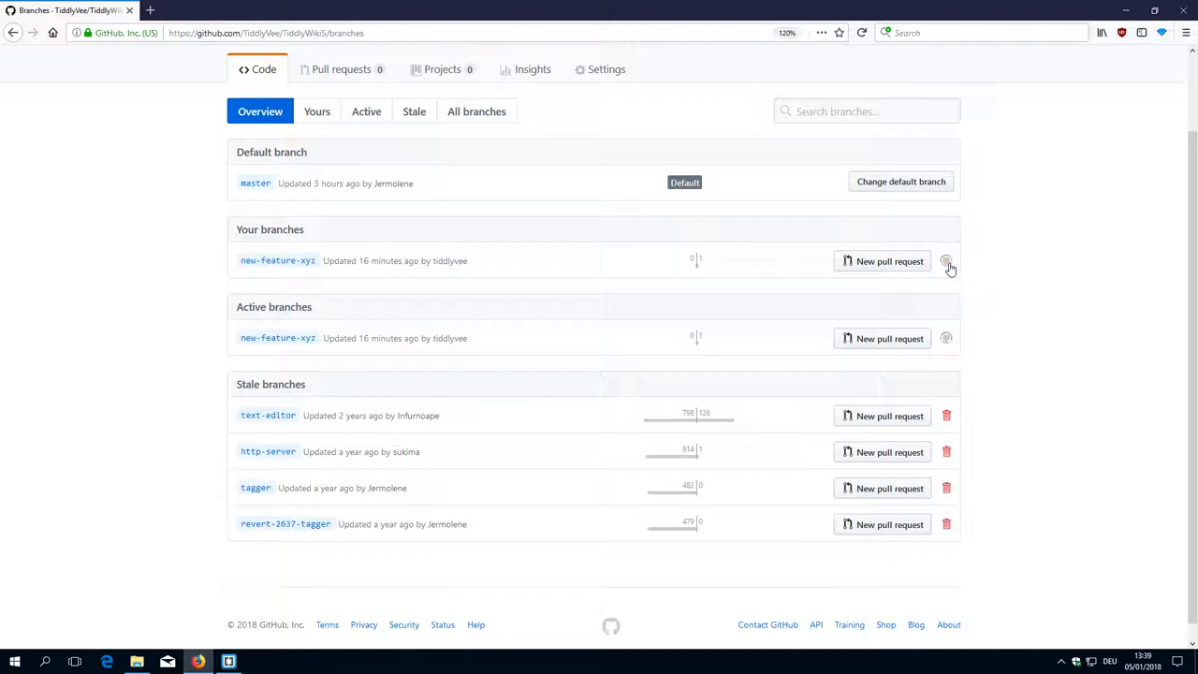
{"action": "left_click", "coordinate": [946, 261]}
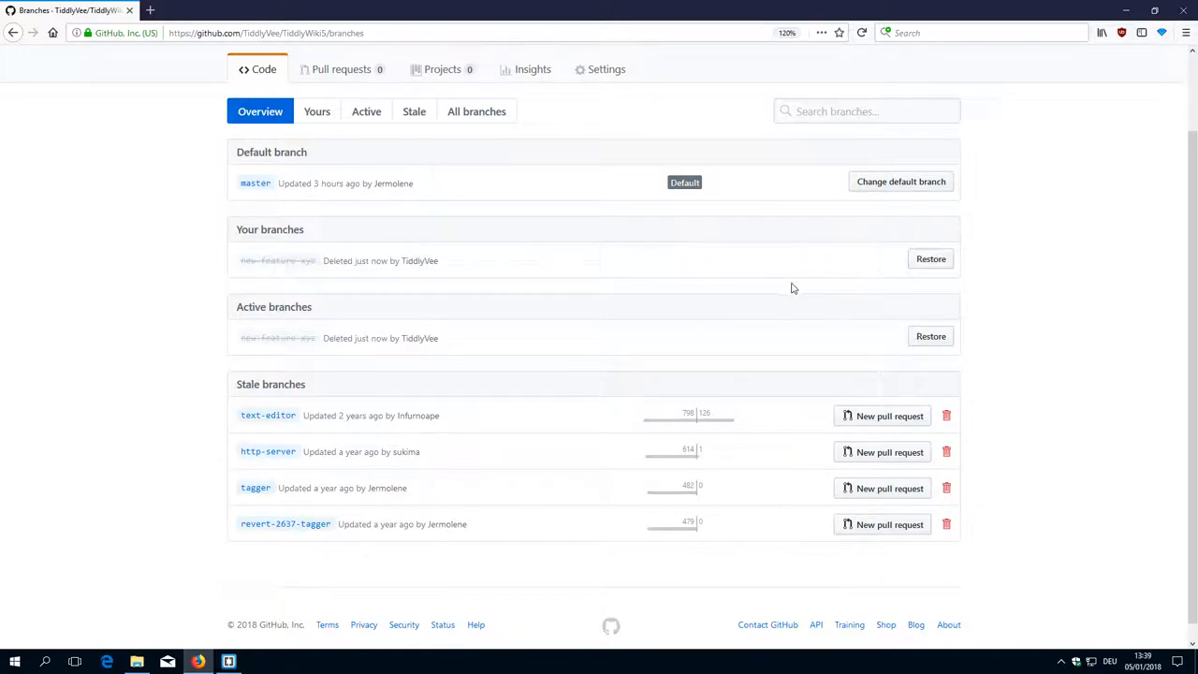
{"action": "scroll", "scroll_direction": "up", "scroll_amount": 3}
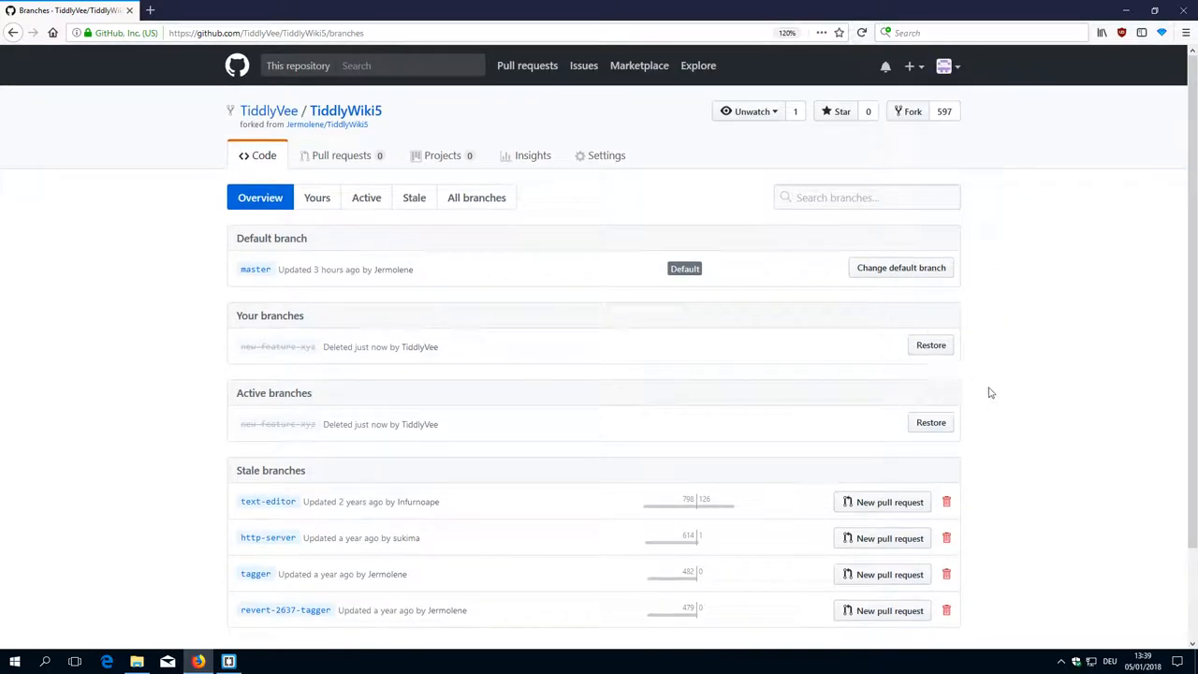
{"action": "mouse_move", "coordinate": [370, 166]}
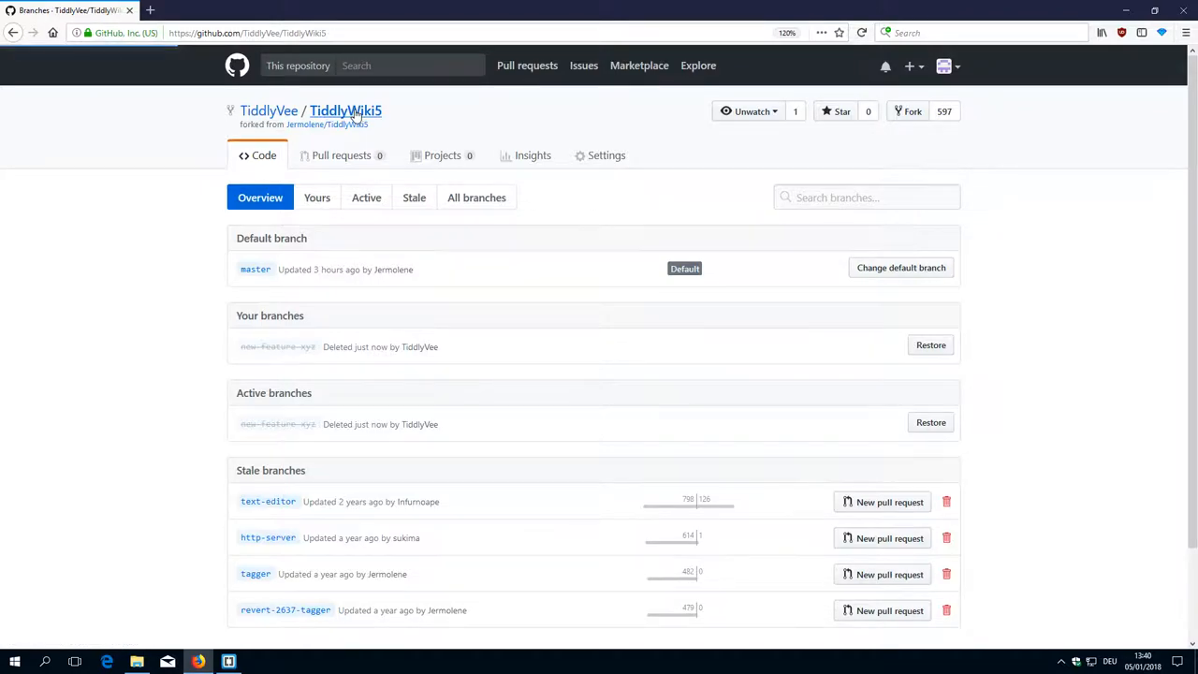
{"action": "left_click", "coordinate": [344, 110]}
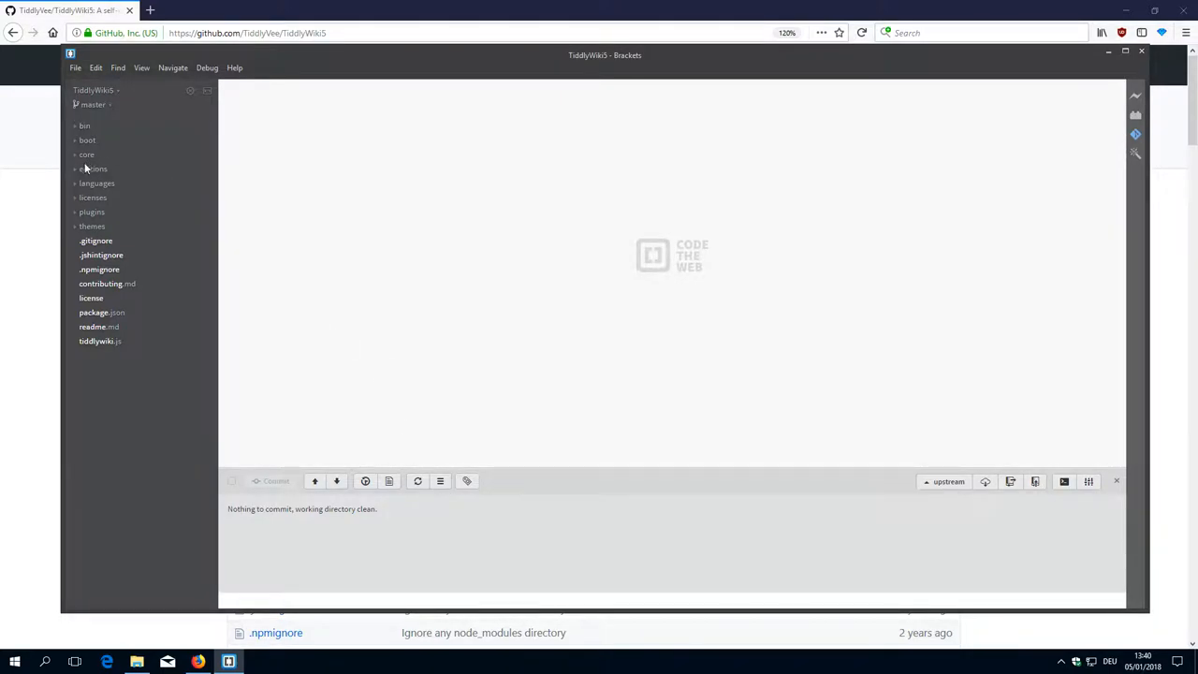
Expand editions, then editions/empty, in the Brackets project tree
{"action": "left_click", "coordinate": [93, 169]}
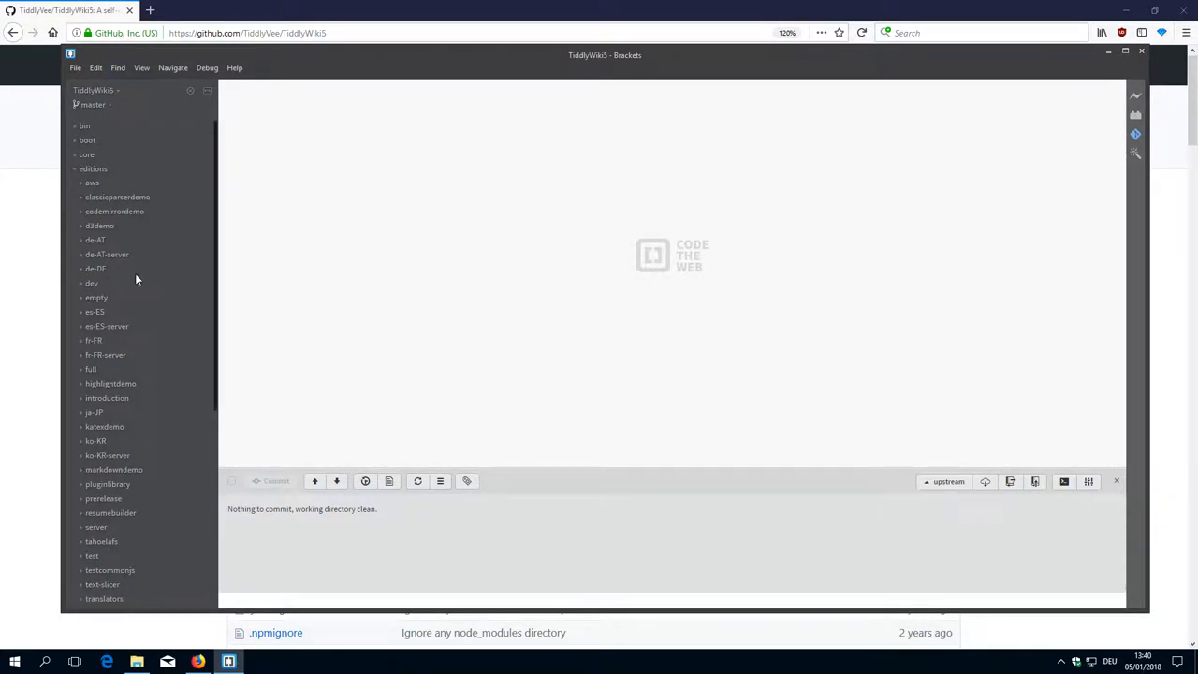
{"action": "scroll", "scroll_direction": "down", "scroll_amount": 3}
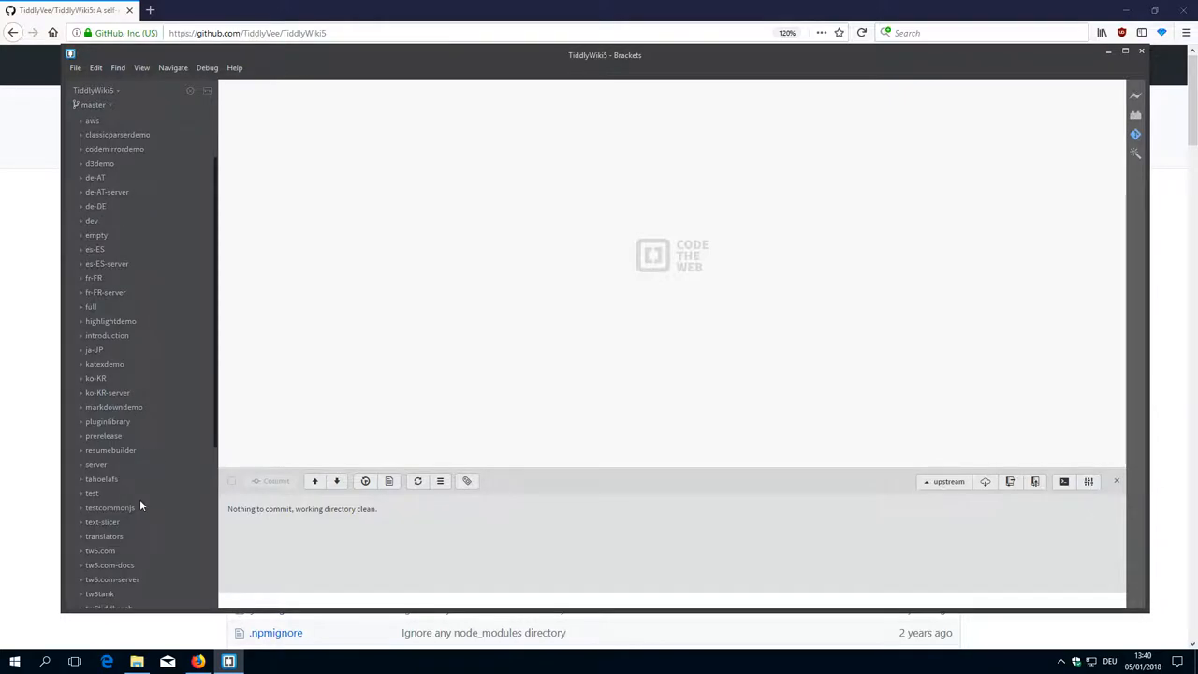
{"action": "scroll", "scroll_direction": "down", "scroll_amount": 3}
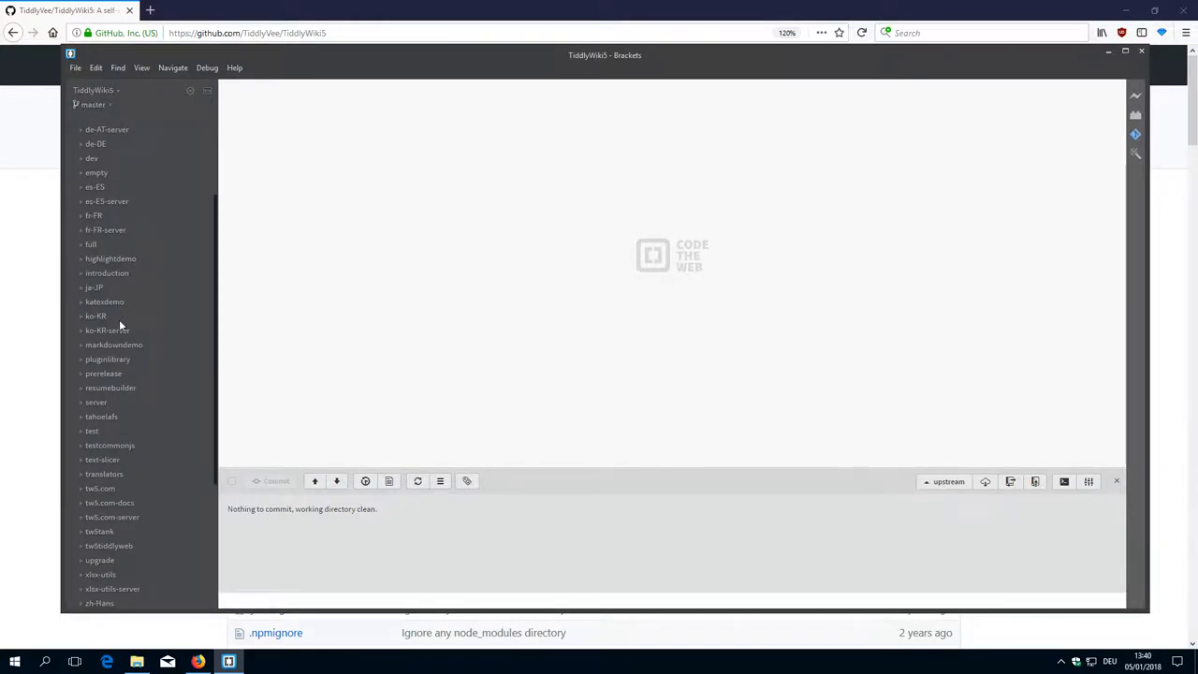
{"action": "scroll", "scroll_direction": "down", "scroll_amount": 3}
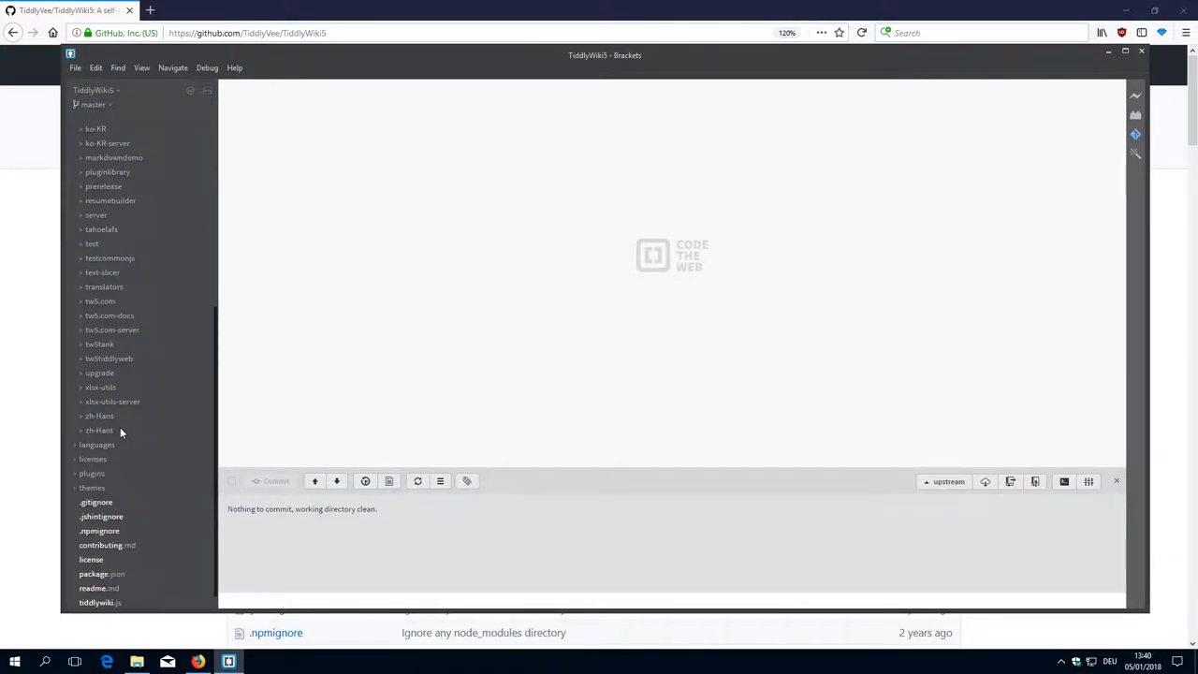
{"action": "scroll", "scroll_direction": "up", "scroll_amount": 3}
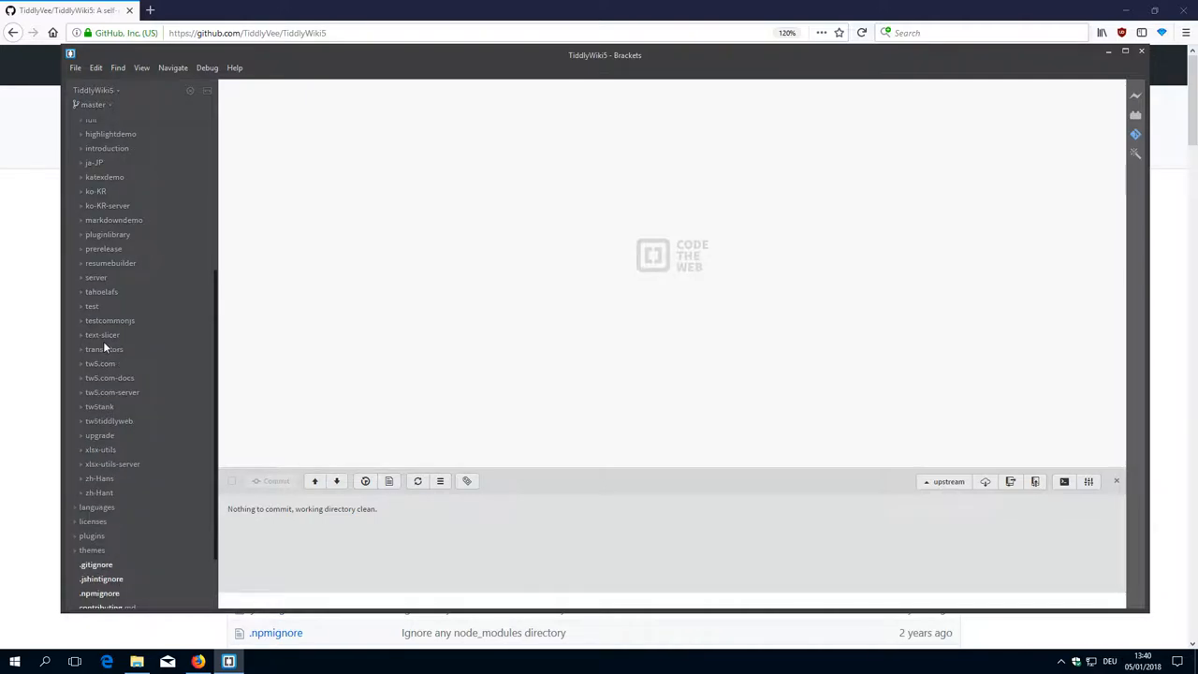
{"action": "scroll", "scroll_direction": "up", "scroll_amount": 3}
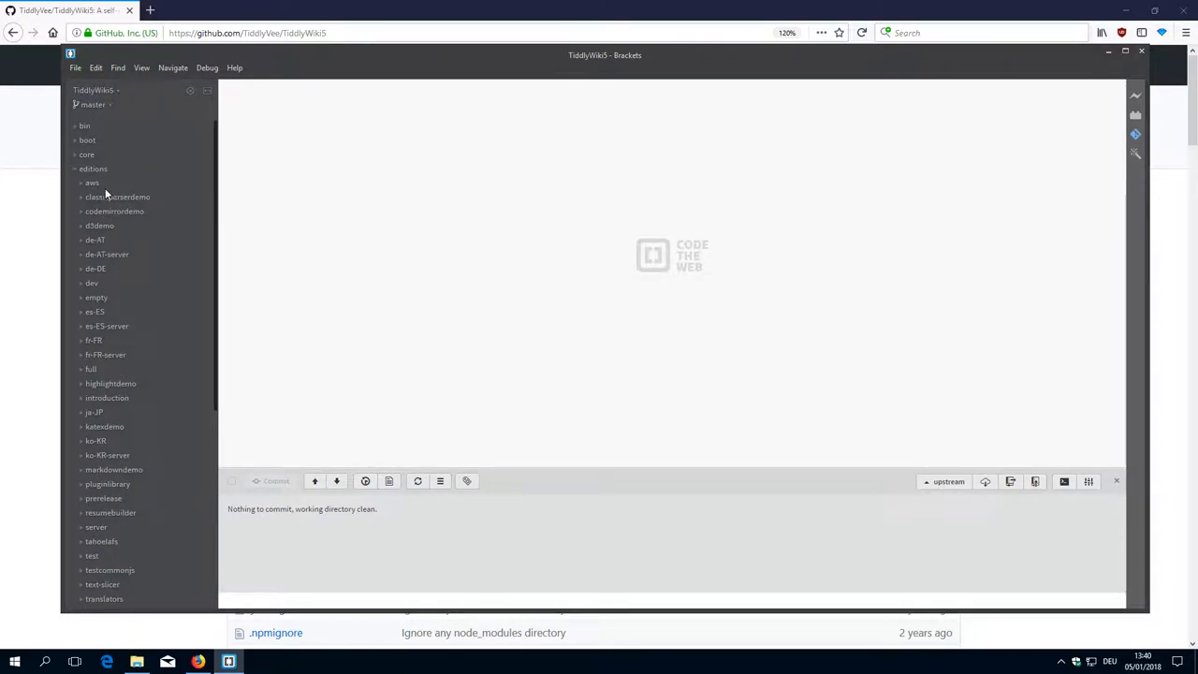
{"action": "left_click", "coordinate": [97, 297]}
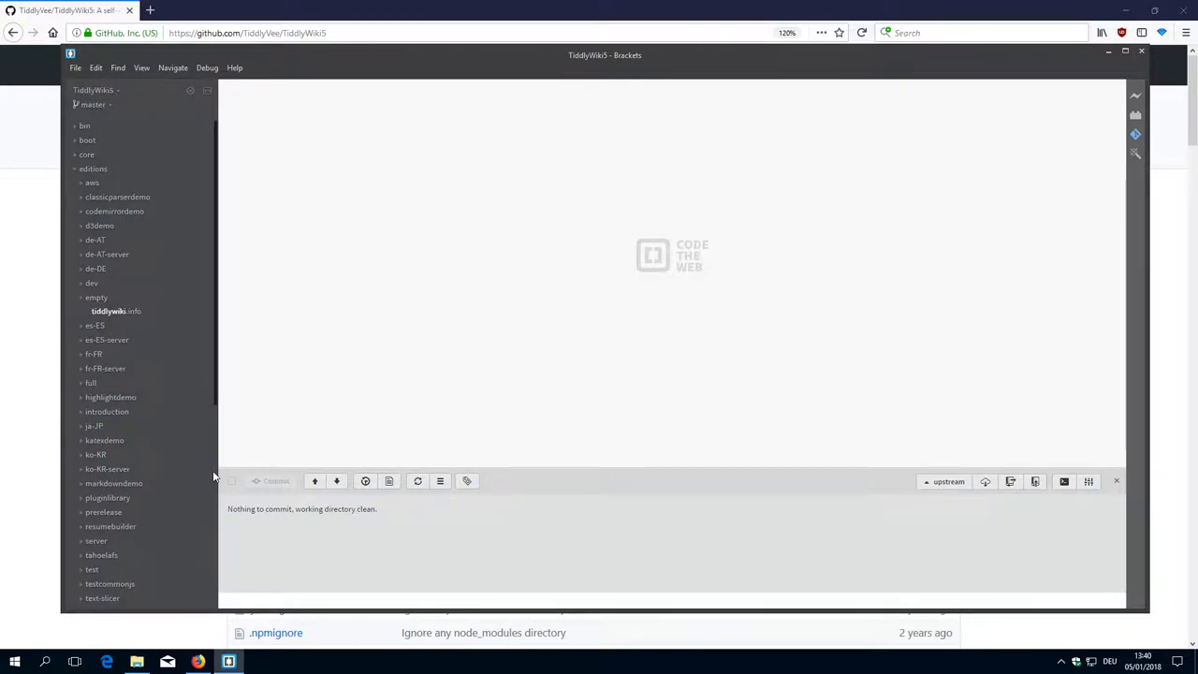
{"action": "mouse_move", "coordinate": [145, 331]}
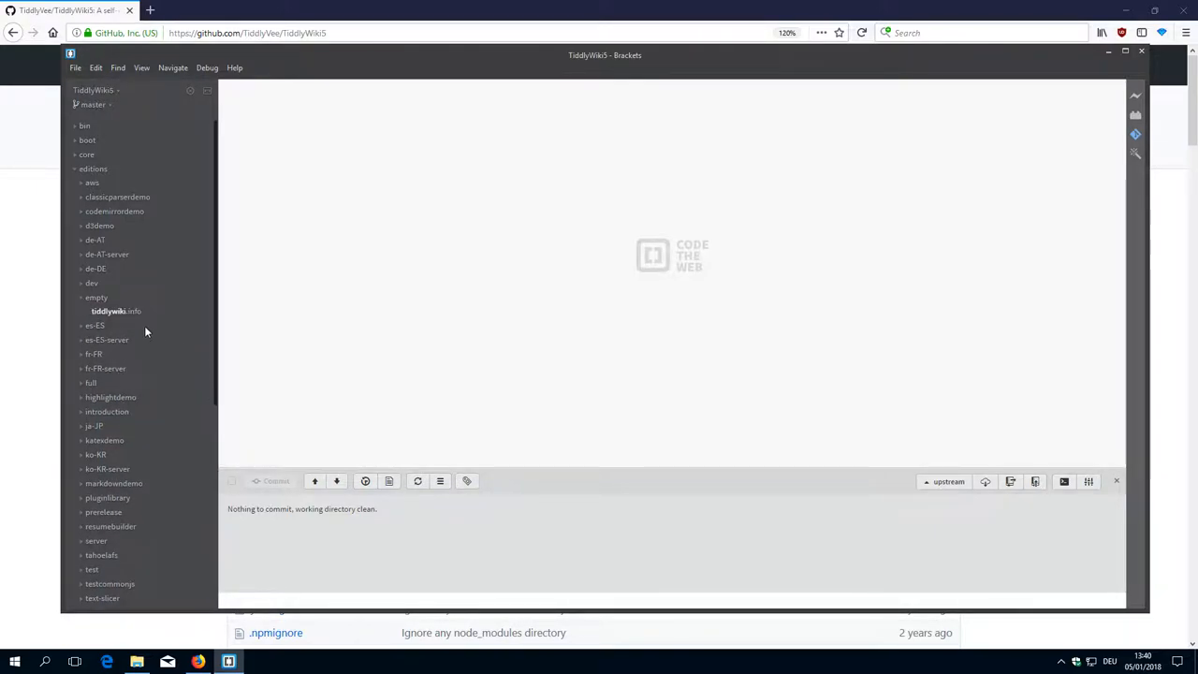
{"action": "mouse_move", "coordinate": [127, 311]}
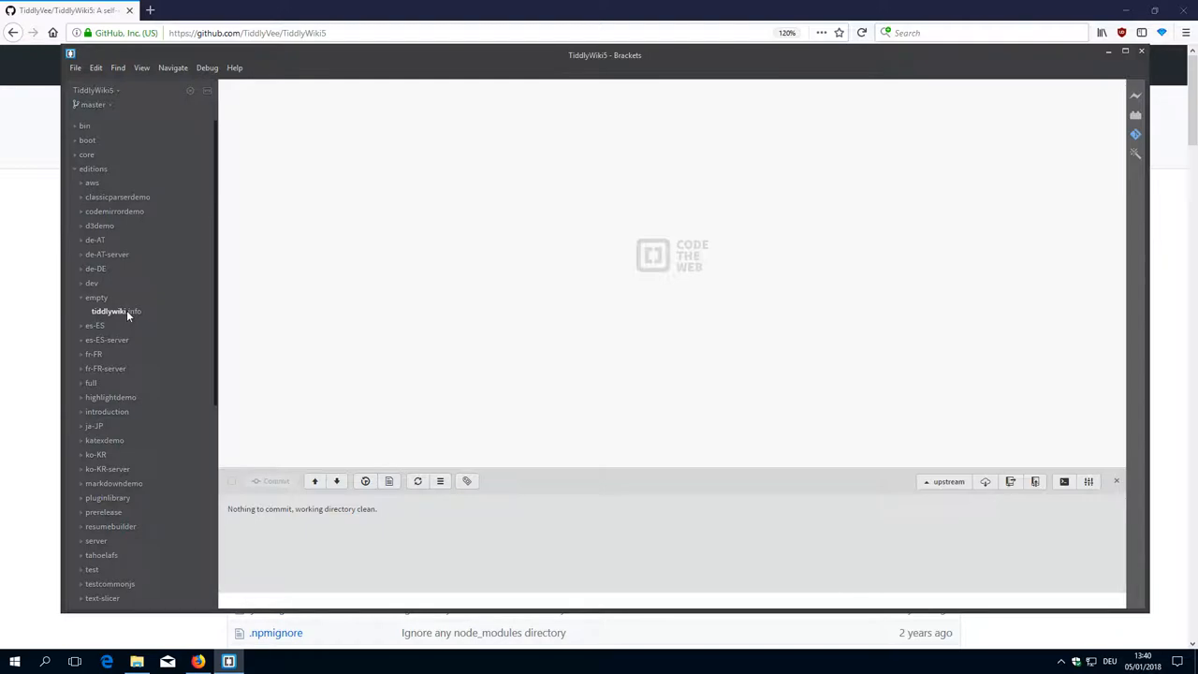
Open editions/empty/tiddlywiki.info and highlight its plugins, build and build-target entries
{"action": "left_click", "coordinate": [116, 311]}
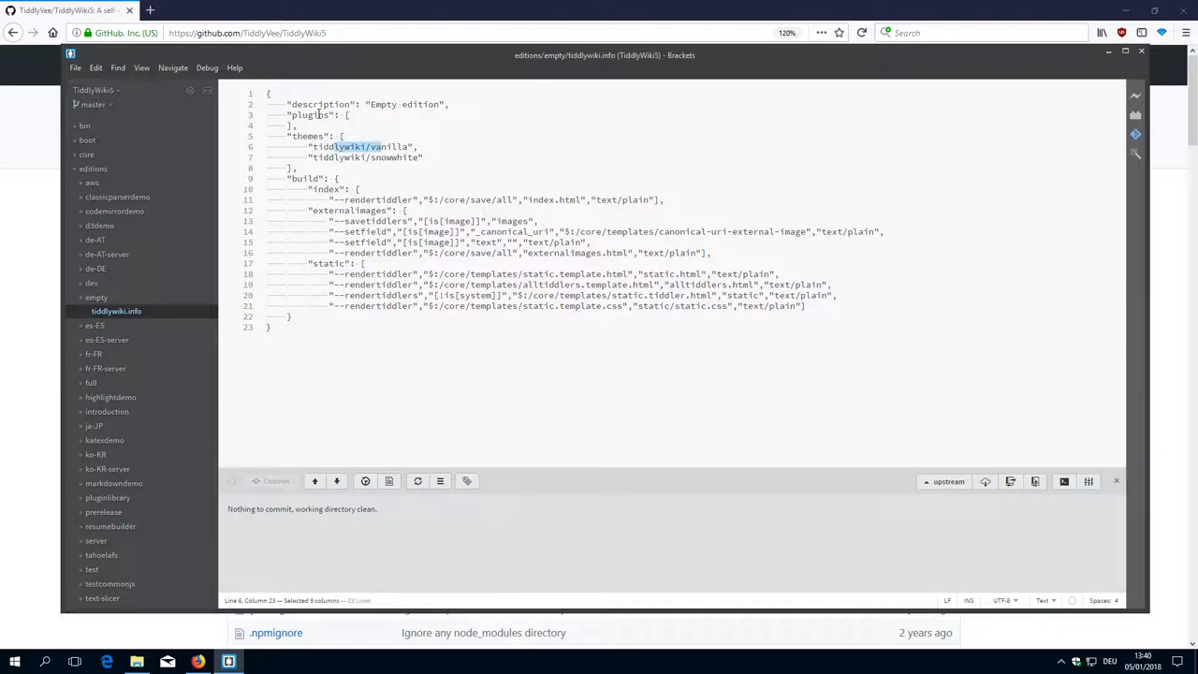
{"action": "double_click", "coordinate": [312, 114]}
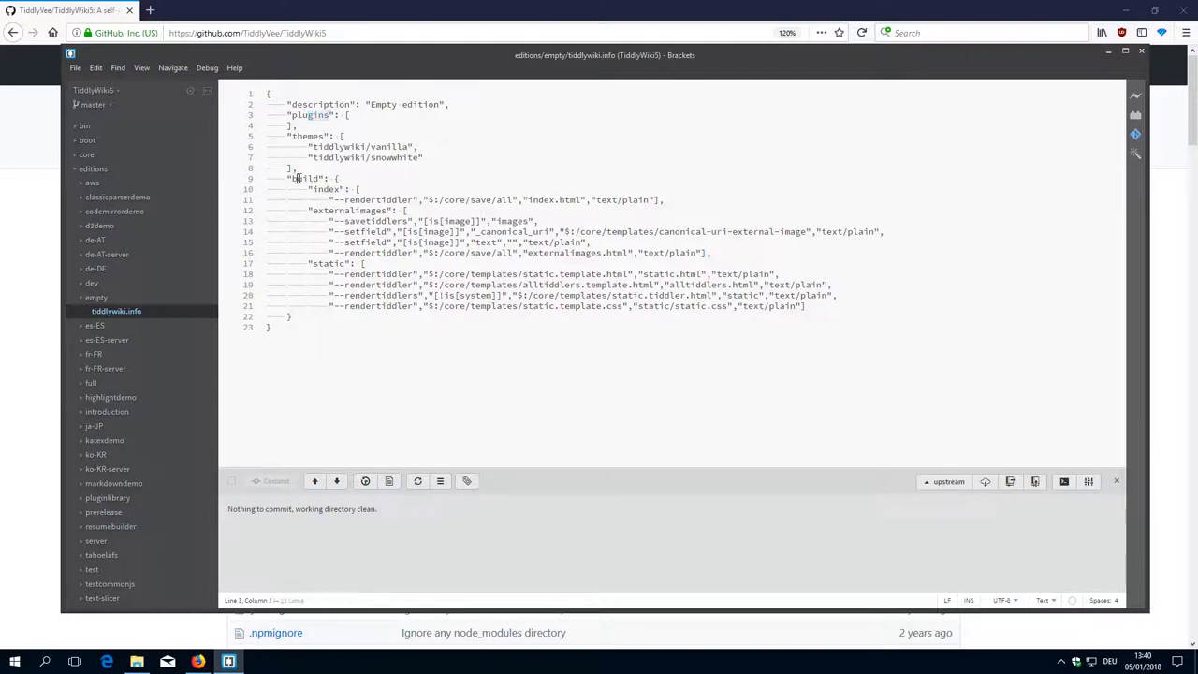
{"action": "double_click", "coordinate": [325, 189]}
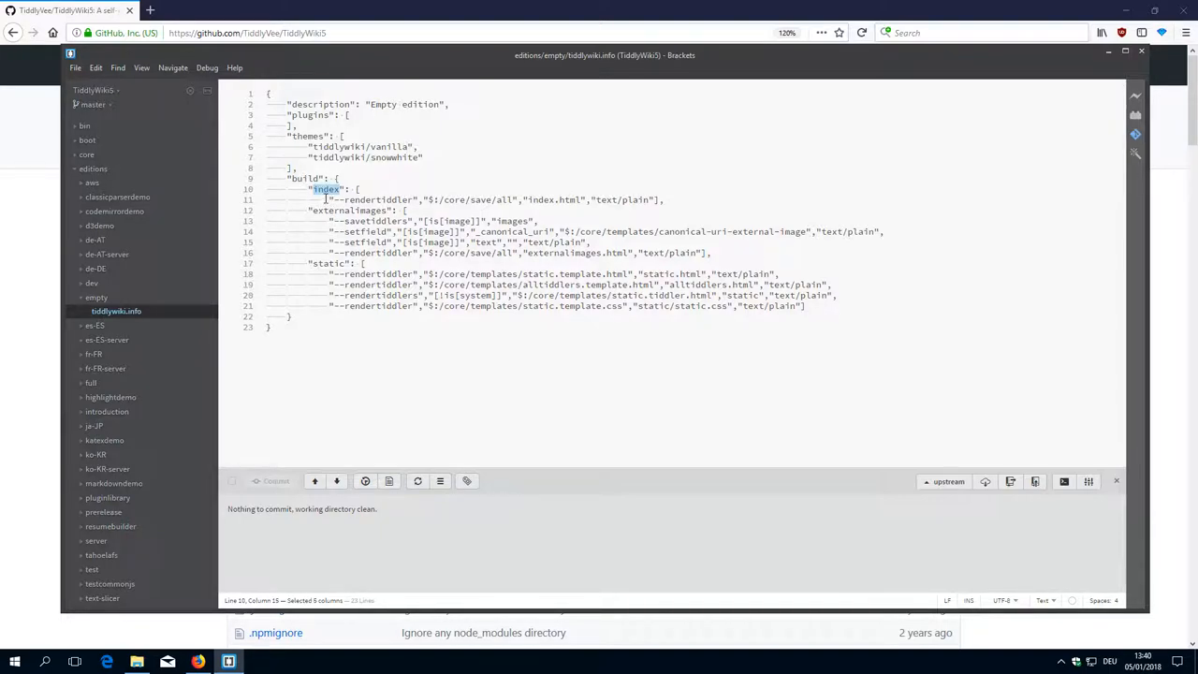
{"action": "left_click", "coordinate": [665, 199]}
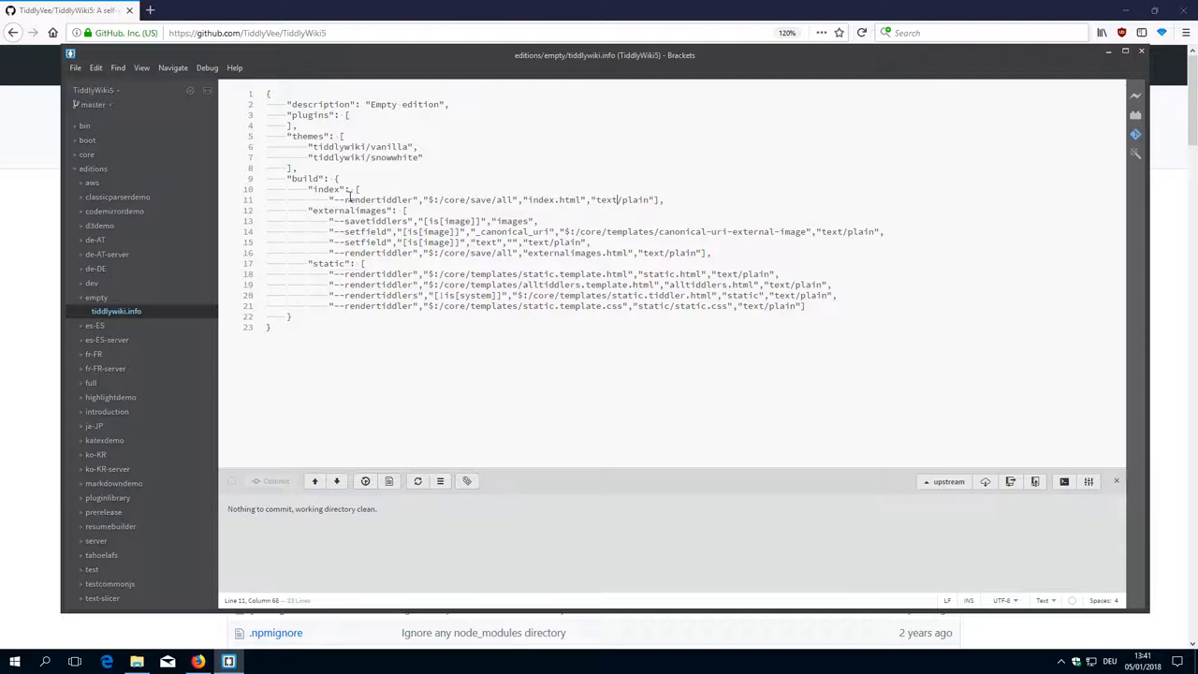
{"action": "left_click", "coordinate": [337, 189]}
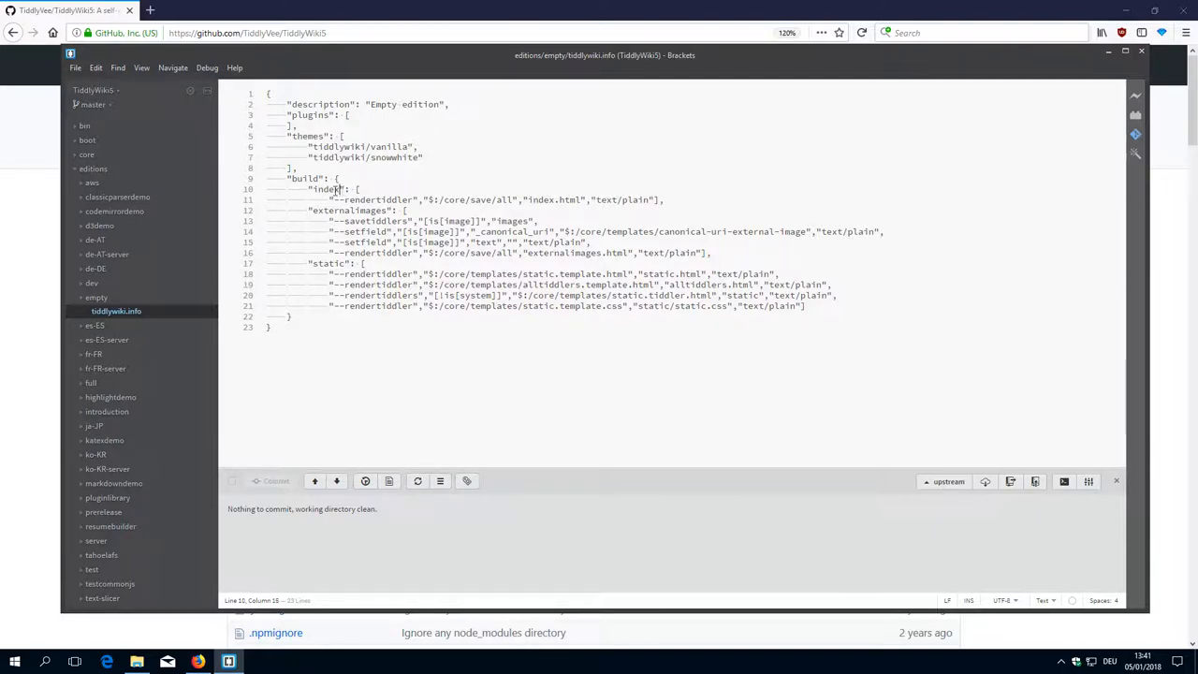
{"action": "double_click", "coordinate": [326, 189]}
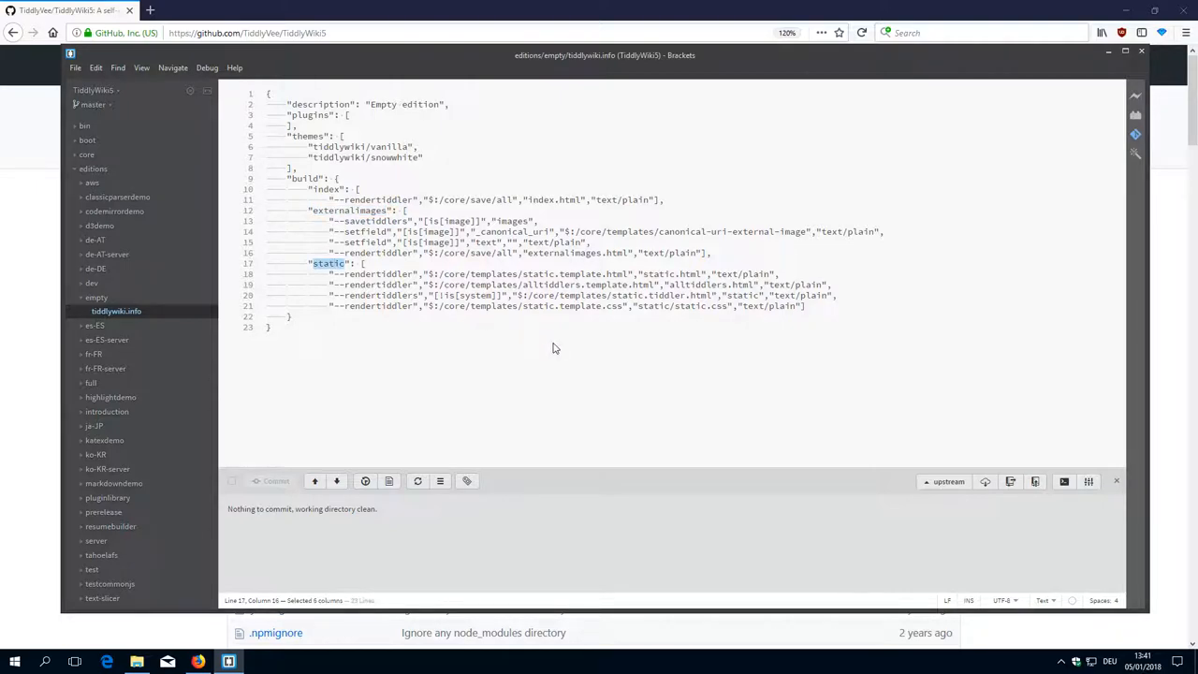
{"action": "mouse_move", "coordinate": [224, 324]}
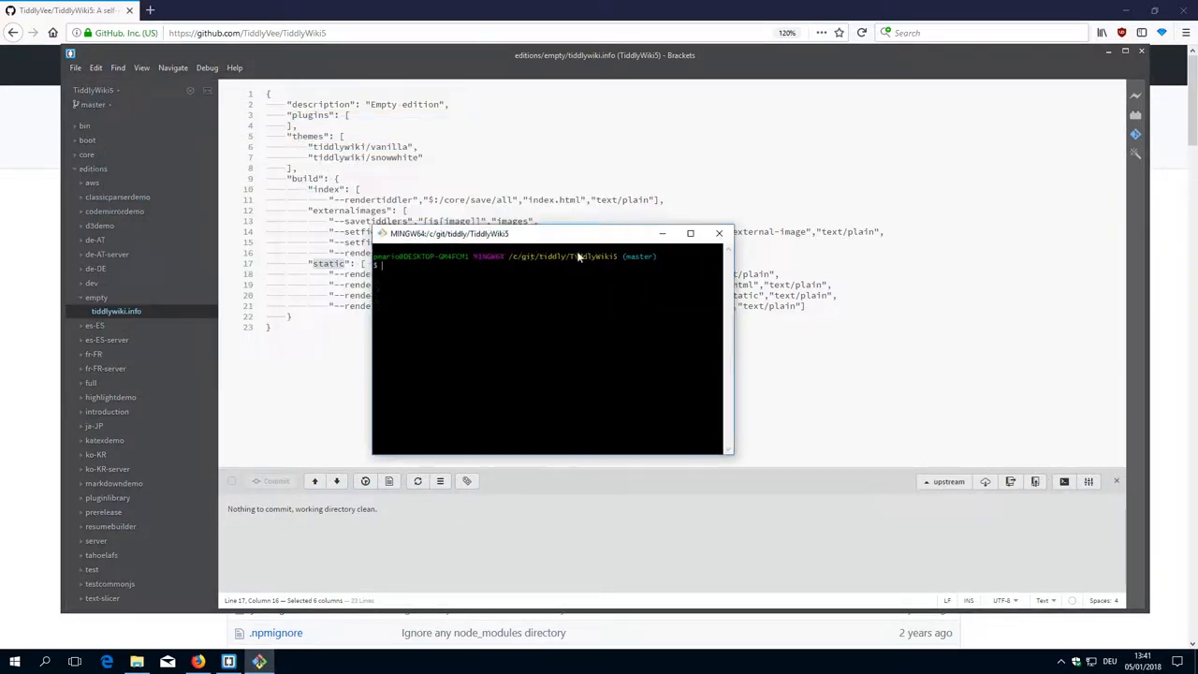
Position Git Bash and run nodejs tiddlywiki.js editions/empty/ --build index, then rerun it
{"action": "left_click_drag", "start_coordinate": [543, 233], "coordinate": [608, 232]}
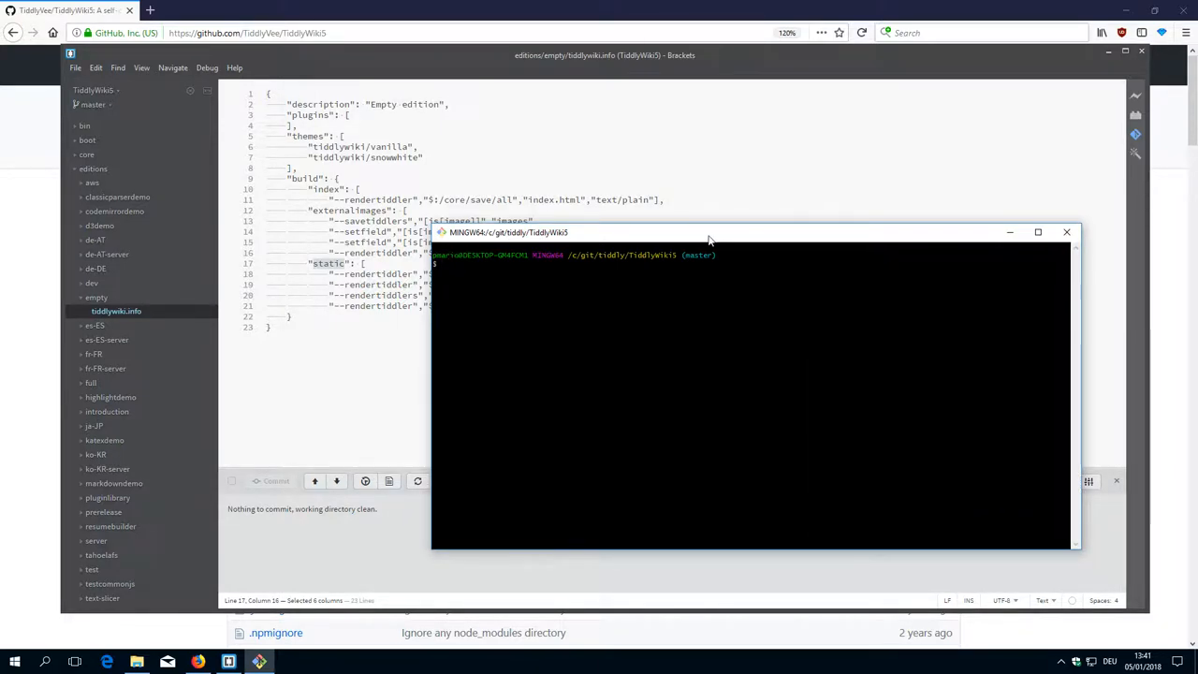
{"action": "left_click_drag", "start_coordinate": [708, 232], "coordinate": [708, 259]}
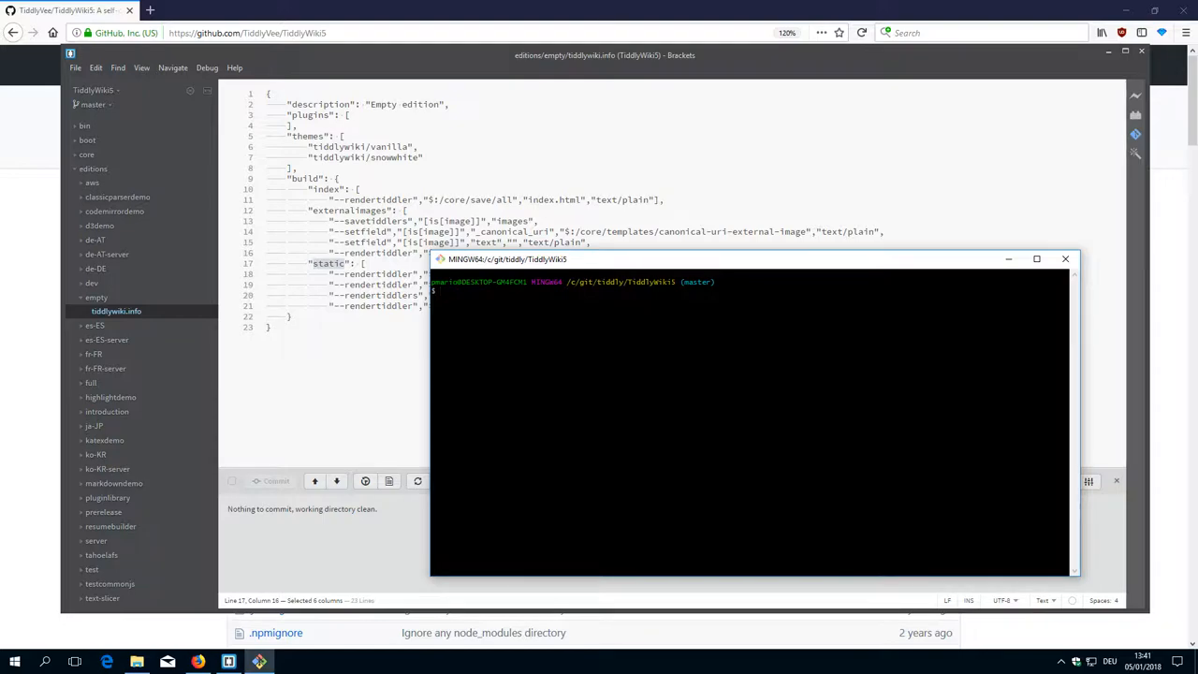
{"action": "type", "text": "nodejs"}
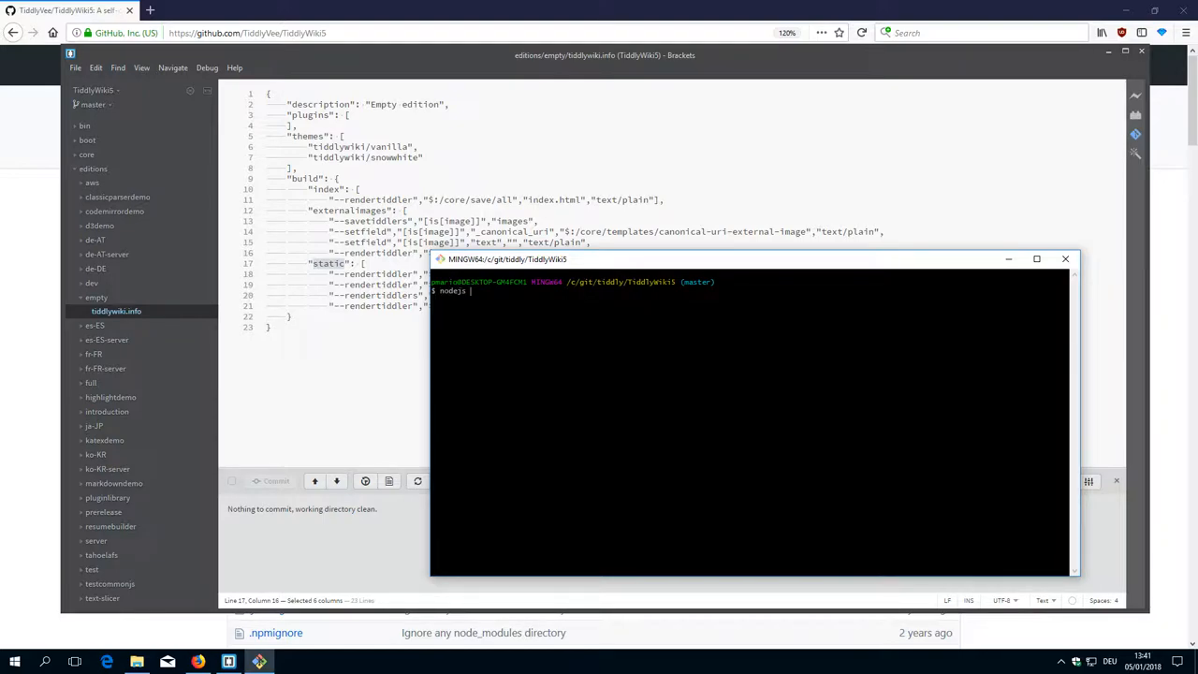
{"action": "type", "text": "tiddlywiki.js"}
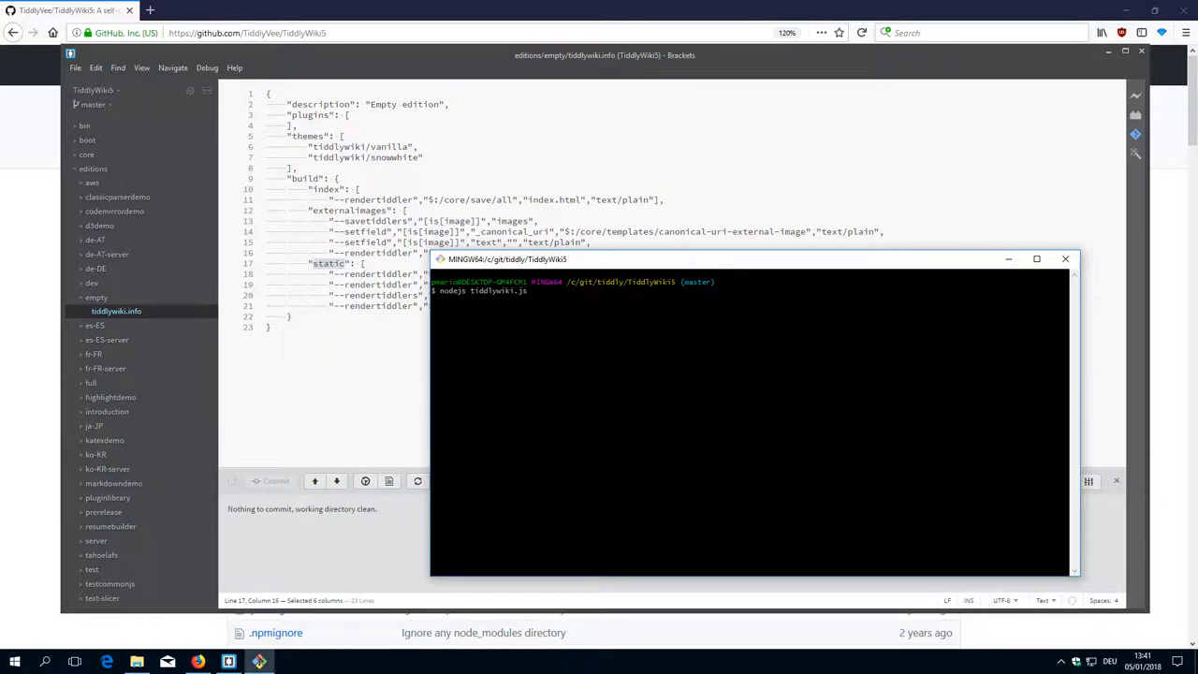
{"action": "key", "text": "BackSpace"}
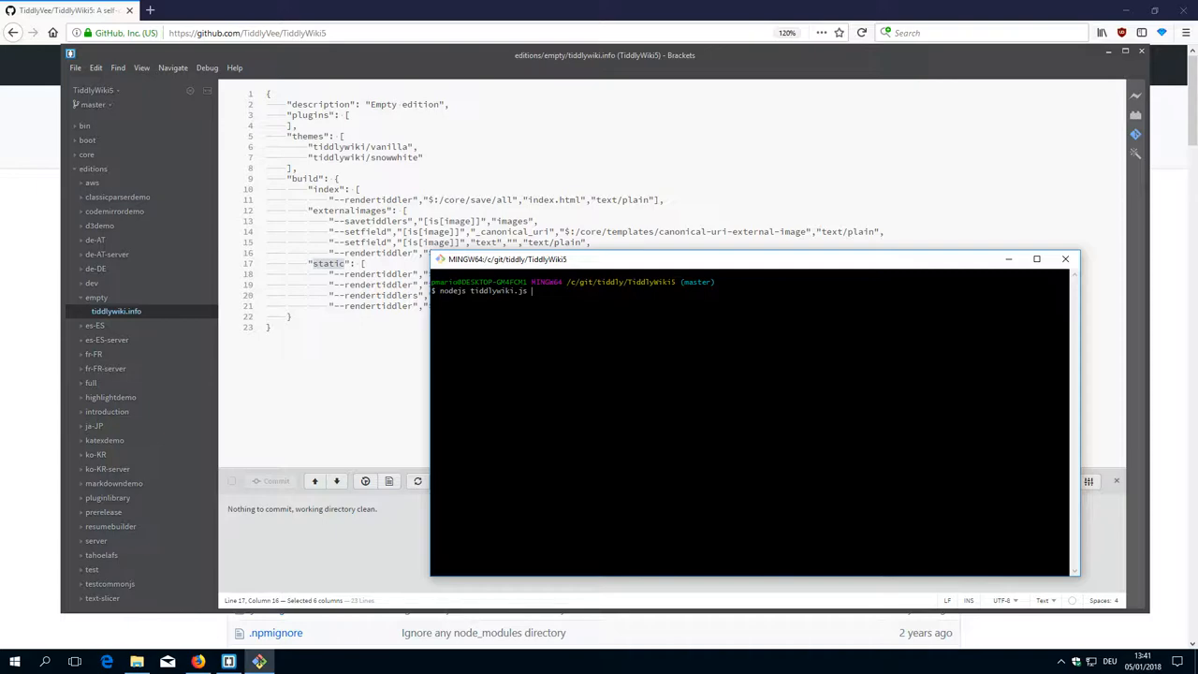
{"action": "type", "text": "editions/"}
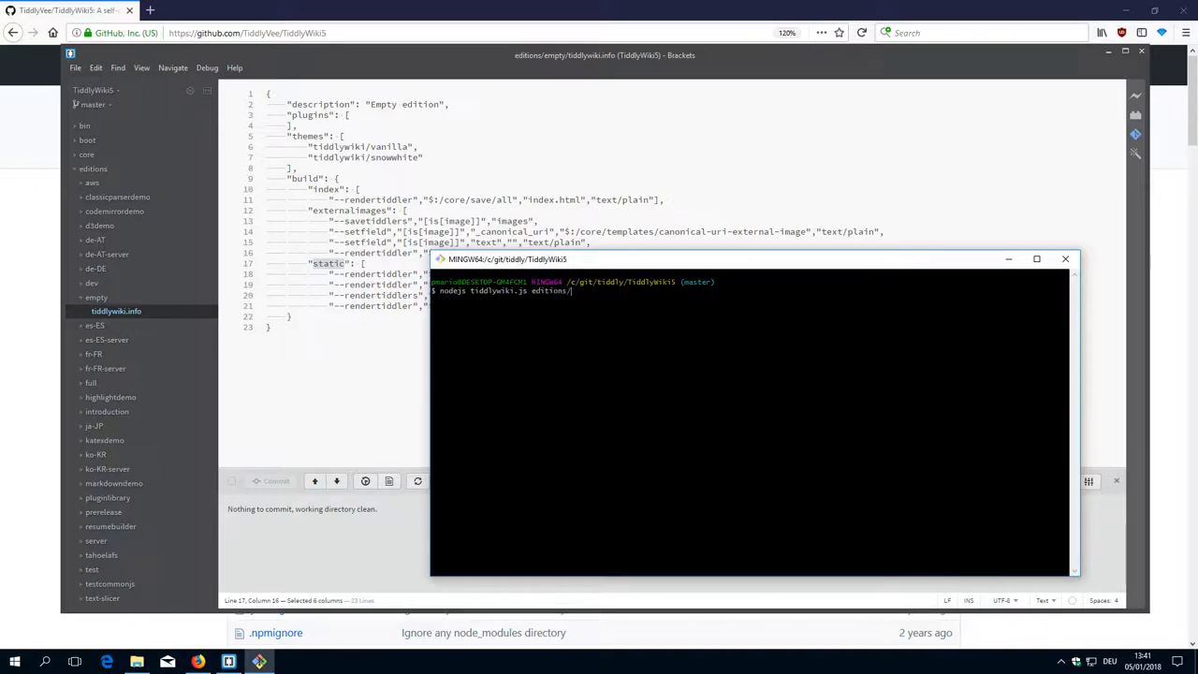
{"action": "type", "text": "empty/"}
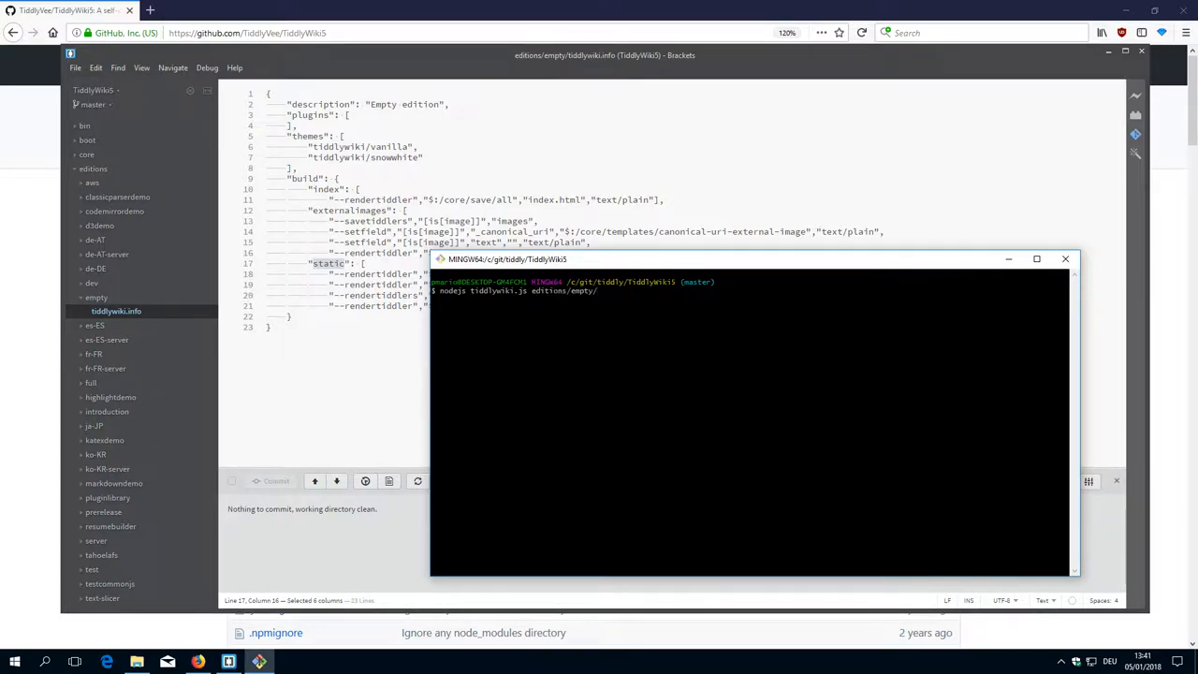
{"action": "type", "text": "--build index"}
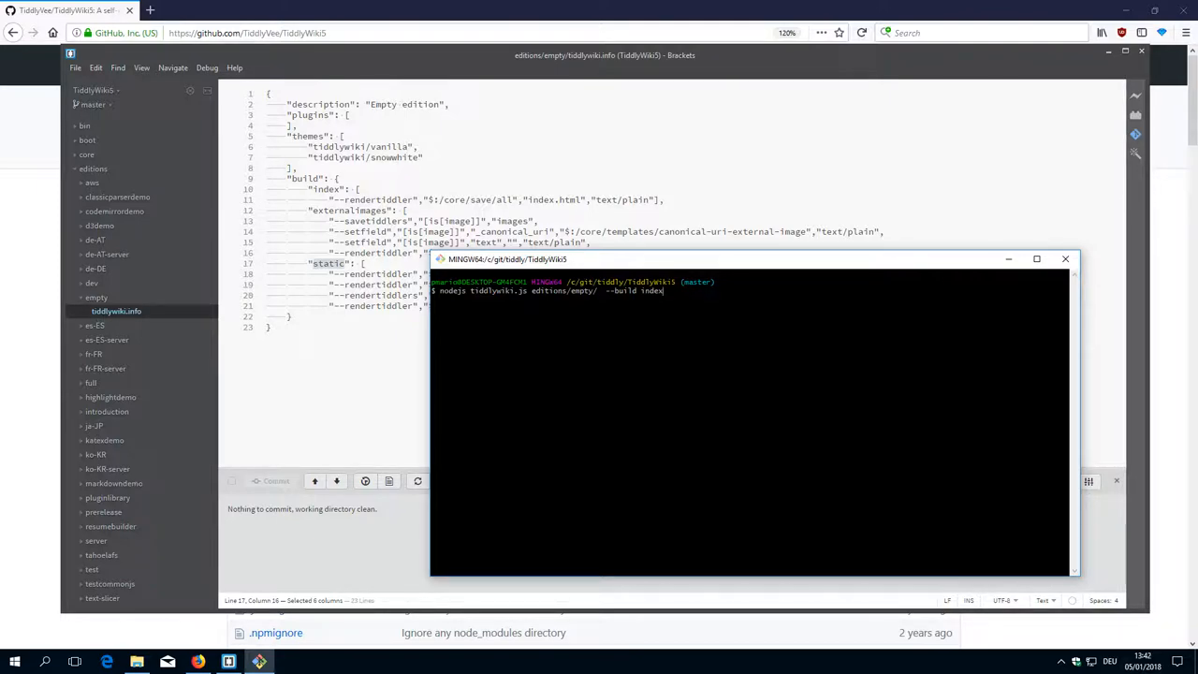
{"action": "key", "text": "Return"}
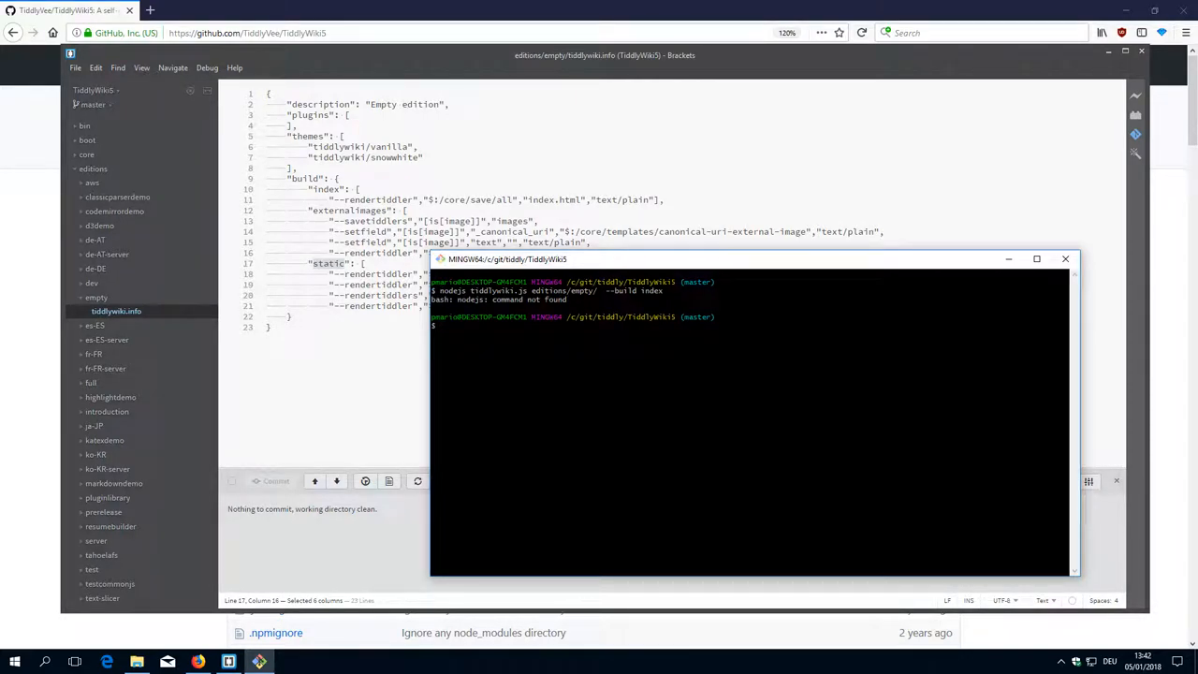
{"action": "type", "text": "nodejs tiddlywiki.js editions/empty/ --build index"}
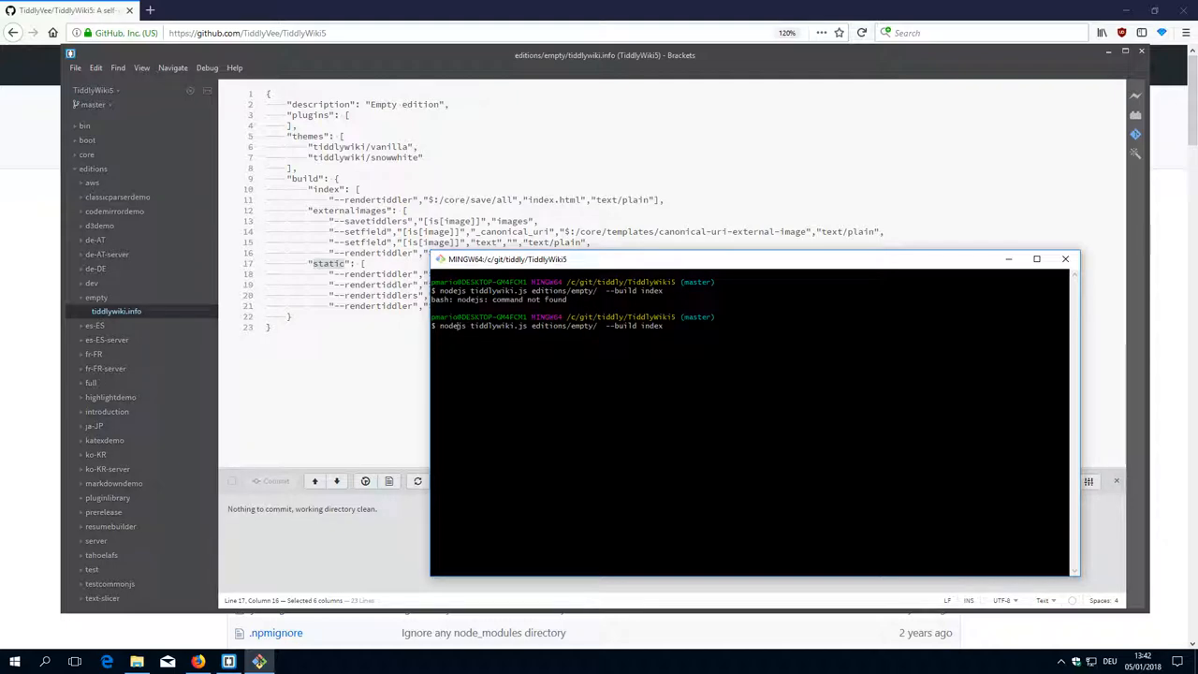
{"action": "key", "text": "Return"}
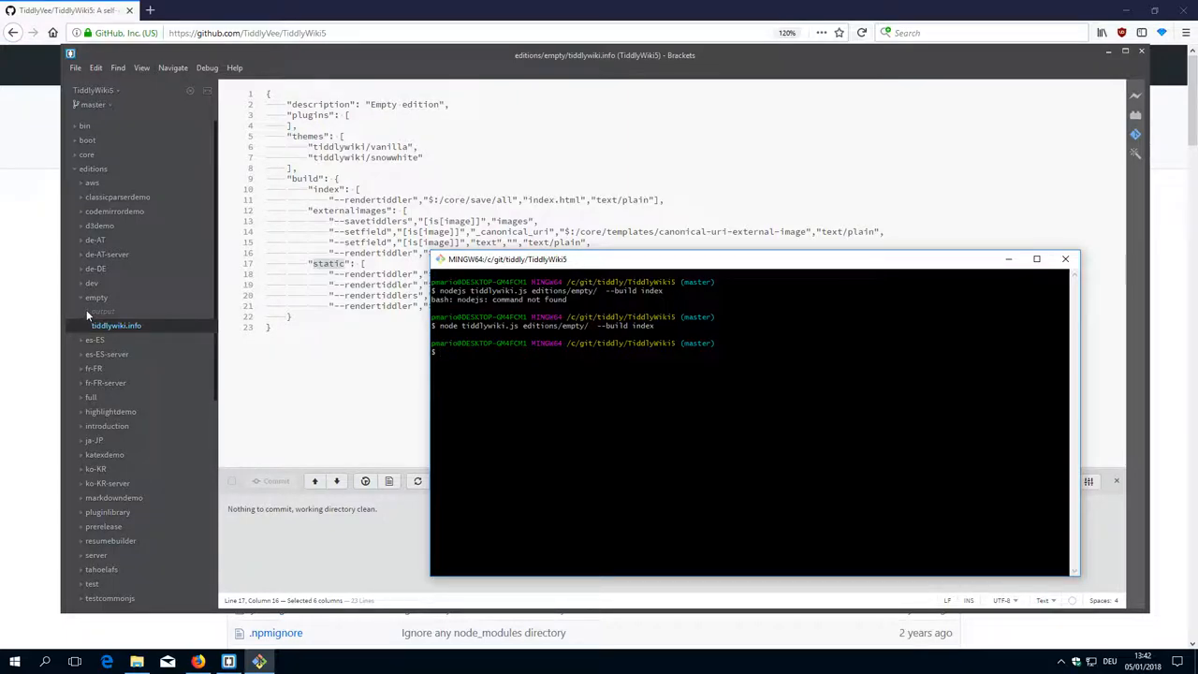
Confirm the new output folder under the empty edition in Brackets' project tree
{"action": "left_click", "coordinate": [137, 662]}
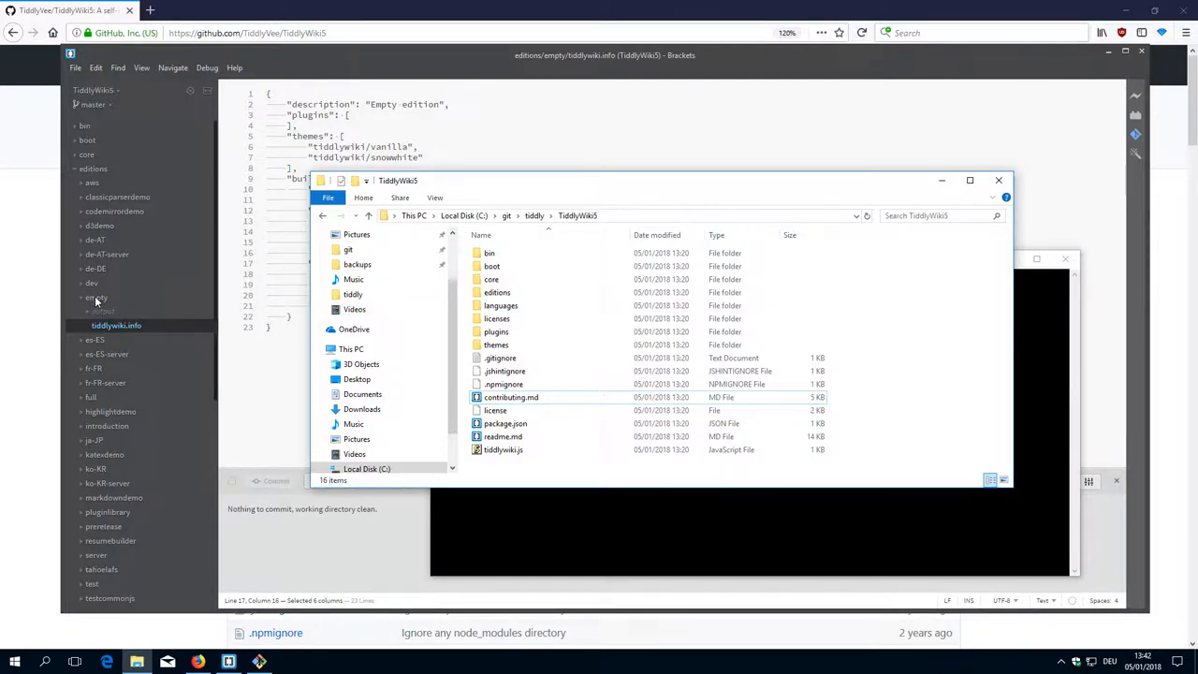
Browse File Explorer to editions\empty\output and open the built index.html
{"action": "left_click", "coordinate": [94, 297]}
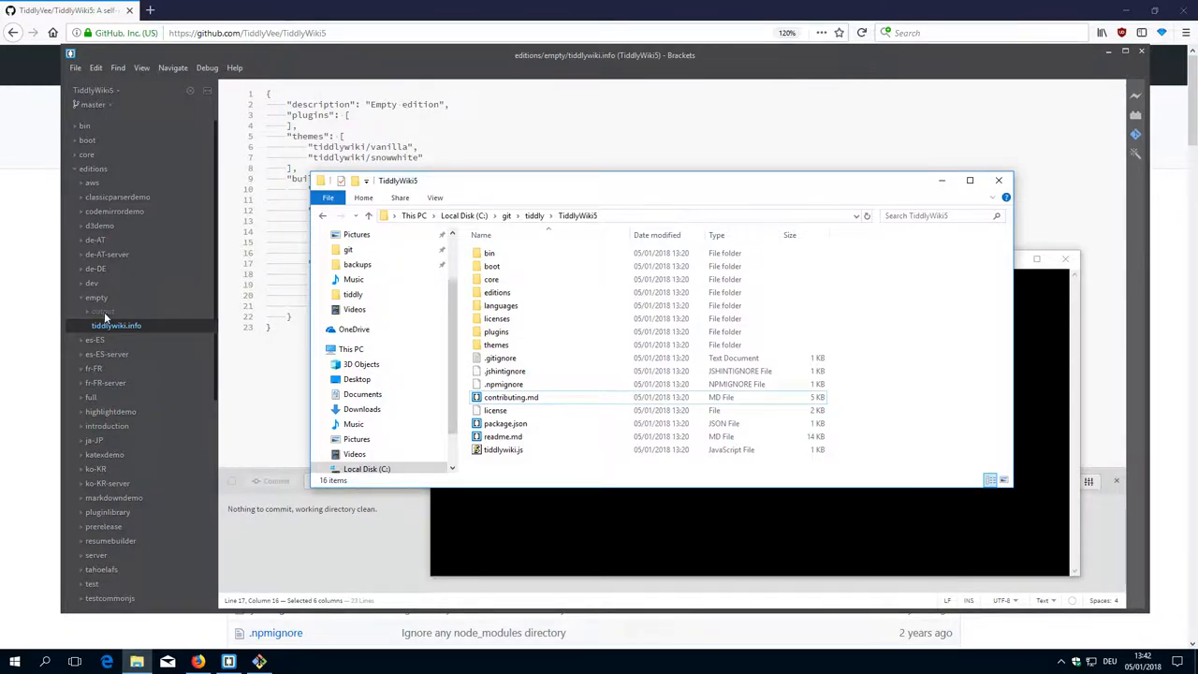
{"action": "left_click", "coordinate": [492, 279]}
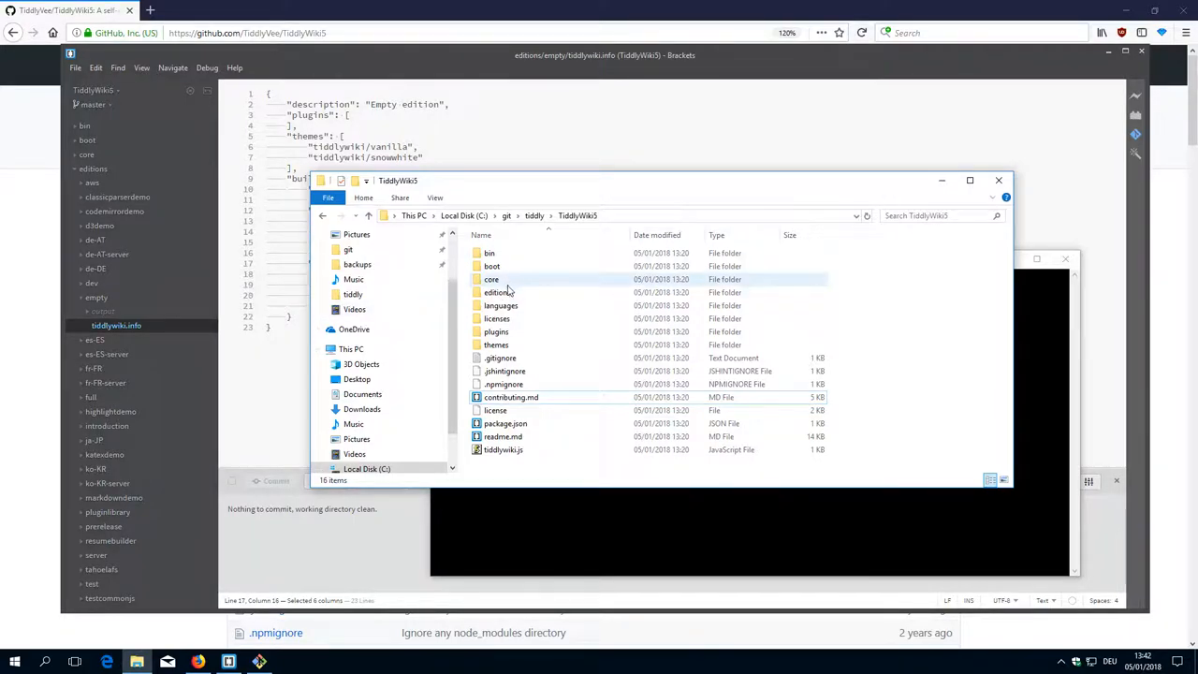
{"action": "double_click", "coordinate": [498, 292]}
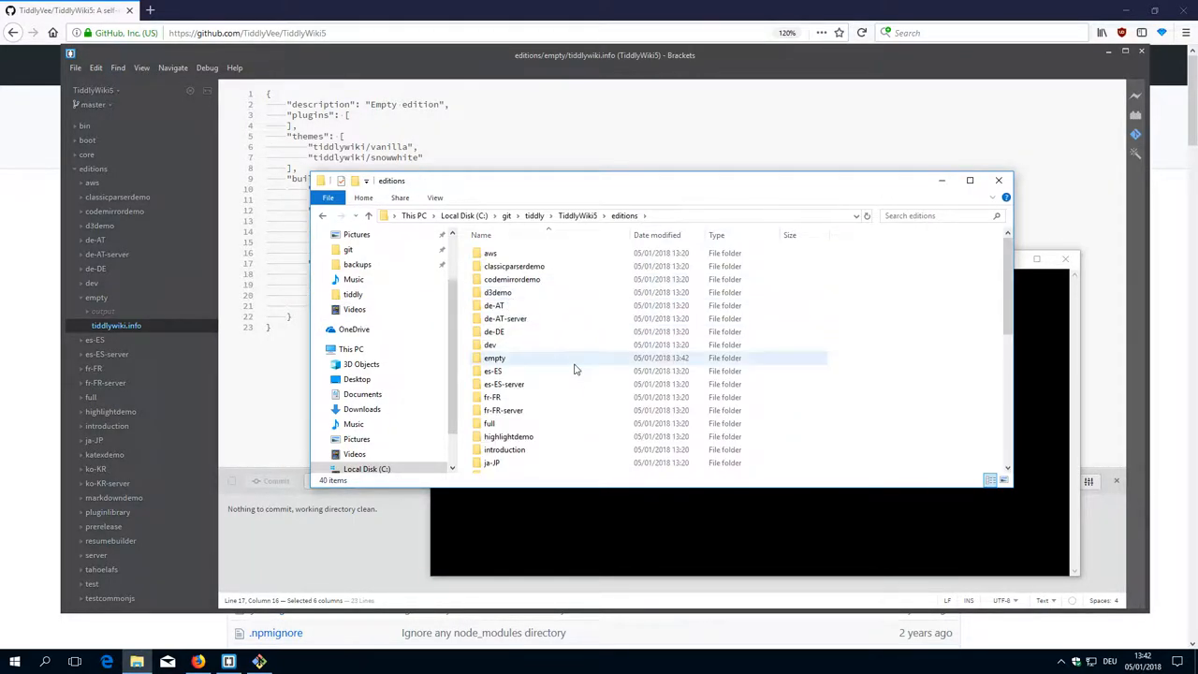
{"action": "double_click", "coordinate": [495, 357]}
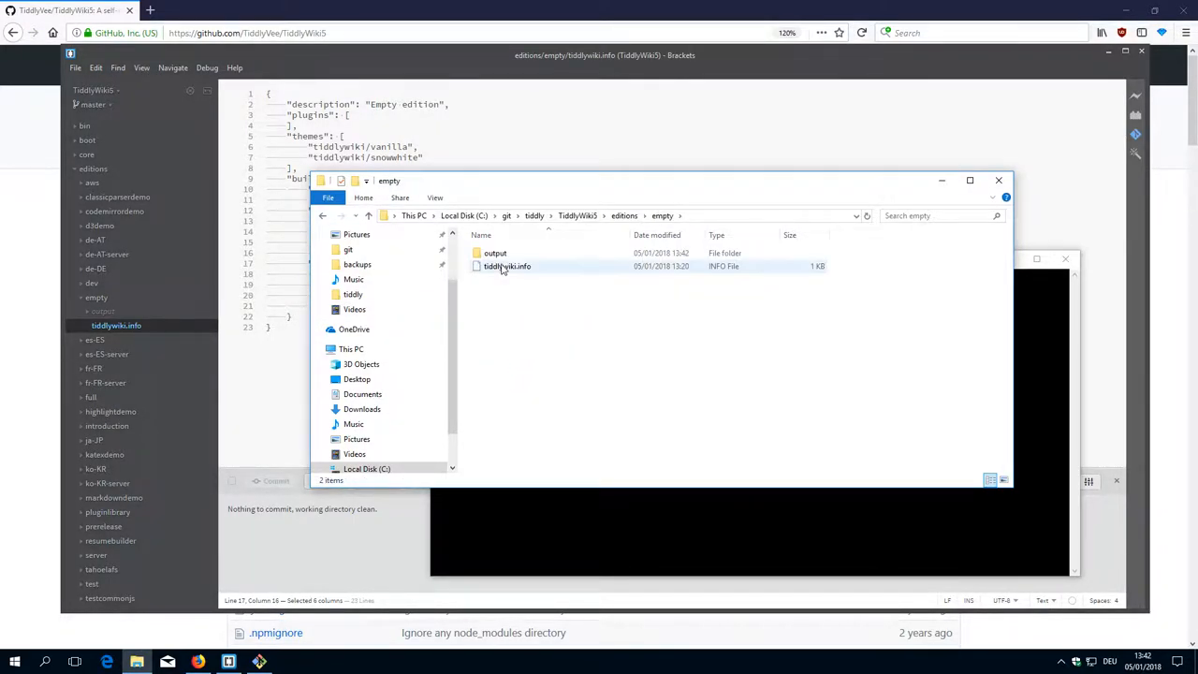
{"action": "double_click", "coordinate": [494, 253]}
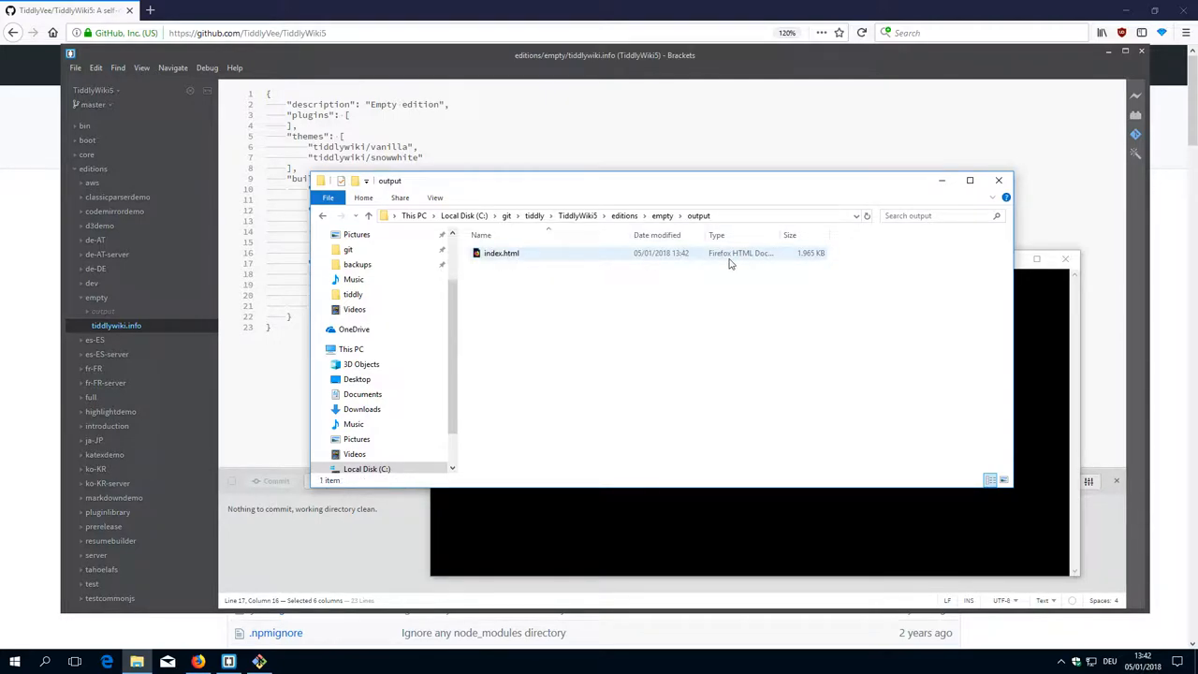
{"action": "left_click", "coordinate": [501, 252]}
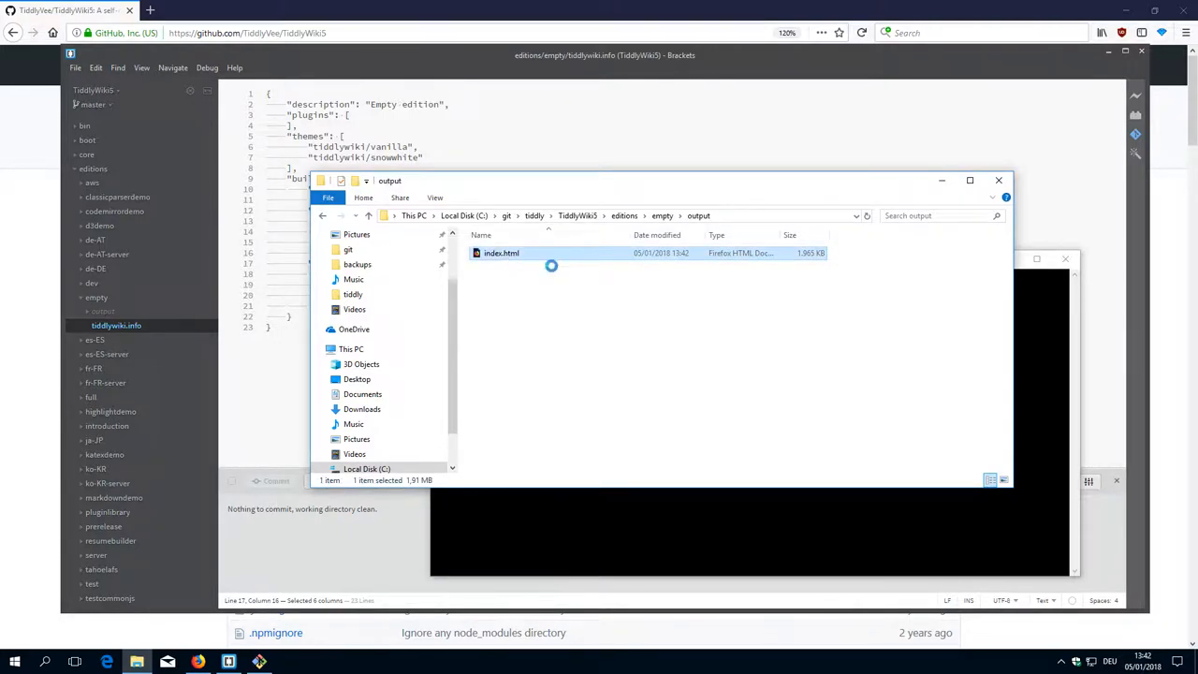
{"action": "double_click", "coordinate": [501, 252]}
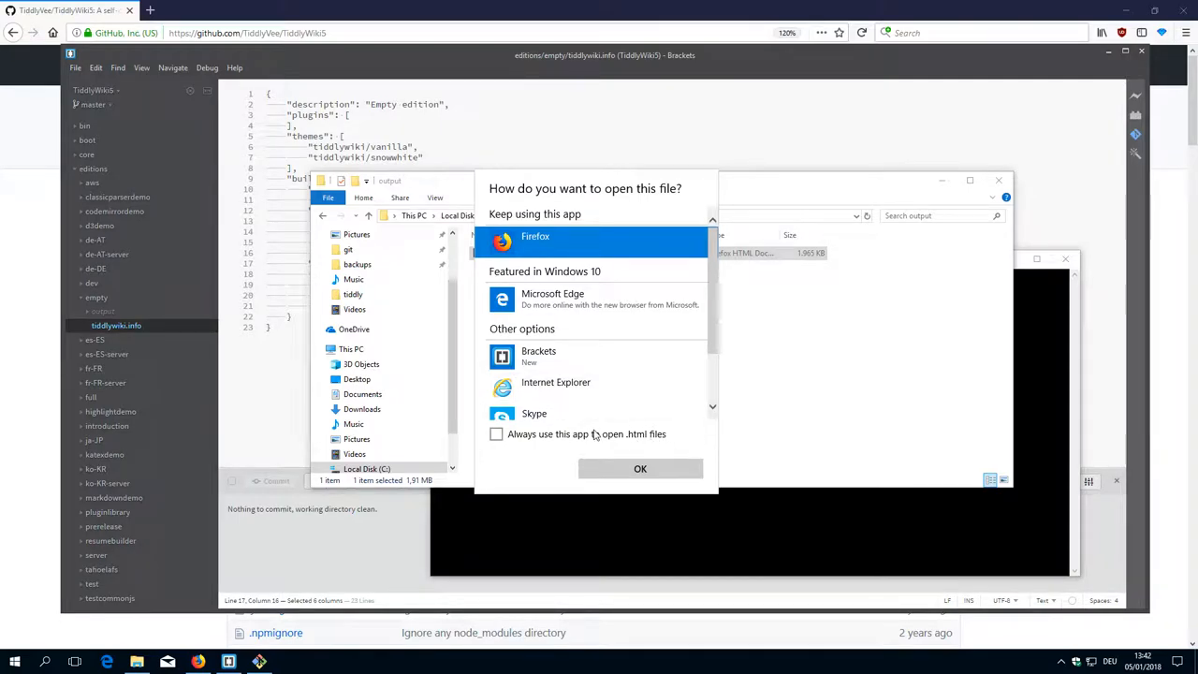
Open the empty-edition index.html in Firefox, add a New Tiddler, and return to Git Bash
{"action": "left_click", "coordinate": [641, 468]}
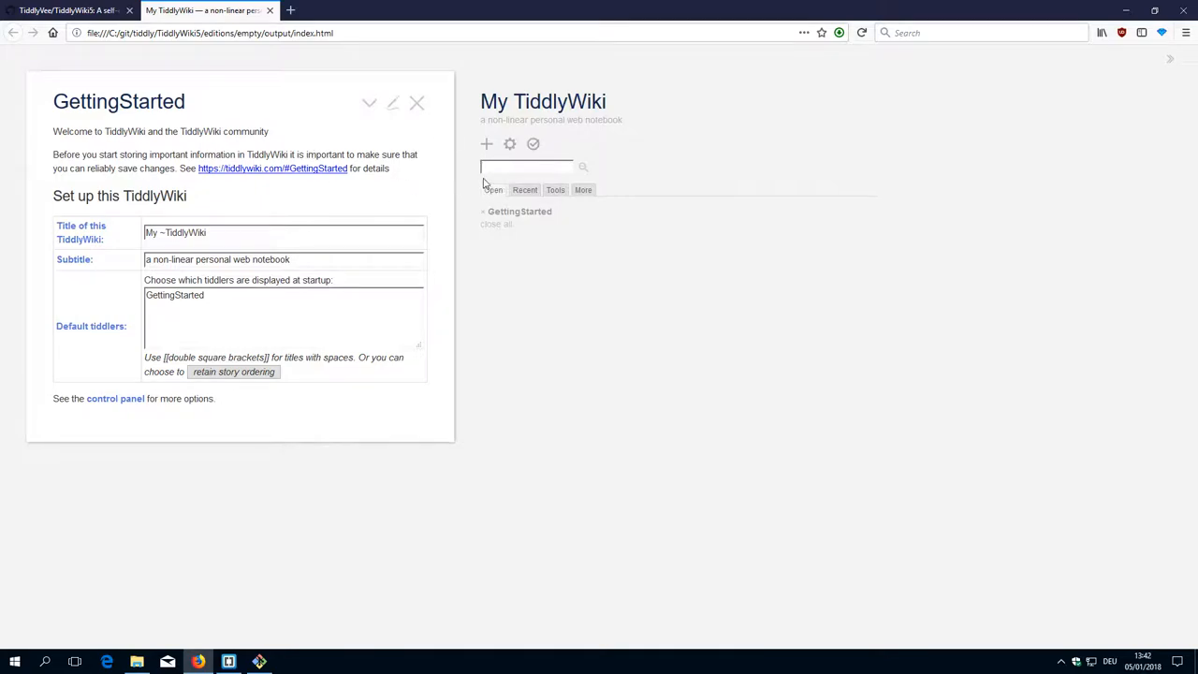
{"action": "left_click", "coordinate": [486, 143]}
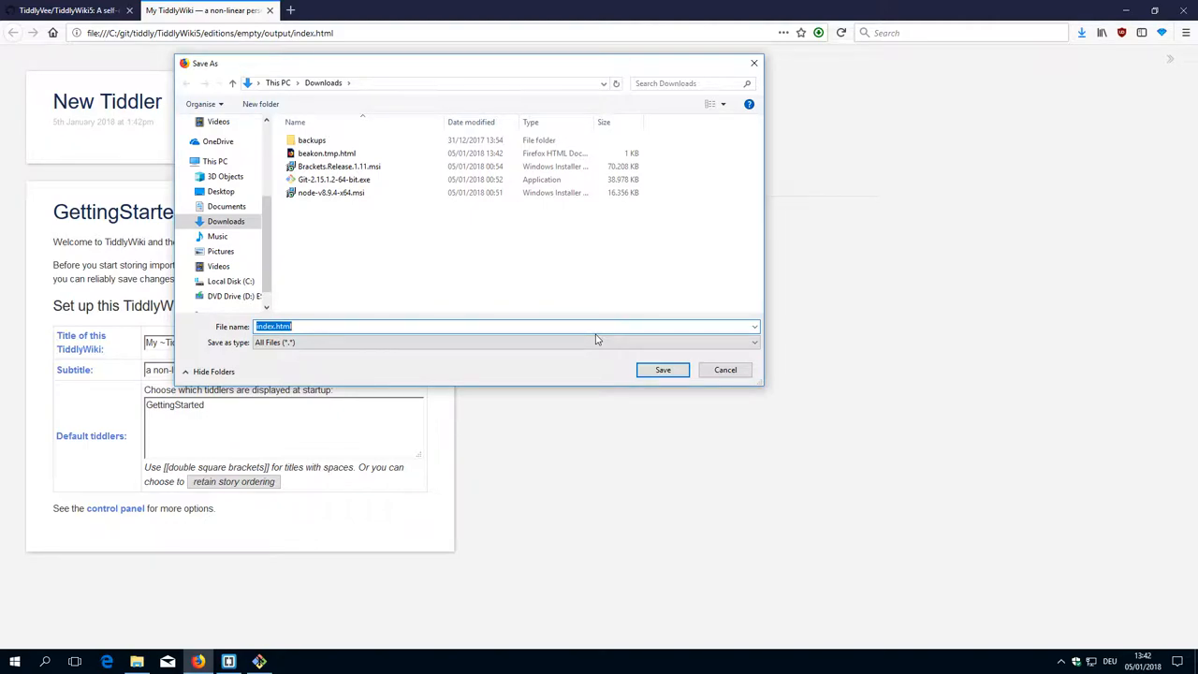
{"action": "mouse_move", "coordinate": [629, 306]}
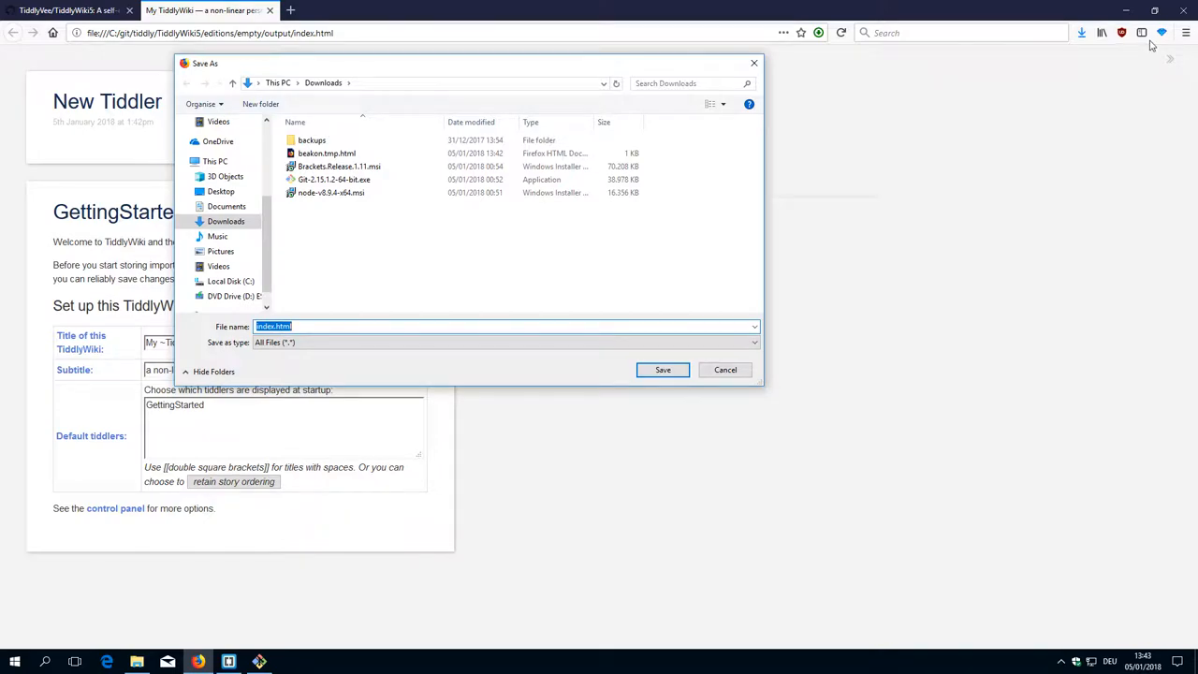
{"action": "mouse_move", "coordinate": [344, 110]}
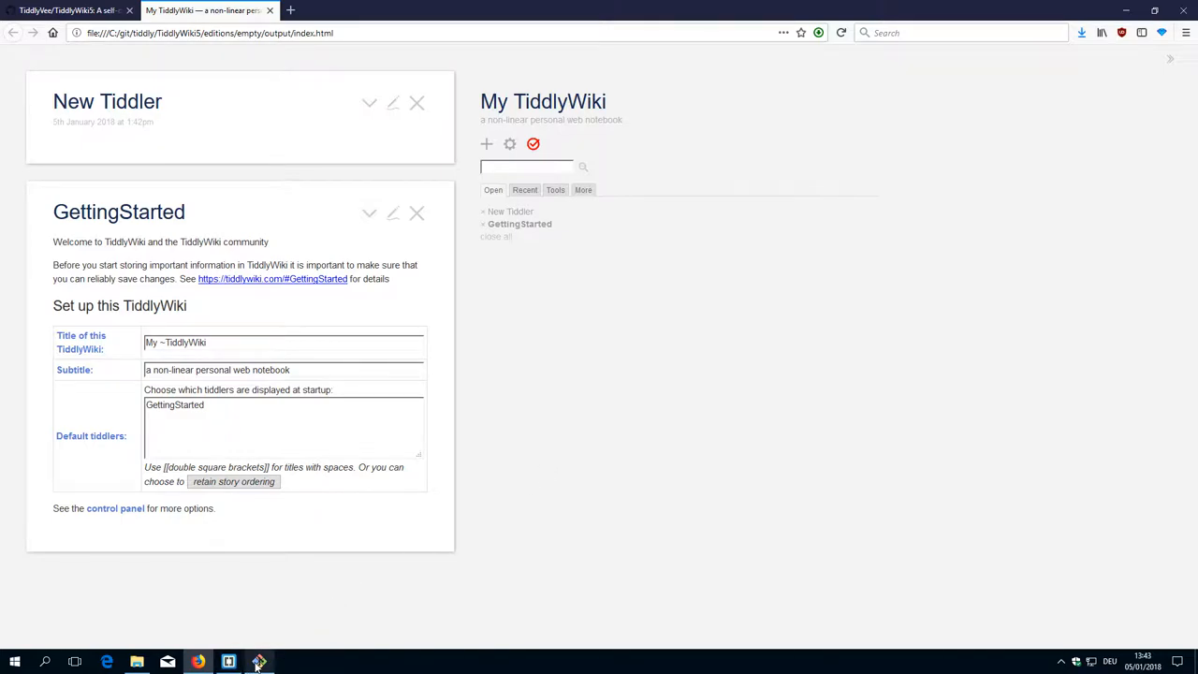
{"action": "left_click", "coordinate": [259, 662]}
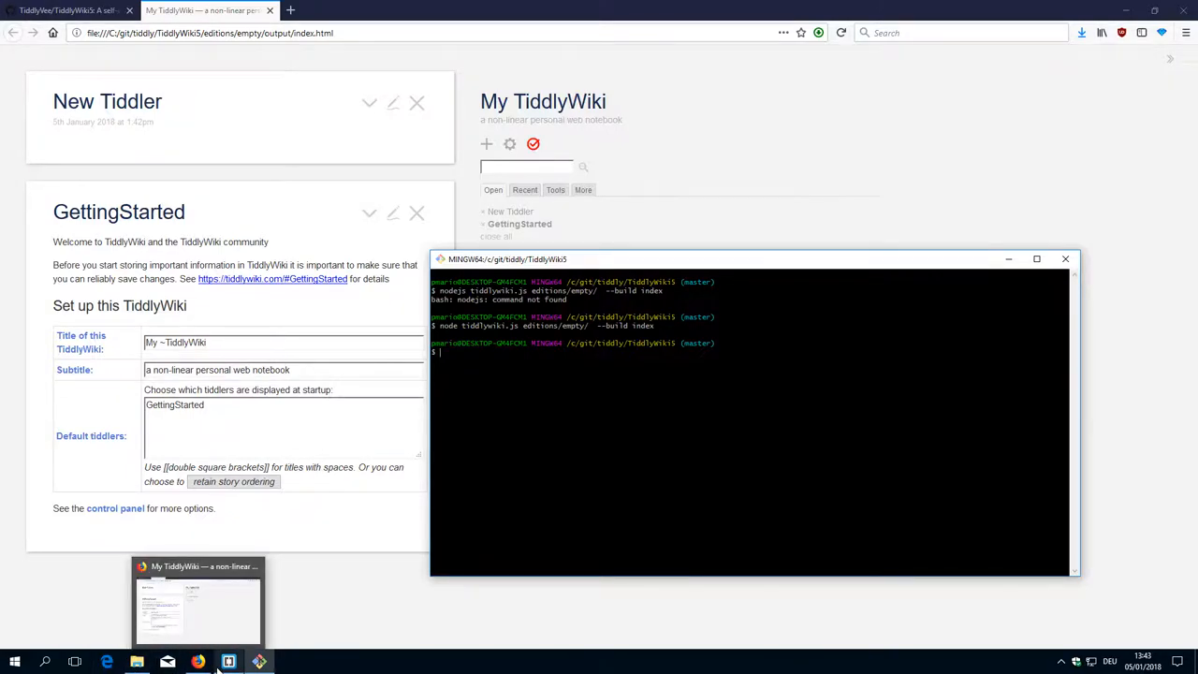
In Brackets, expand editions/tw5.com and open its tiddlywiki.info file
{"action": "left_click", "coordinate": [229, 662]}
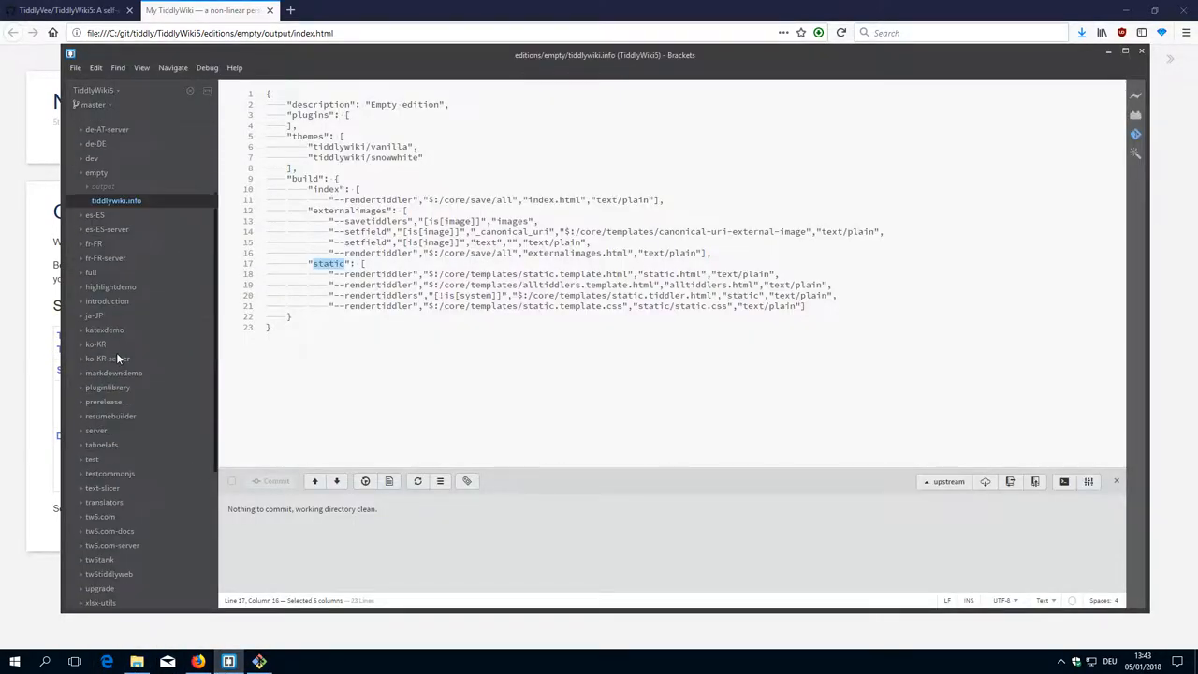
{"action": "scroll", "scroll_direction": "down", "scroll_amount": 3}
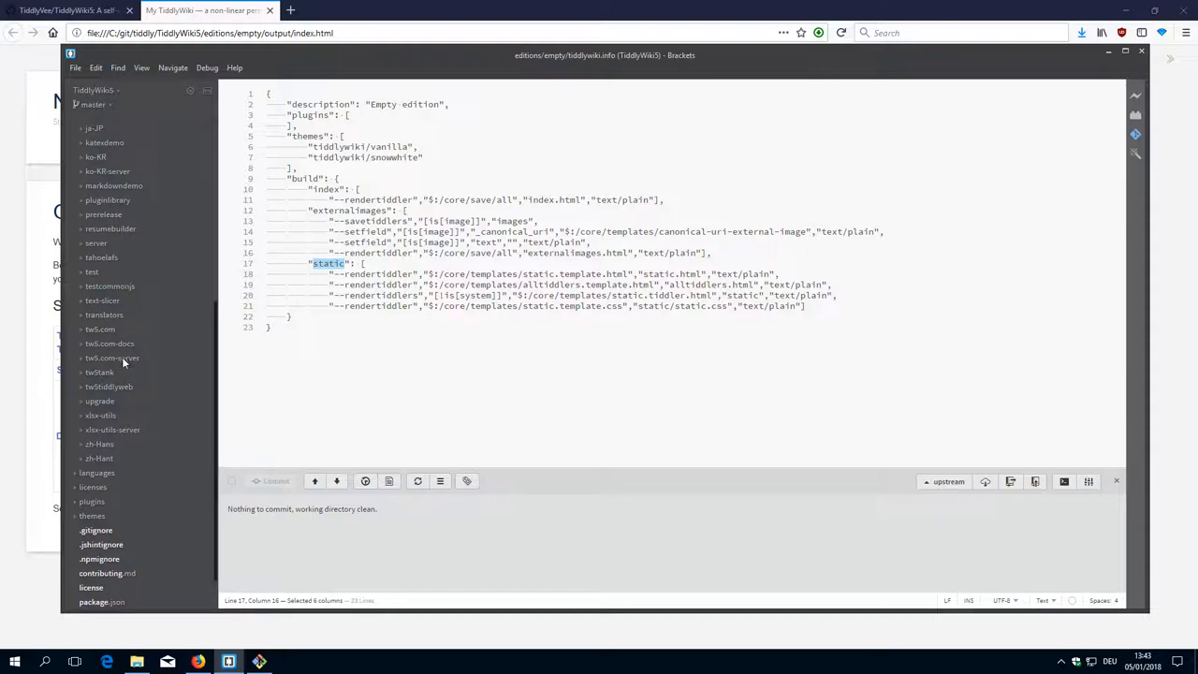
{"action": "left_click", "coordinate": [100, 329]}
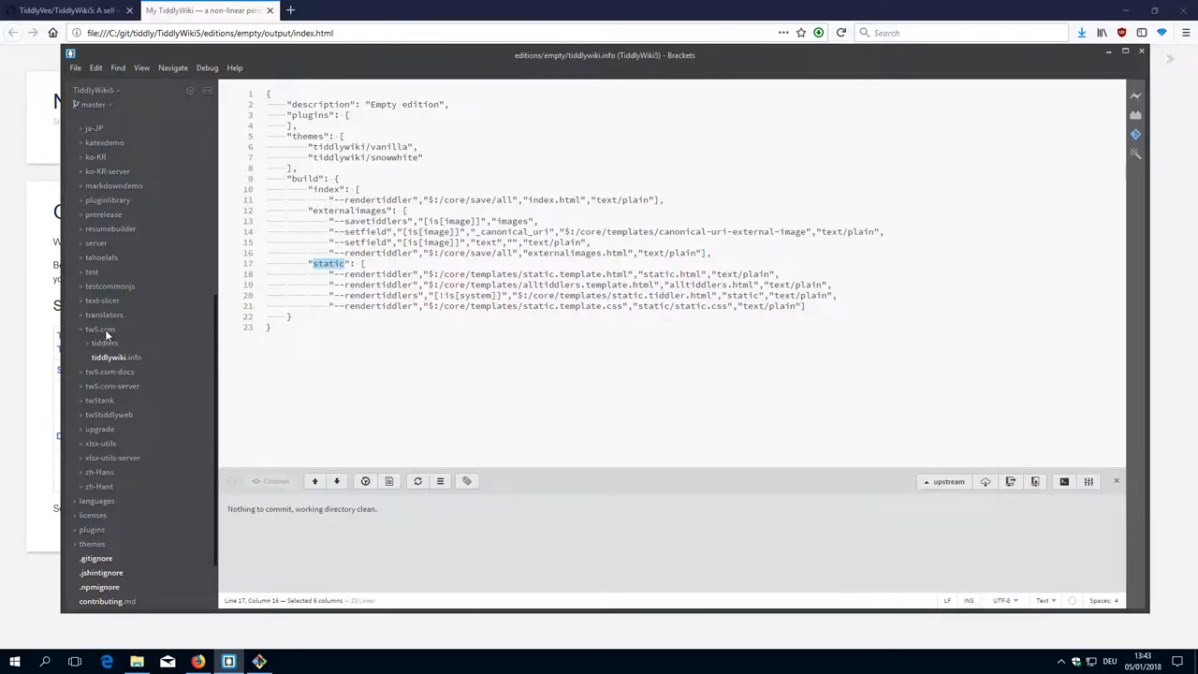
{"action": "mouse_move", "coordinate": [127, 370]}
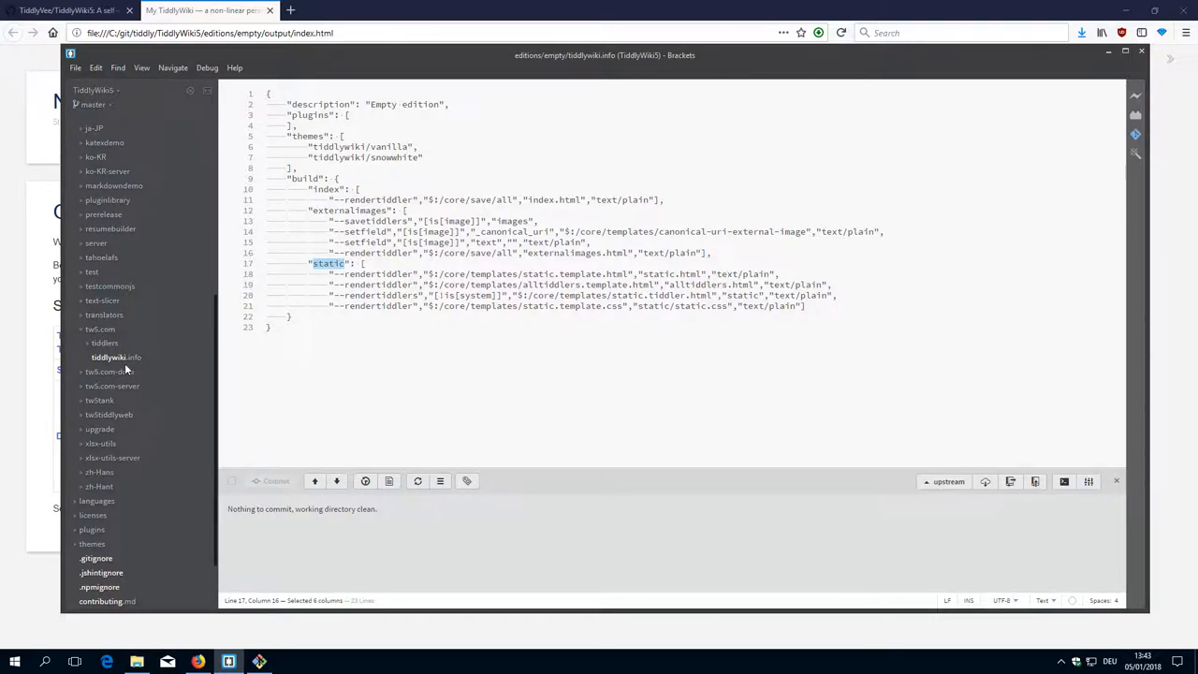
{"action": "left_click", "coordinate": [116, 357]}
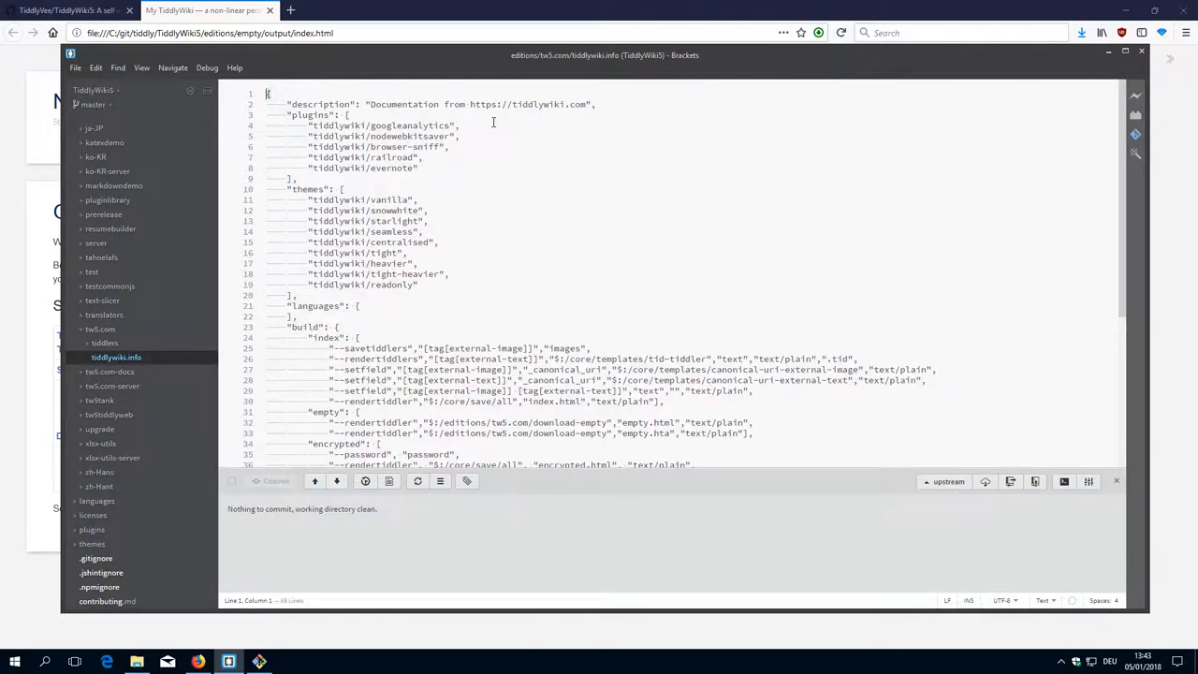
Scroll through tiddlywiki.info's build targets, selecting the index target name
{"action": "left_click_drag", "start_coordinate": [459, 126], "coordinate": [418, 157]}
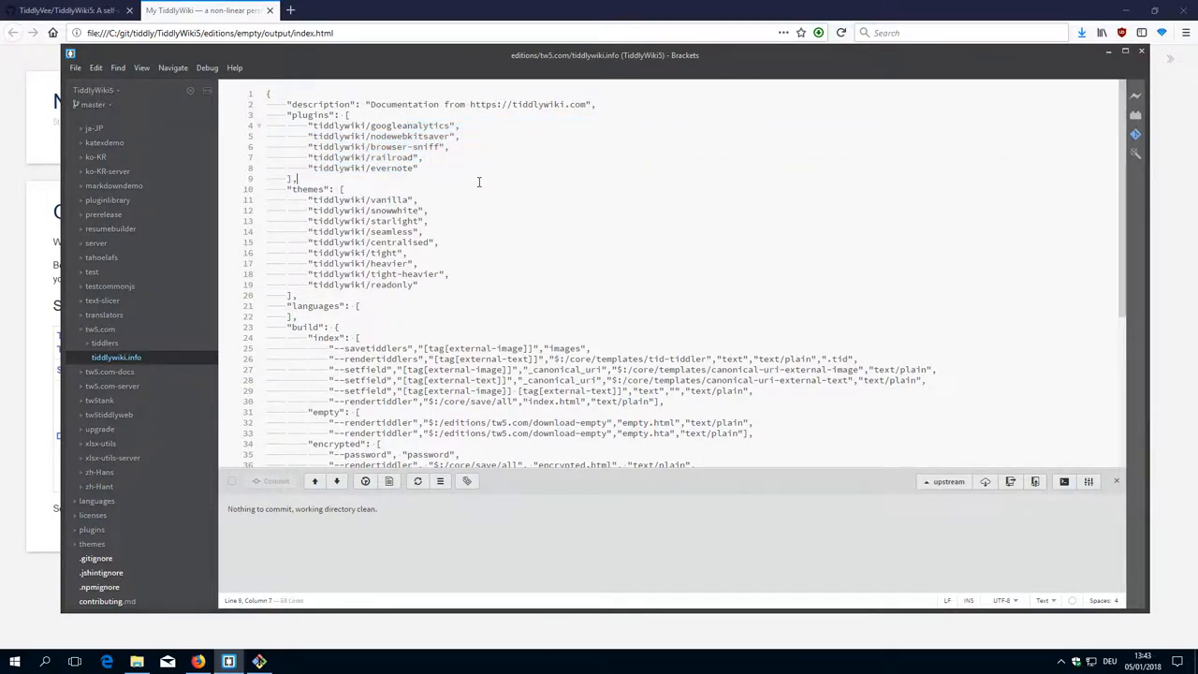
{"action": "scroll", "scroll_direction": "down", "scroll_amount": 3}
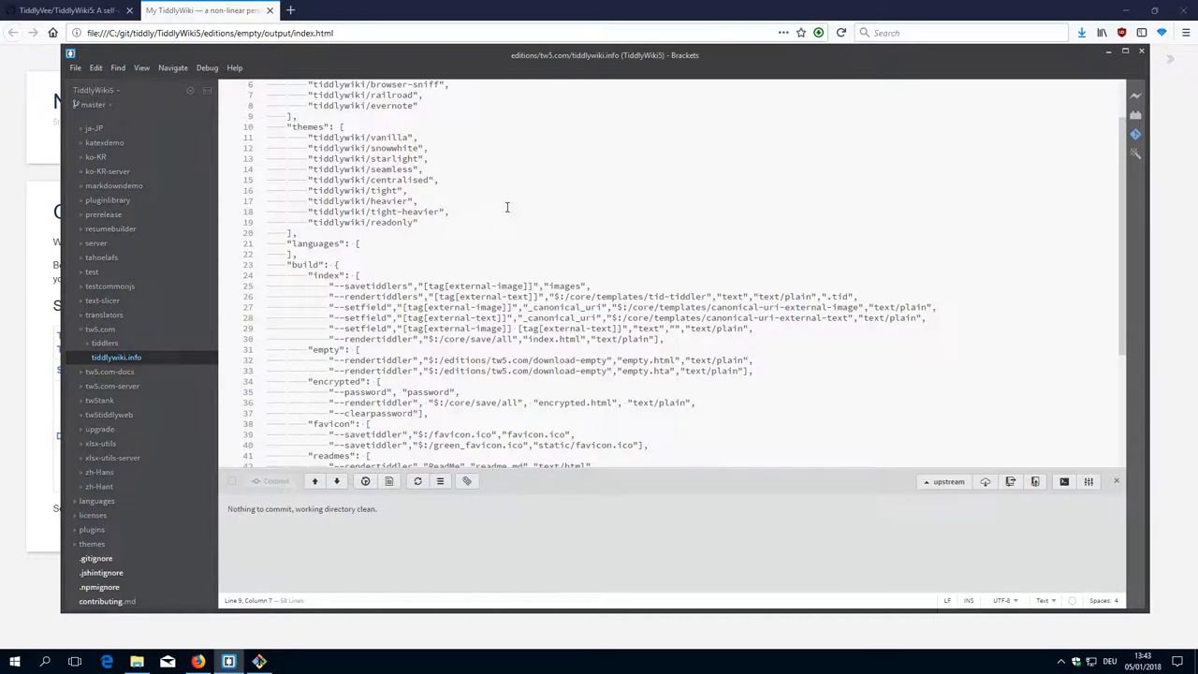
{"action": "double_click", "coordinate": [326, 212]}
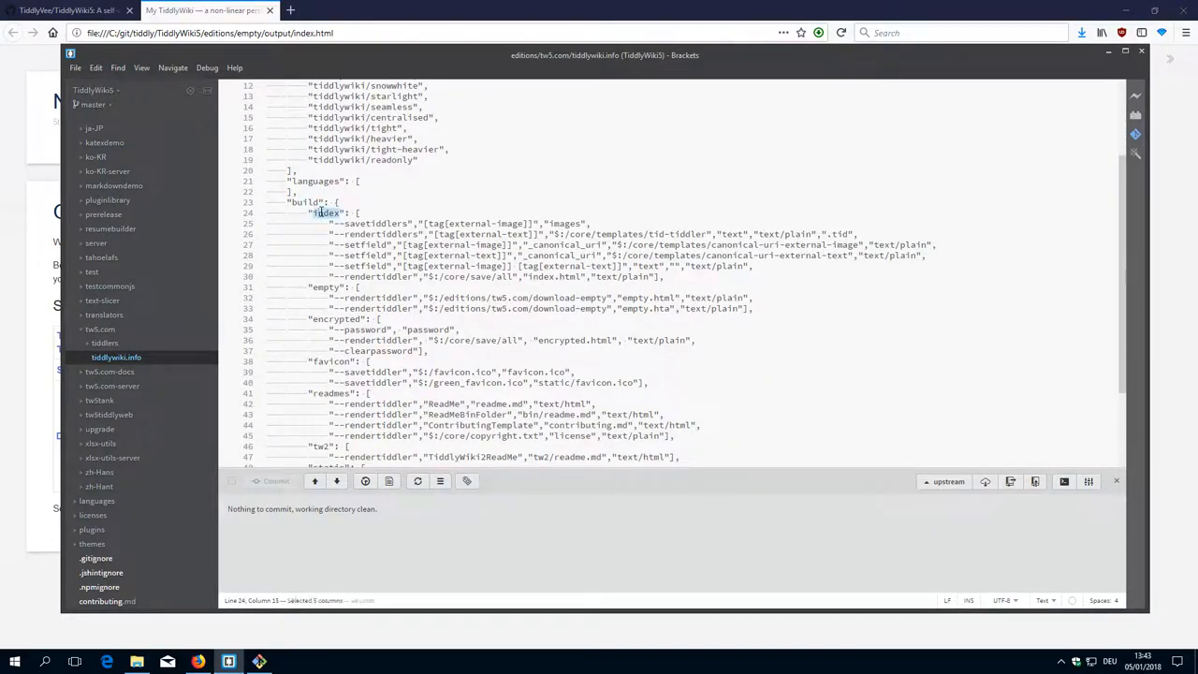
{"action": "scroll", "scroll_direction": "down", "scroll_amount": 3}
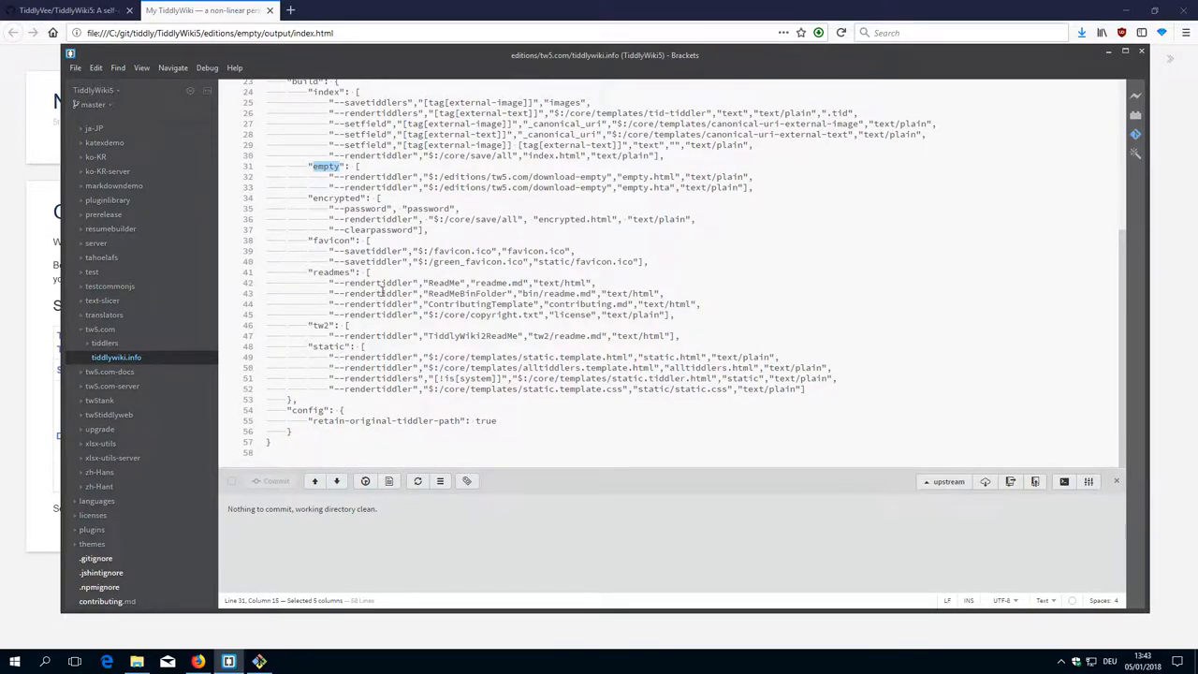
{"action": "scroll", "scroll_direction": "up", "scroll_amount": 3}
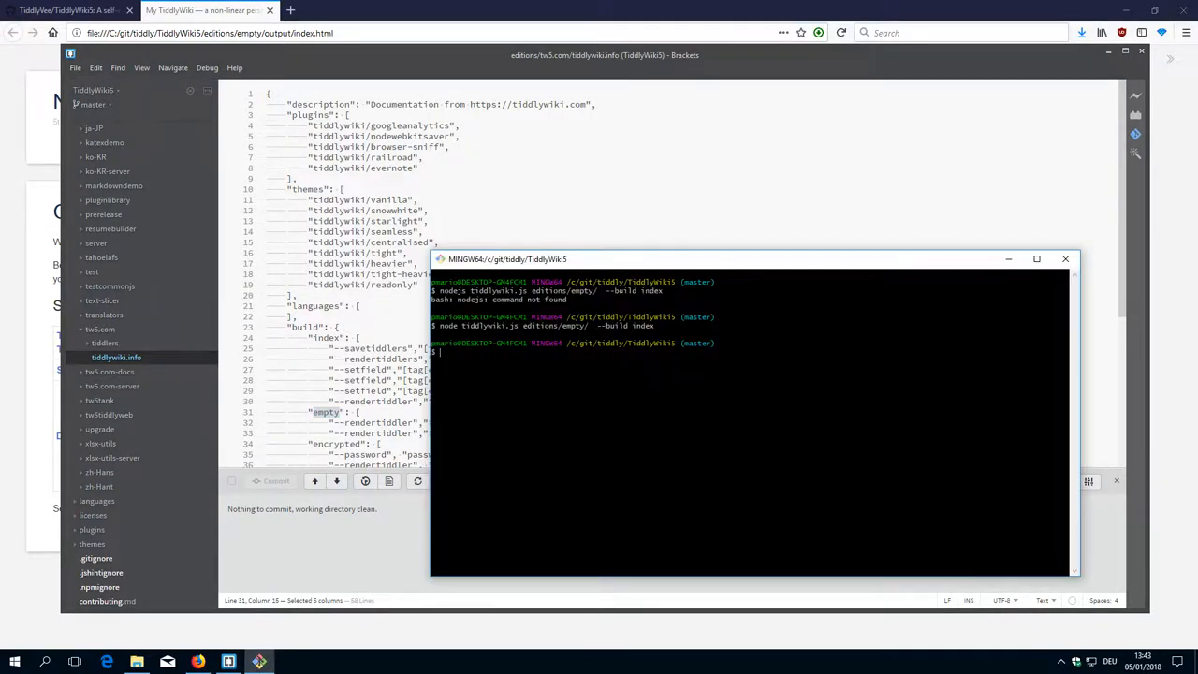
Run 'node tiddlywiki.js editions/tw5.com --build index' in the terminal
{"action": "type", "text": "node tiddlywiki.js editions/empty/  --build index"}
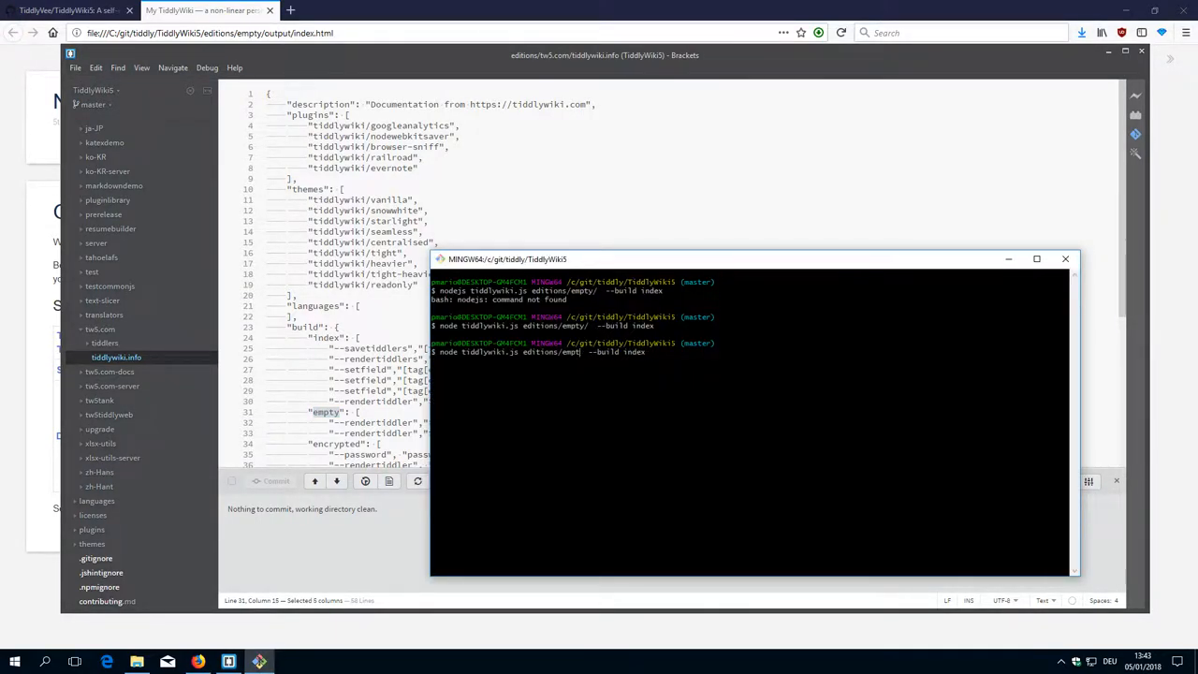
{"action": "type", "text": "tw"}
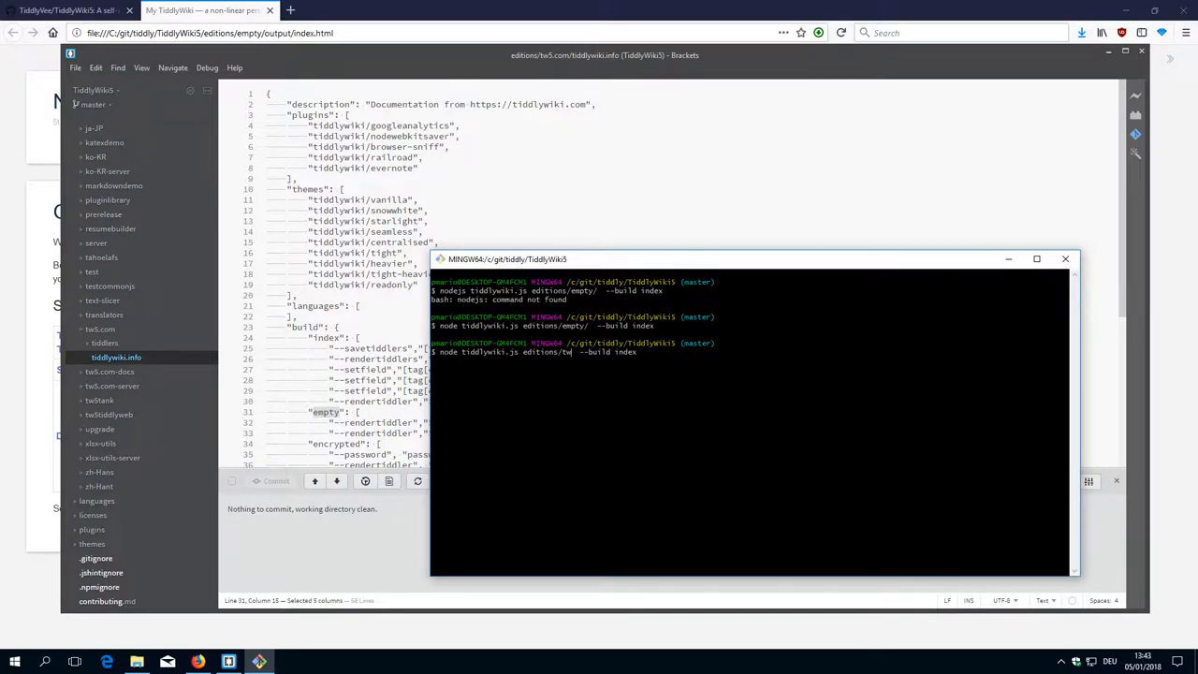
{"action": "type", "text": "5.com"}
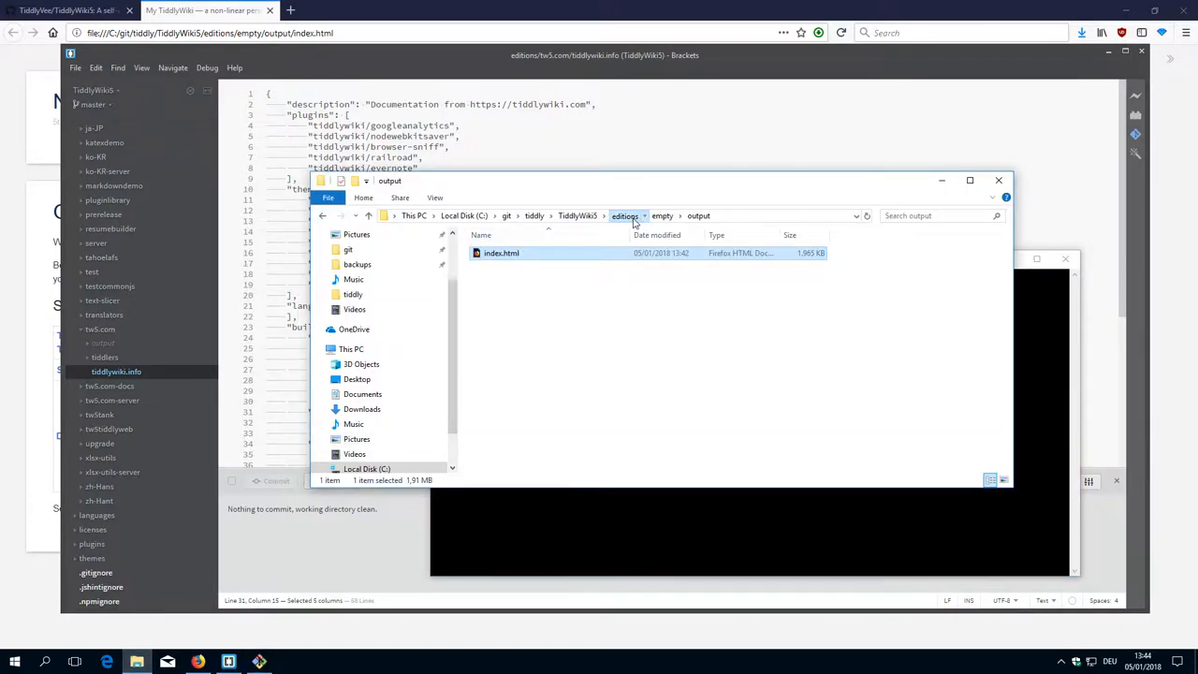
Navigate File Explorer to editions\tw5.com\output and open the 4,600 KB index.html
{"action": "left_click", "coordinate": [625, 215]}
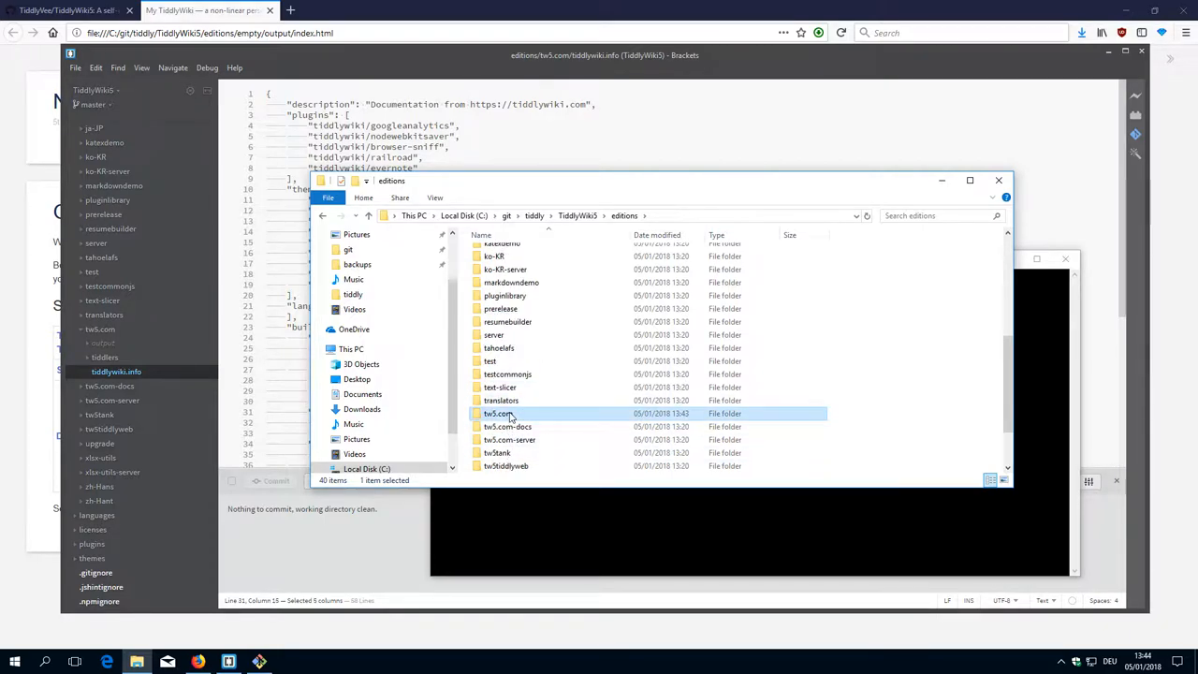
{"action": "double_click", "coordinate": [498, 413]}
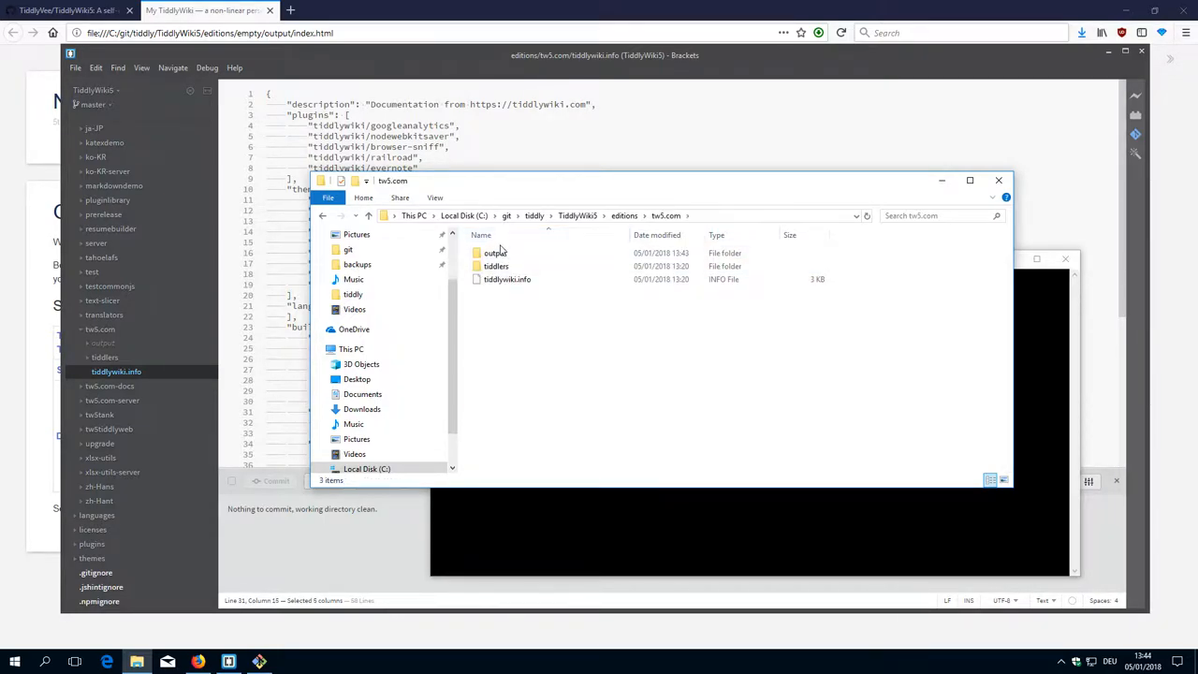
{"action": "double_click", "coordinate": [494, 253]}
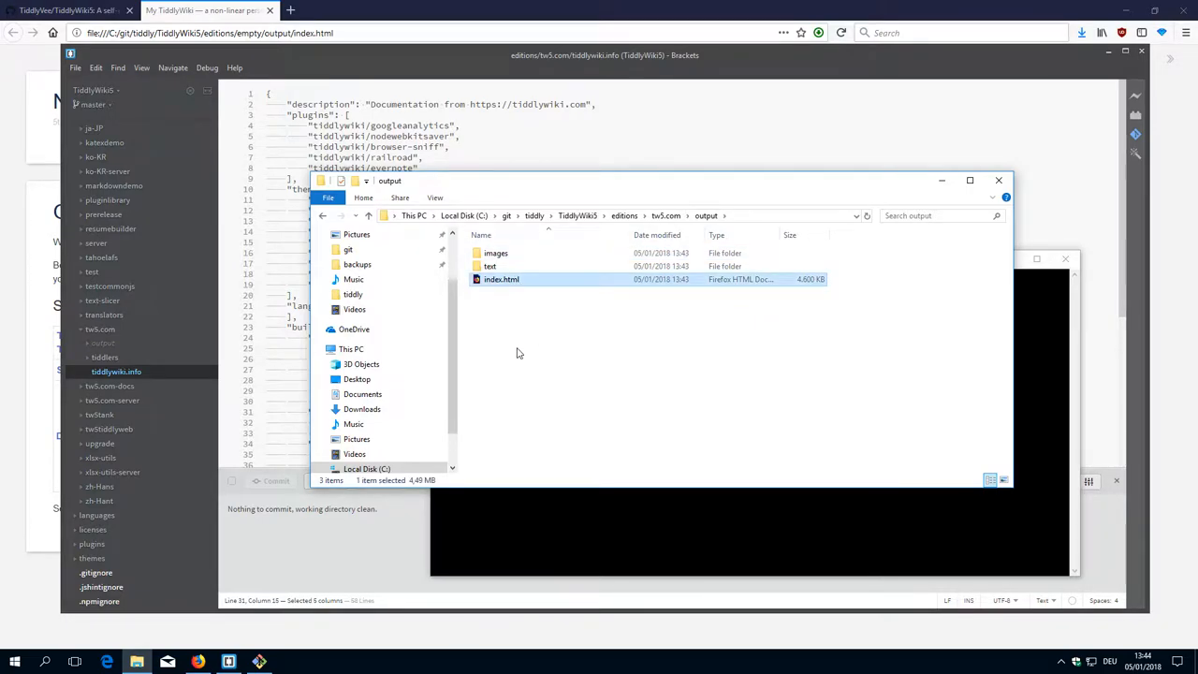
{"action": "double_click", "coordinate": [501, 279]}
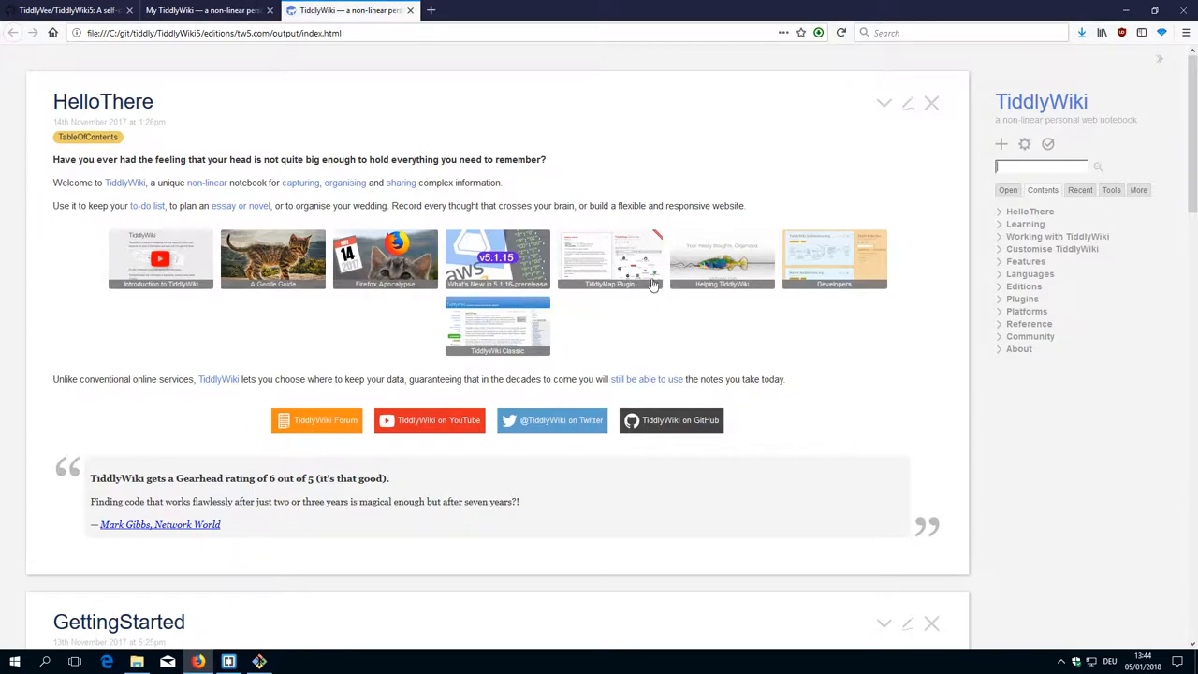
{"action": "mouse_move", "coordinate": [883, 324]}
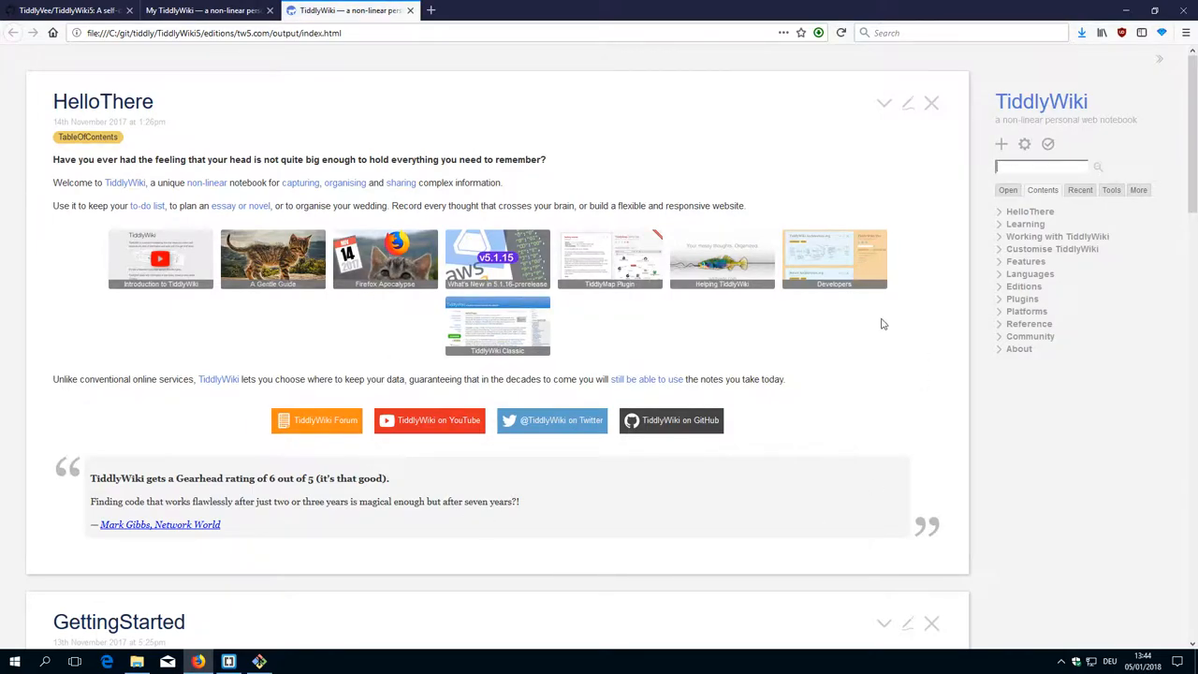
Scroll through the HelloThere tiddler in Firefox, then bring Brackets back to the front
{"action": "scroll", "scroll_direction": "down", "scroll_amount": 3}
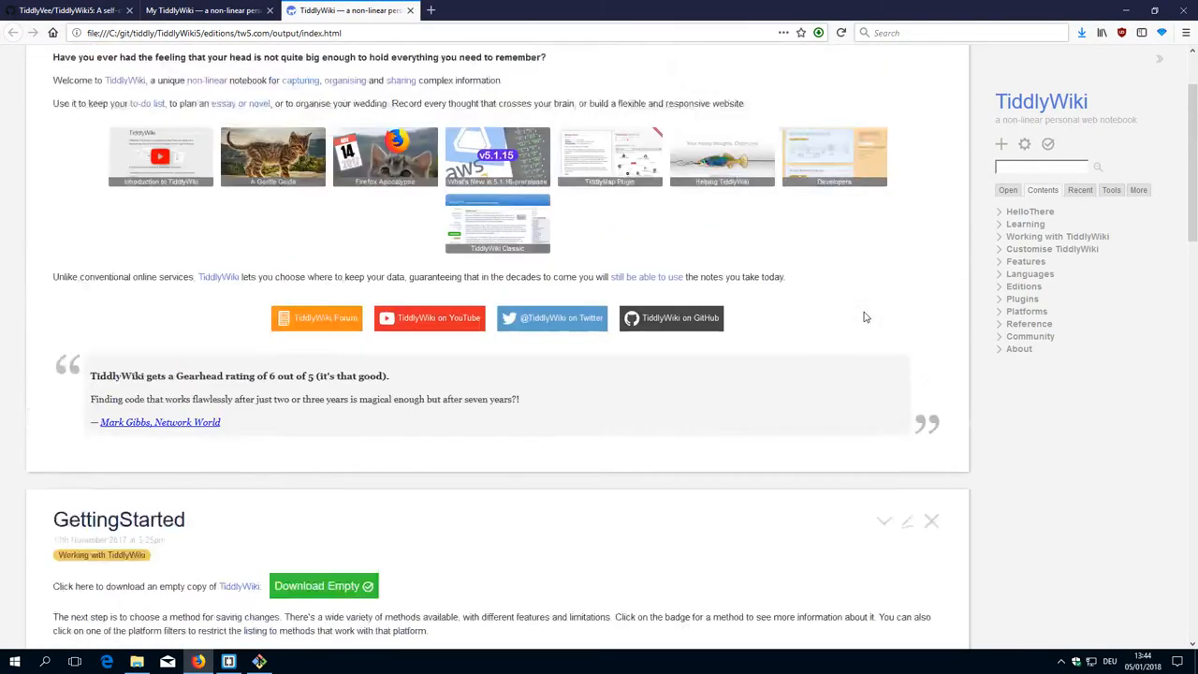
{"action": "scroll", "scroll_direction": "up", "scroll_amount": 3}
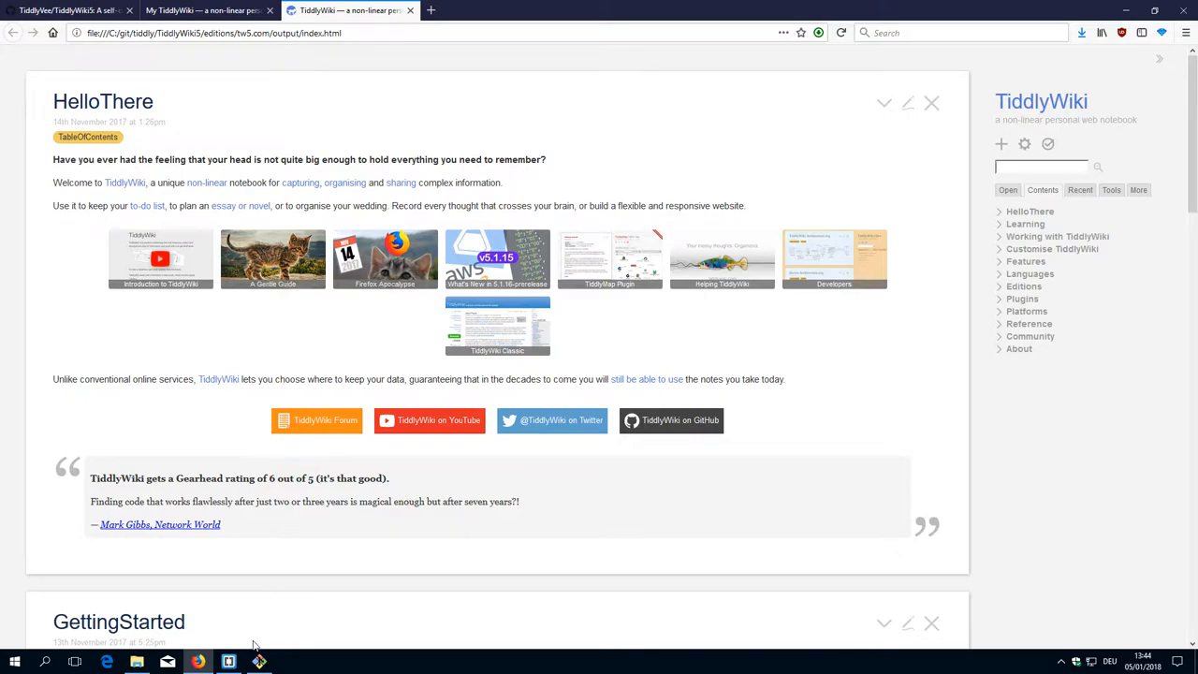
{"action": "left_click", "coordinate": [228, 662]}
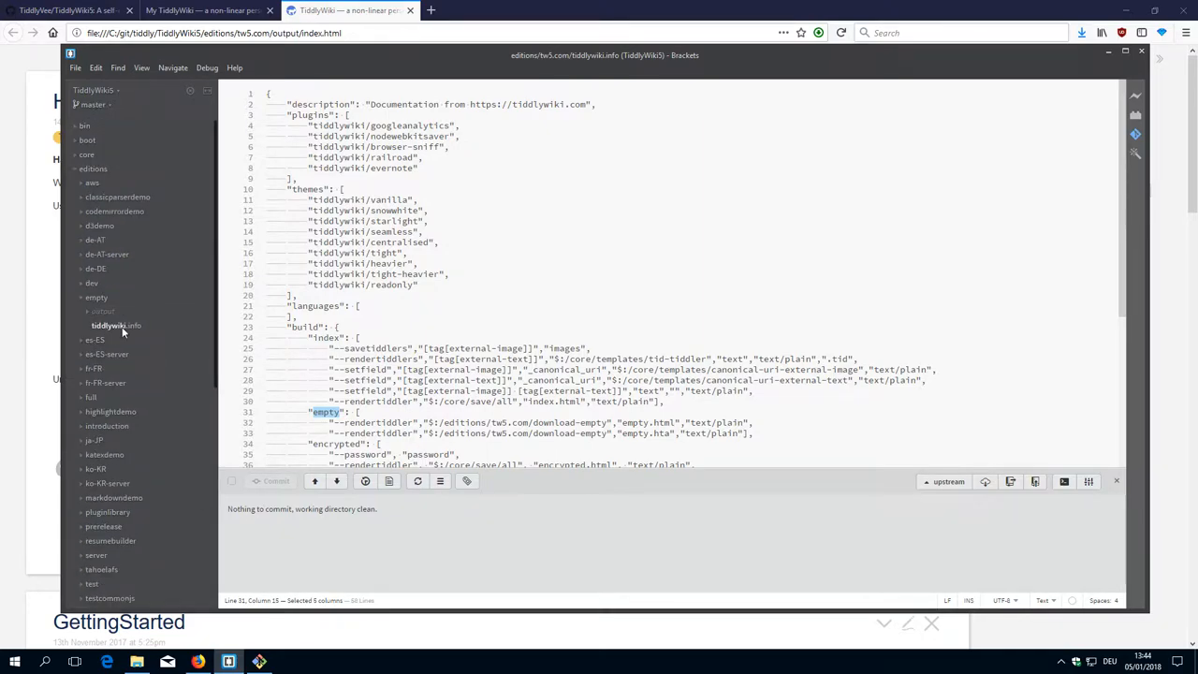
{"action": "mouse_move", "coordinate": [245, 309]}
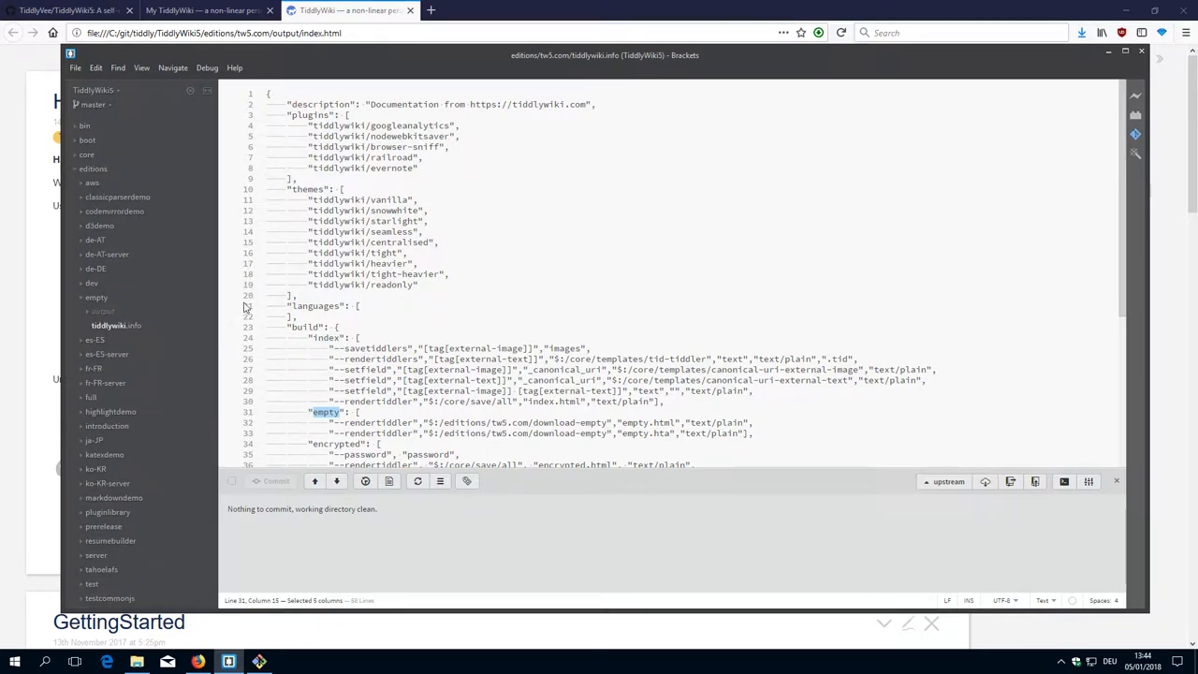
{"action": "mouse_move", "coordinate": [1011, 509]}
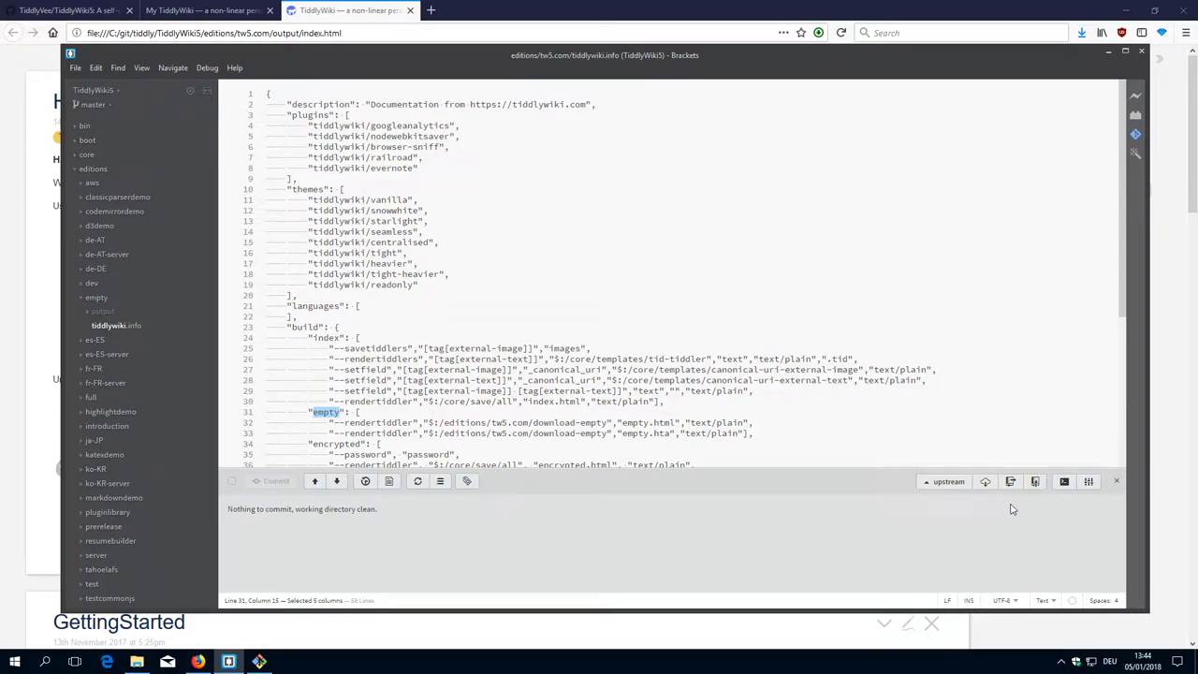